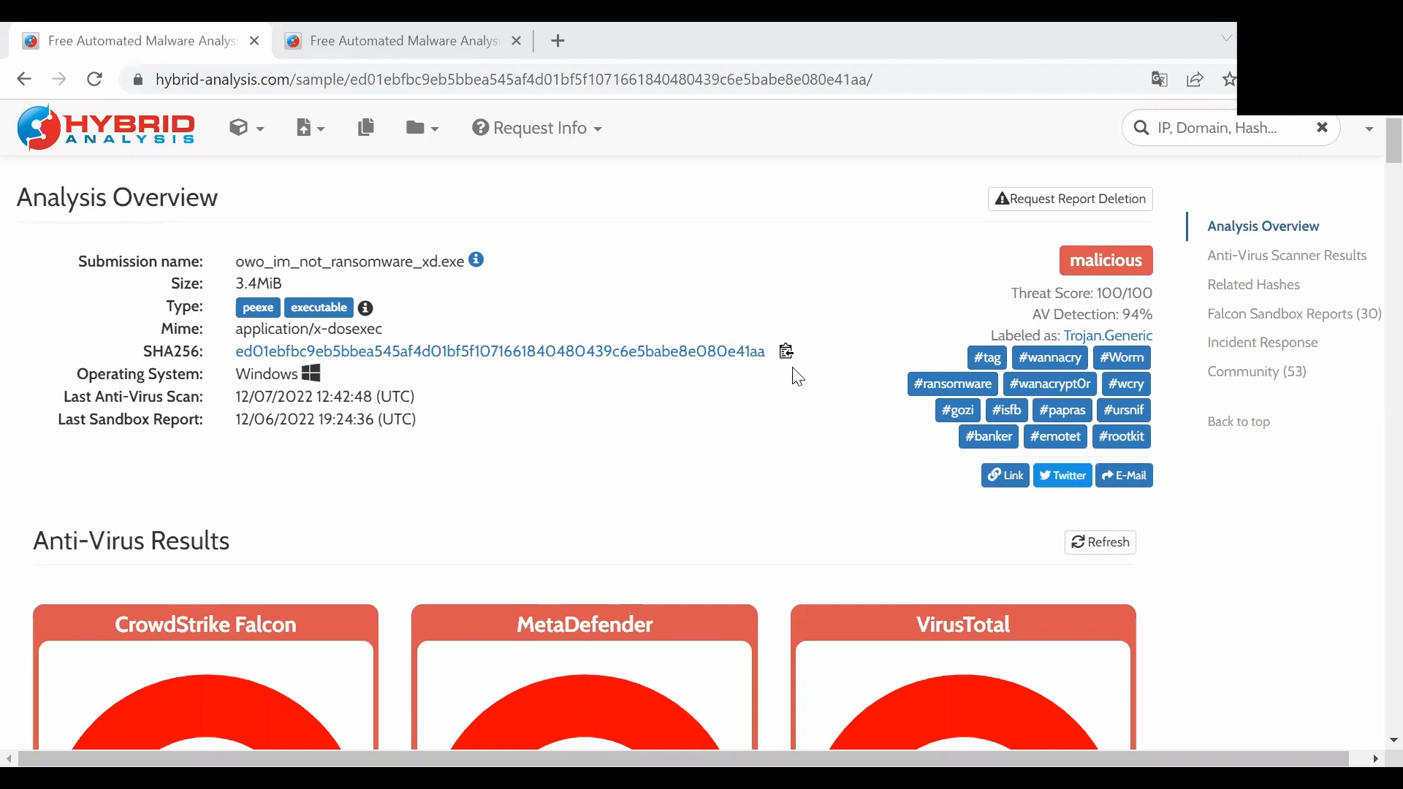
mouse_move(236, 348)
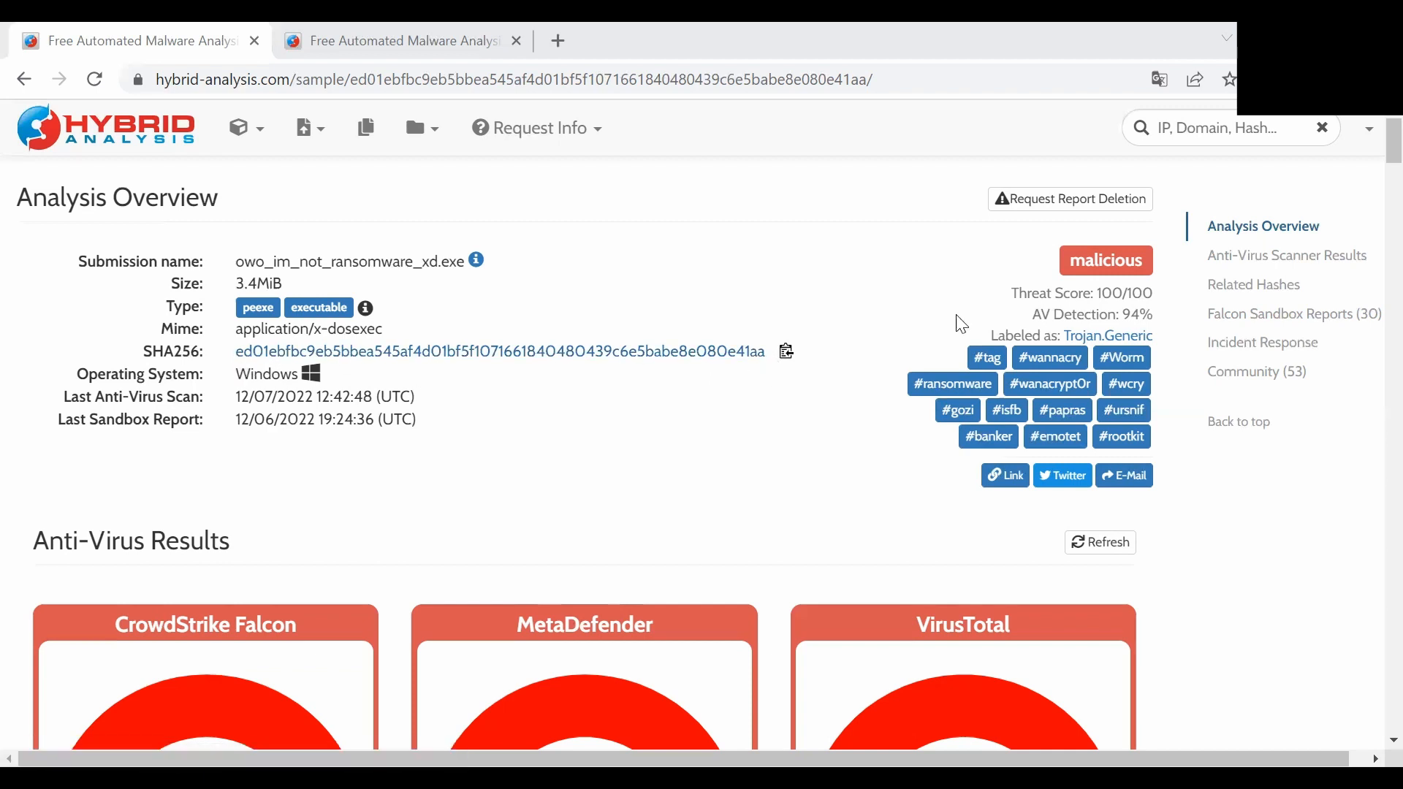
mouse_move(846, 229)
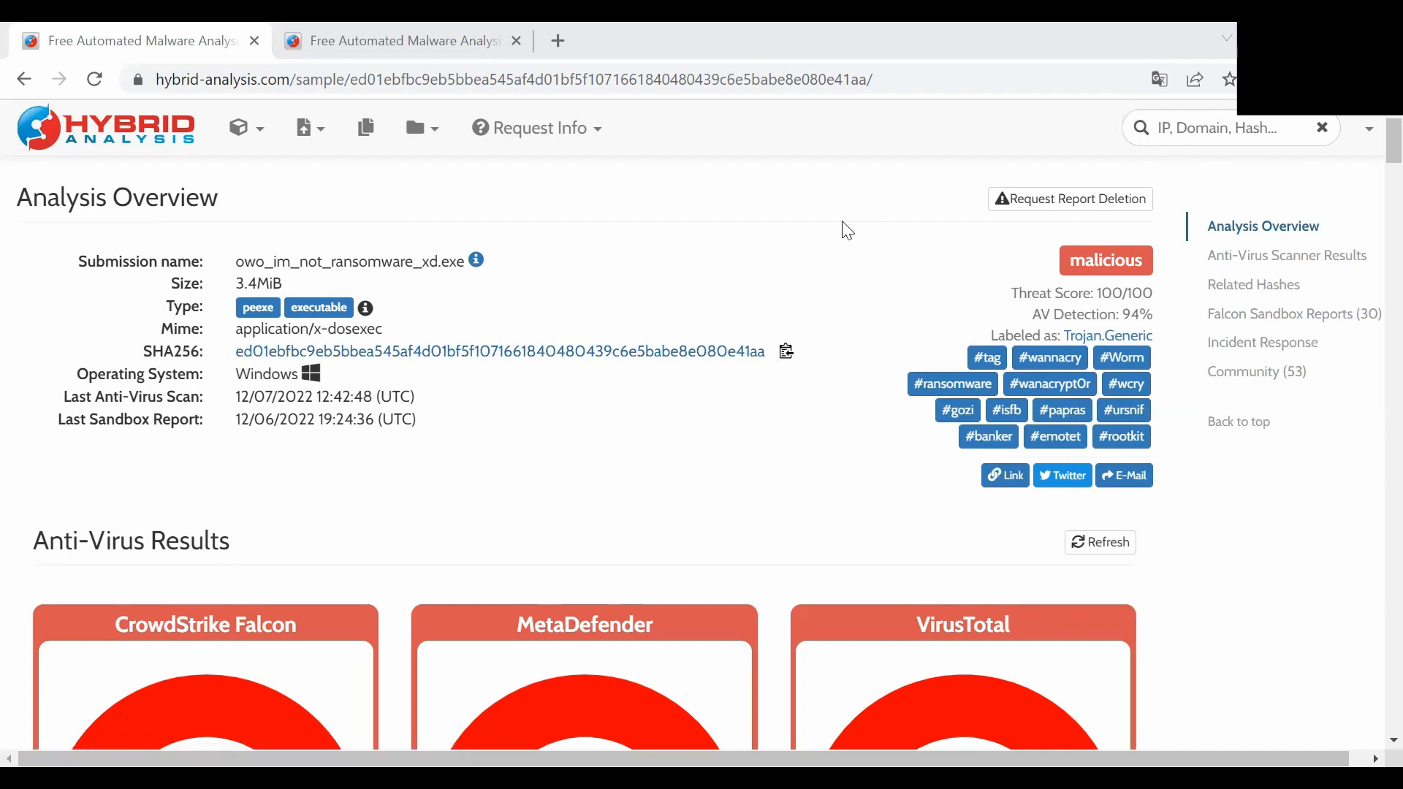
Scroll down to the Falcon Sandbox Reports cards, all marked malicious, including owo_im_not_ransomware_xd.
scroll("down", 3)
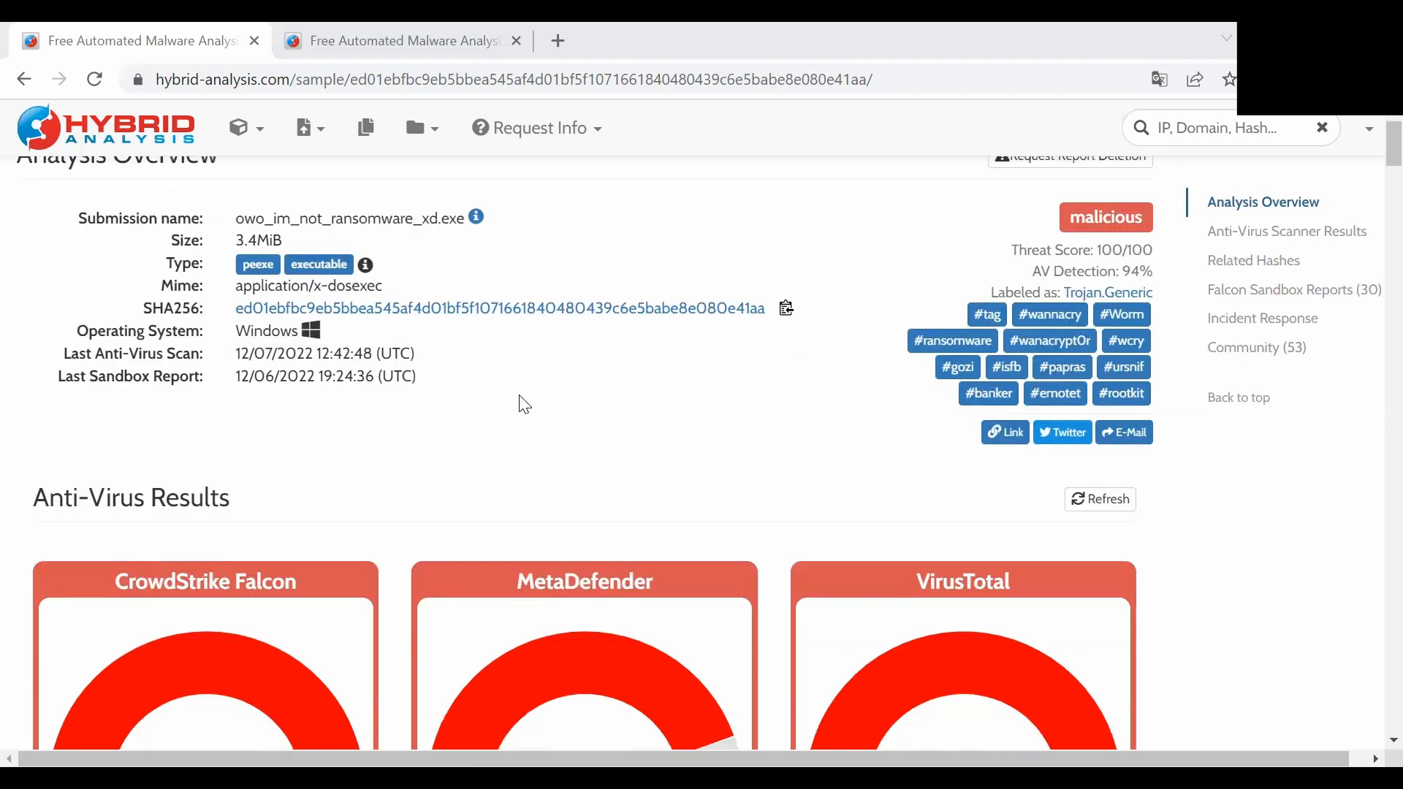
scroll("down", 3)
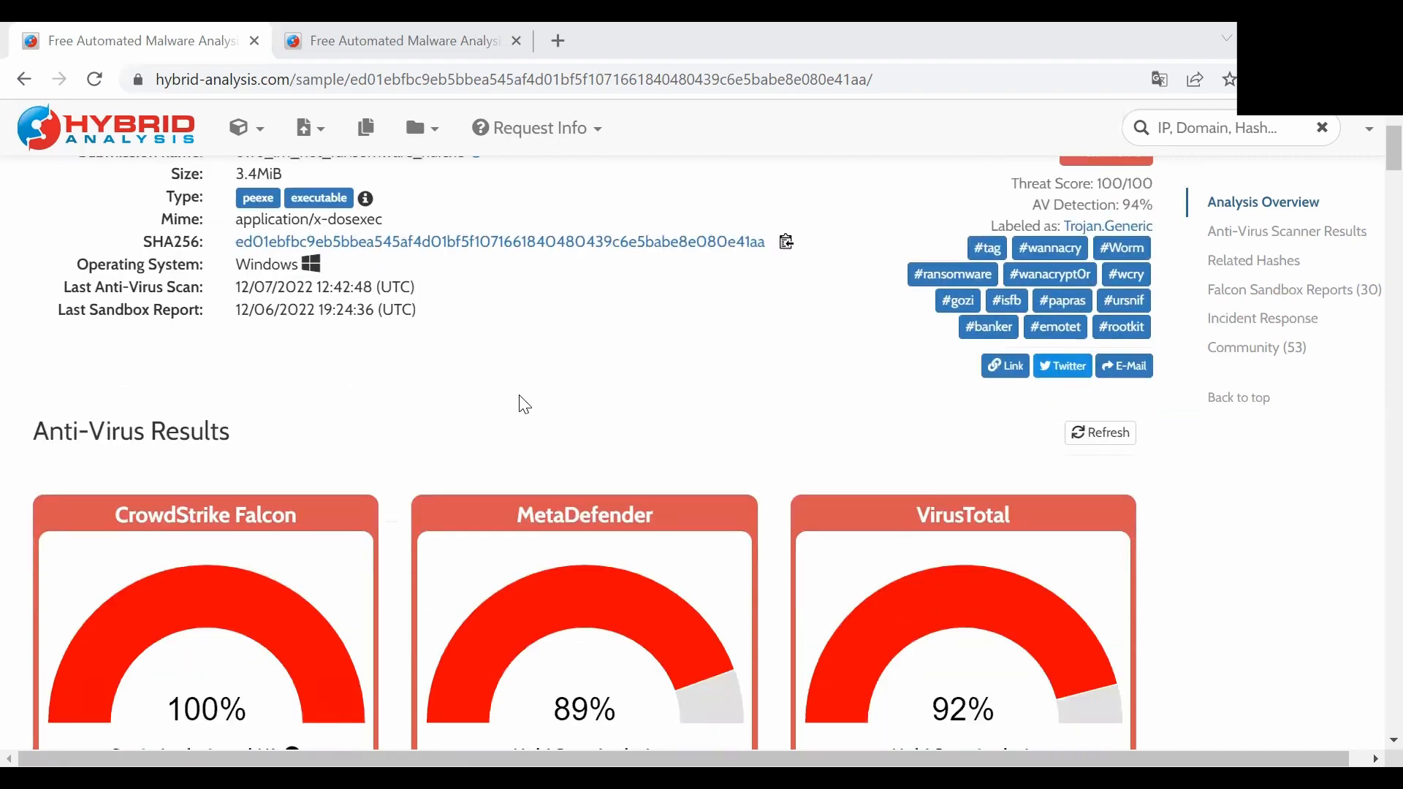
scroll("down", 3)
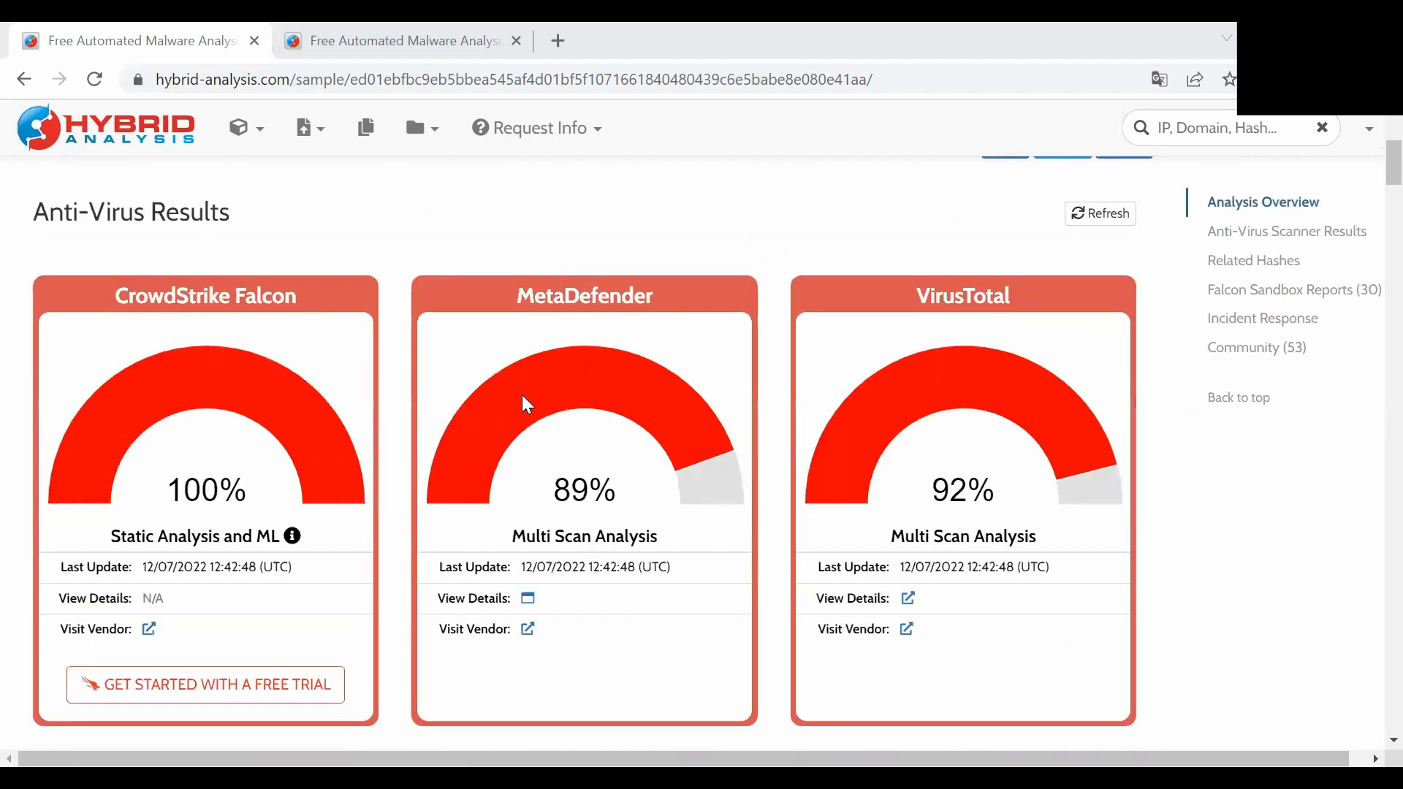
mouse_move(240, 237)
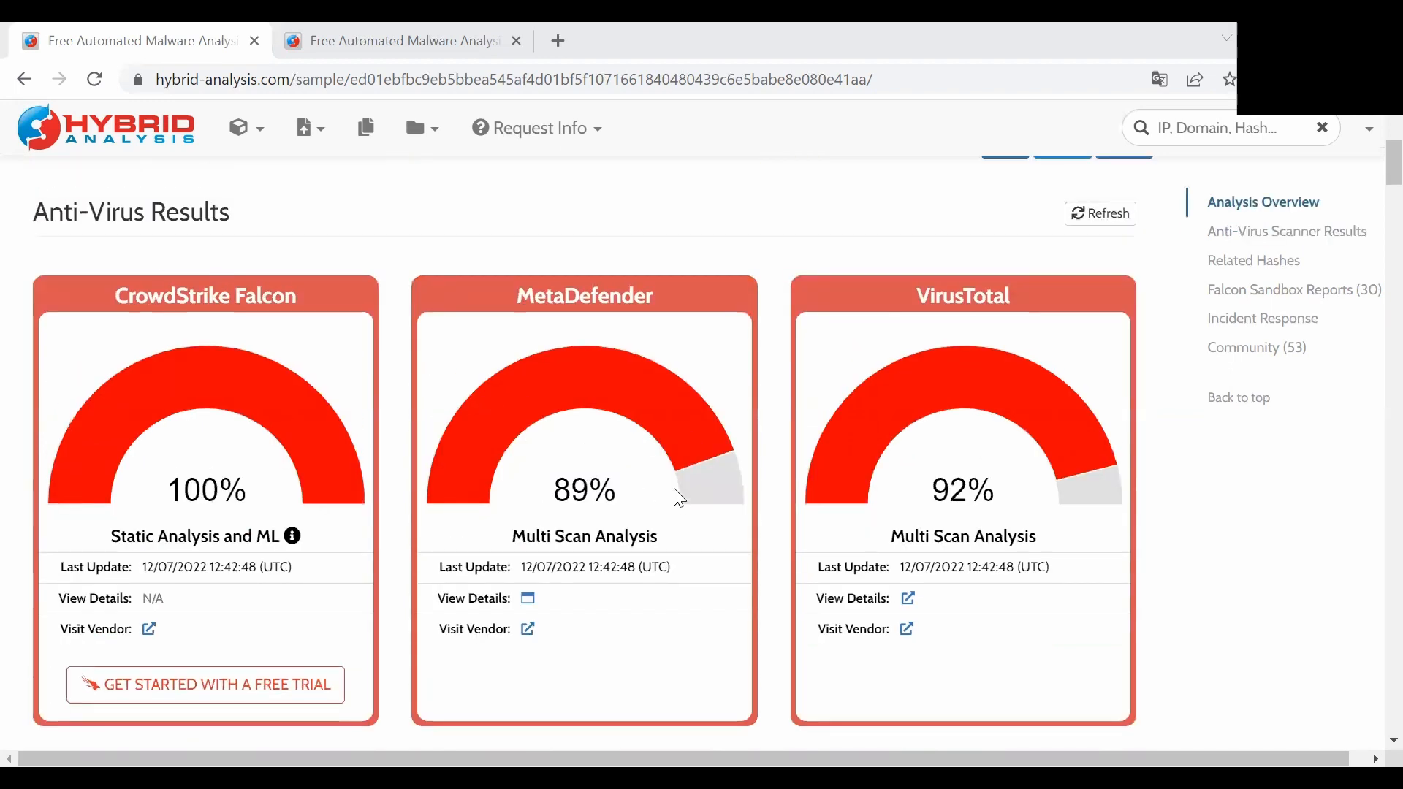
mouse_move(320, 527)
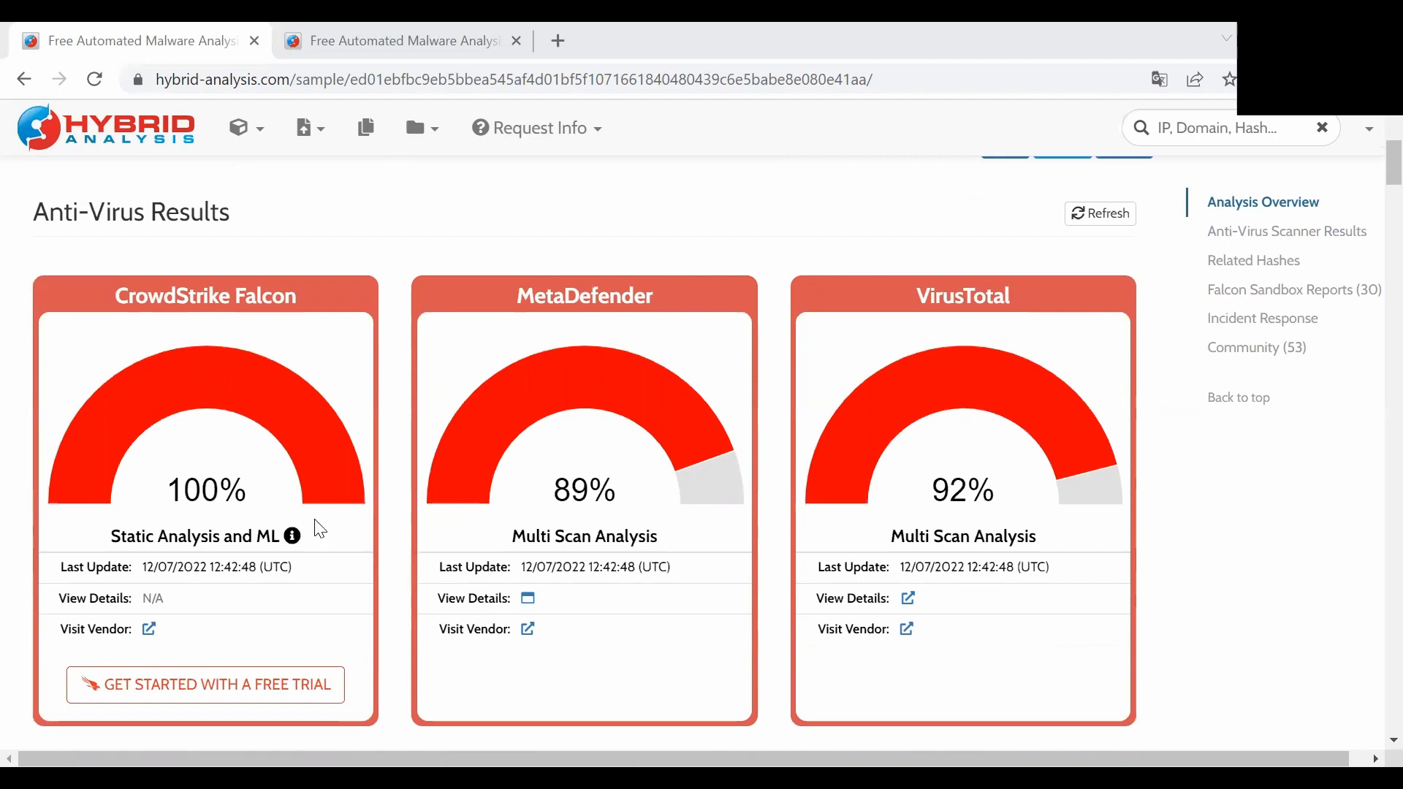
mouse_move(681, 502)
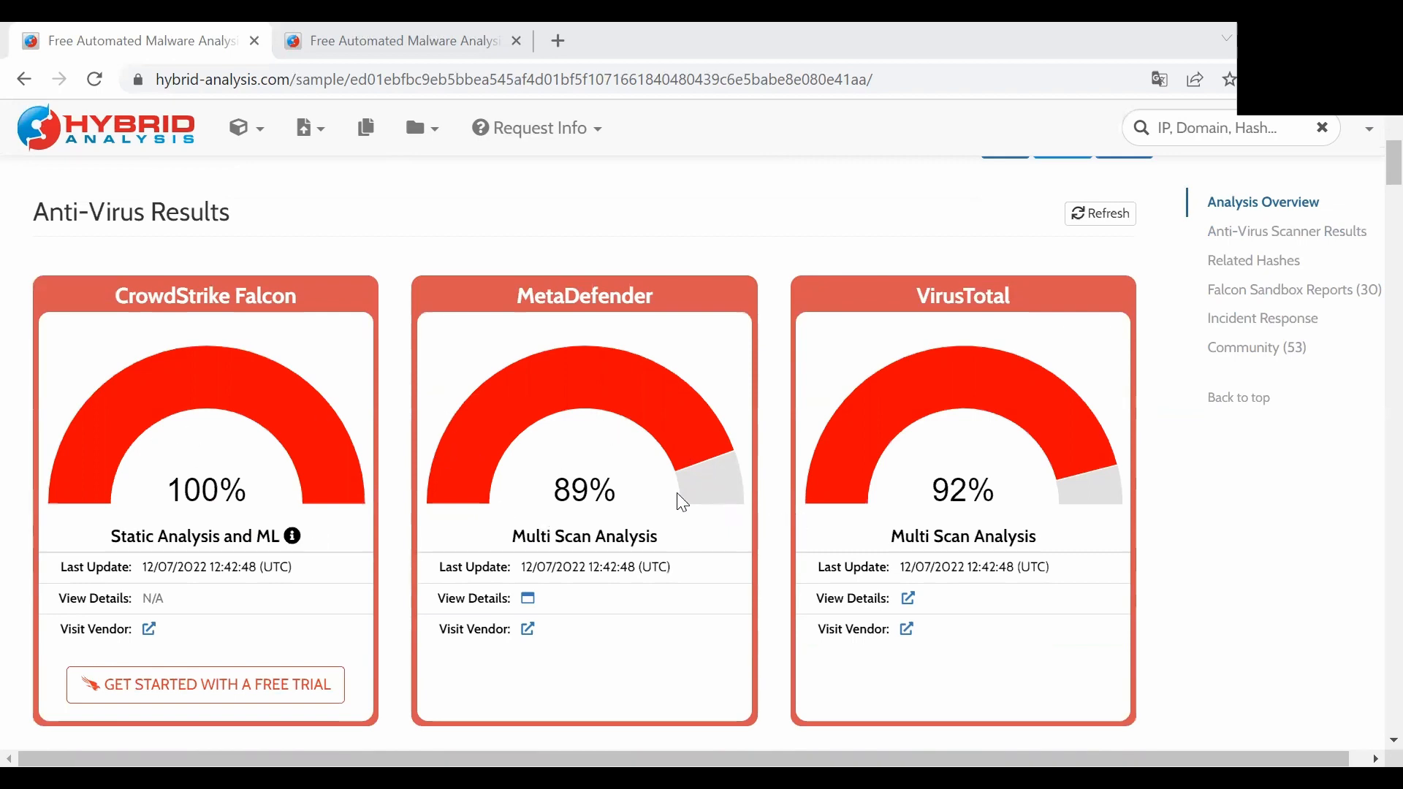
scroll("up", 3)
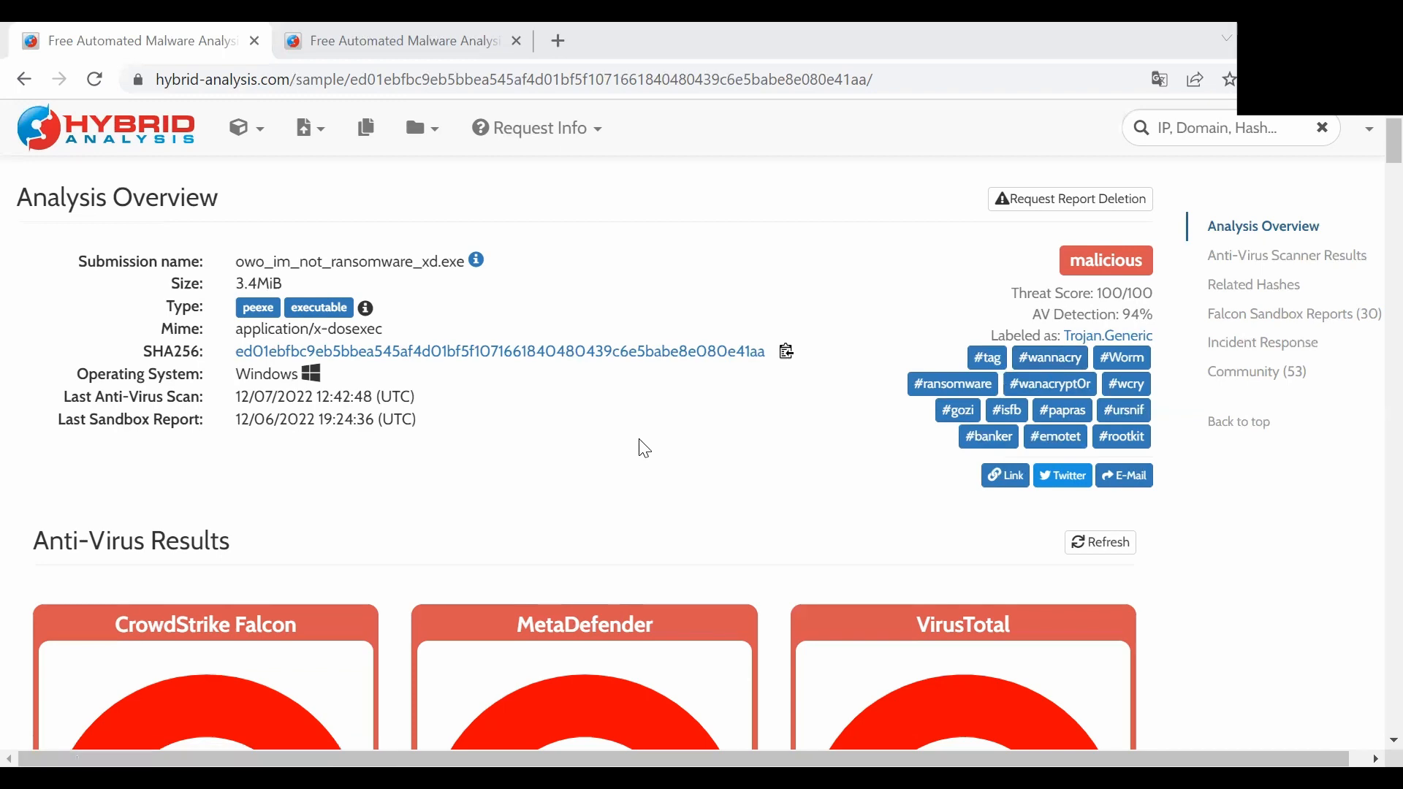
scroll("down", 3)
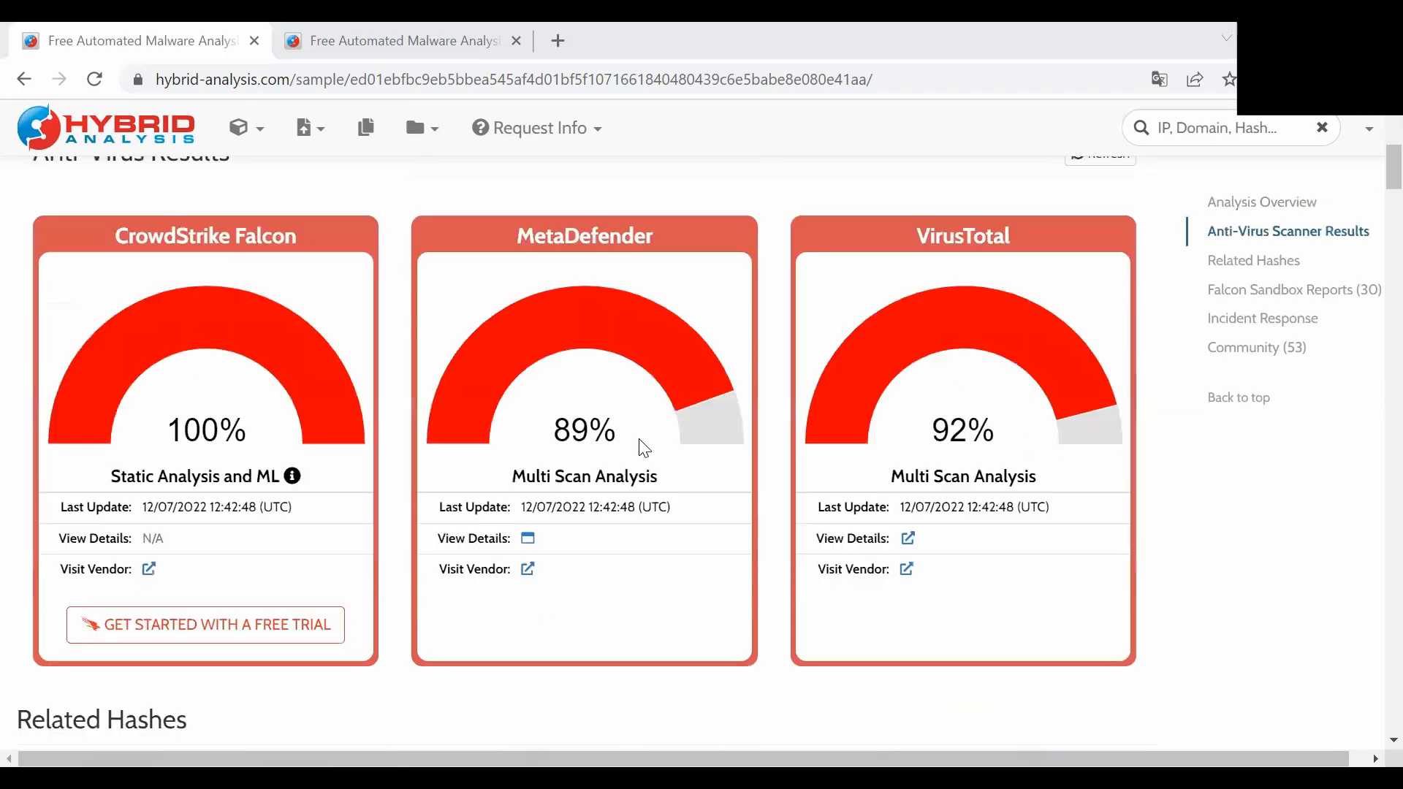
scroll("down", 3)
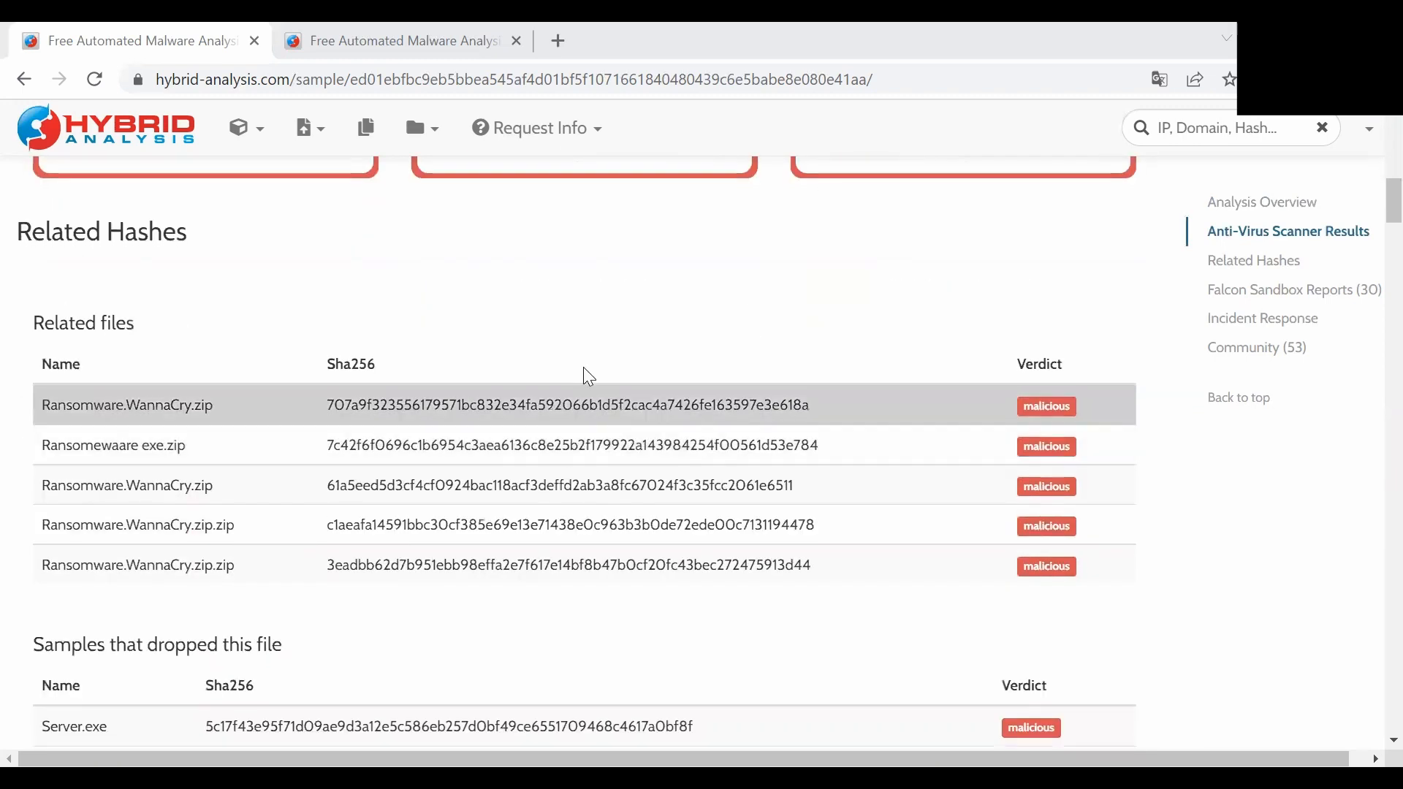
mouse_move(649, 525)
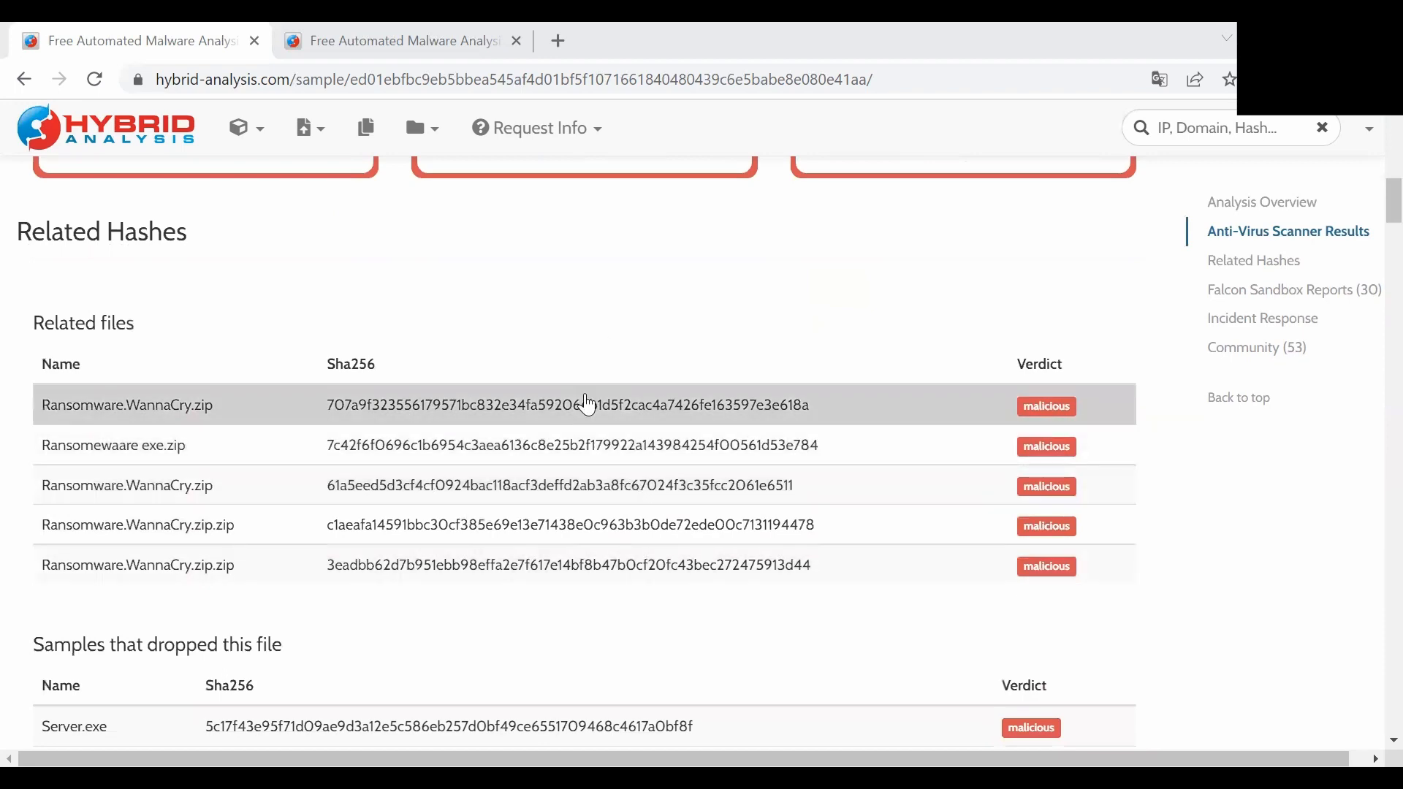
scroll("down", 3)
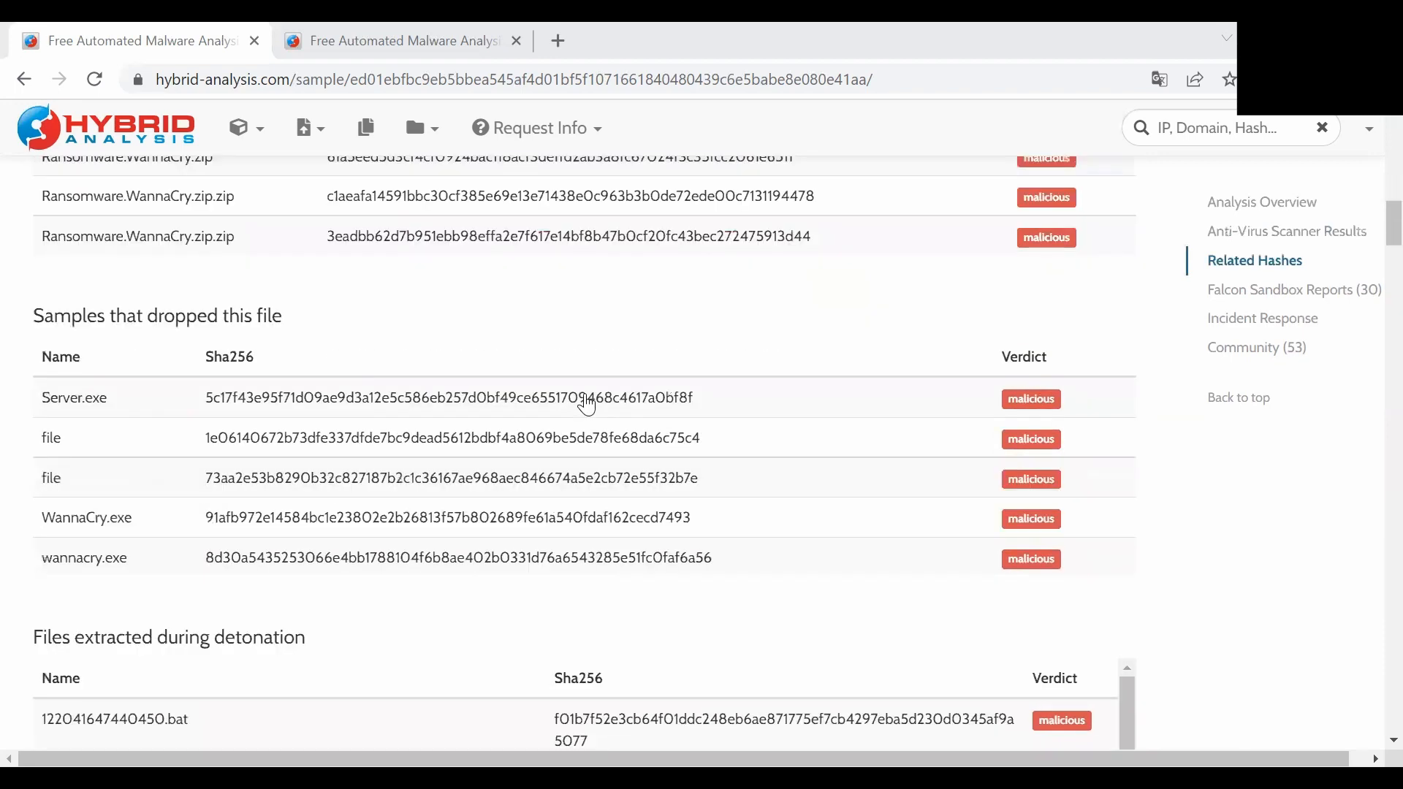
scroll("down", 3)
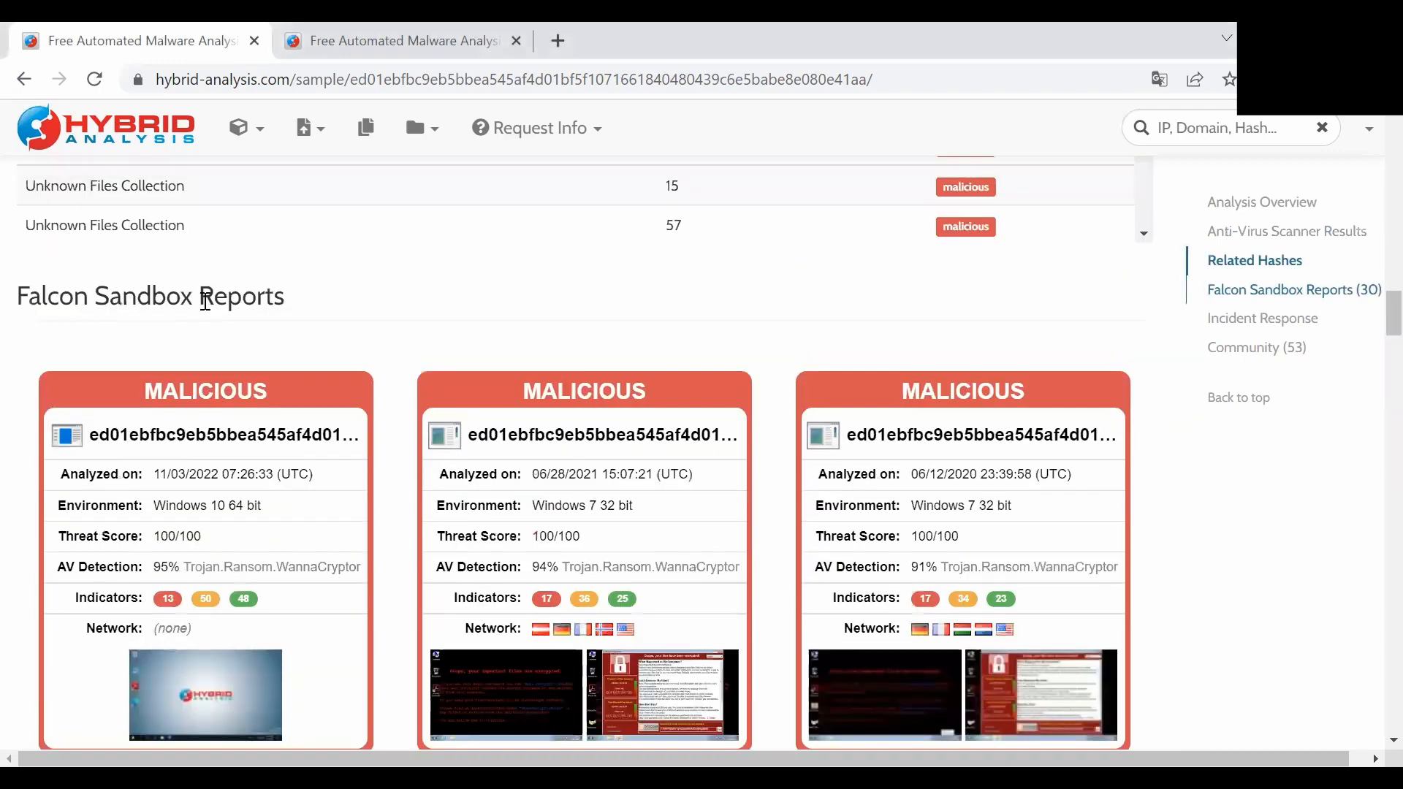
scroll("down", 3)
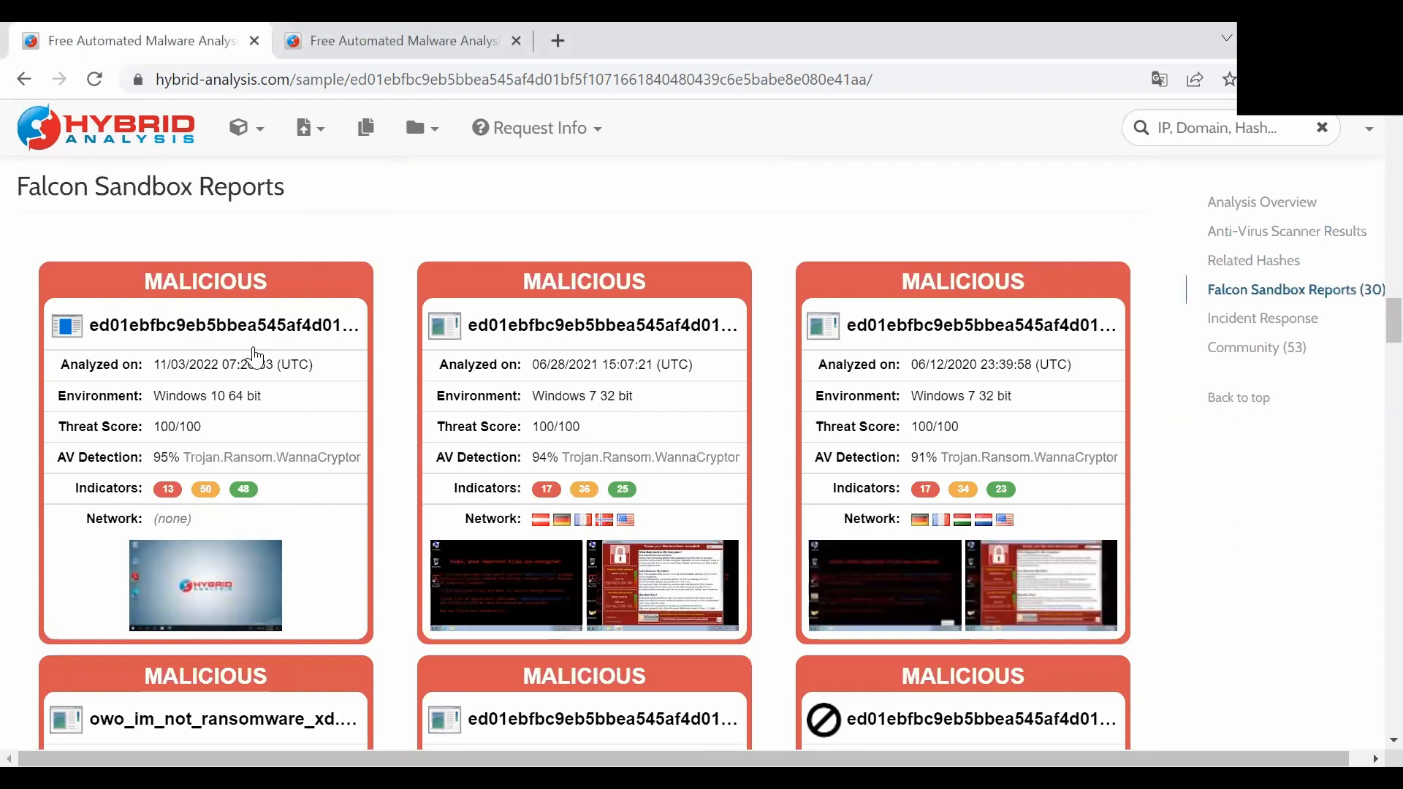
mouse_move(250, 357)
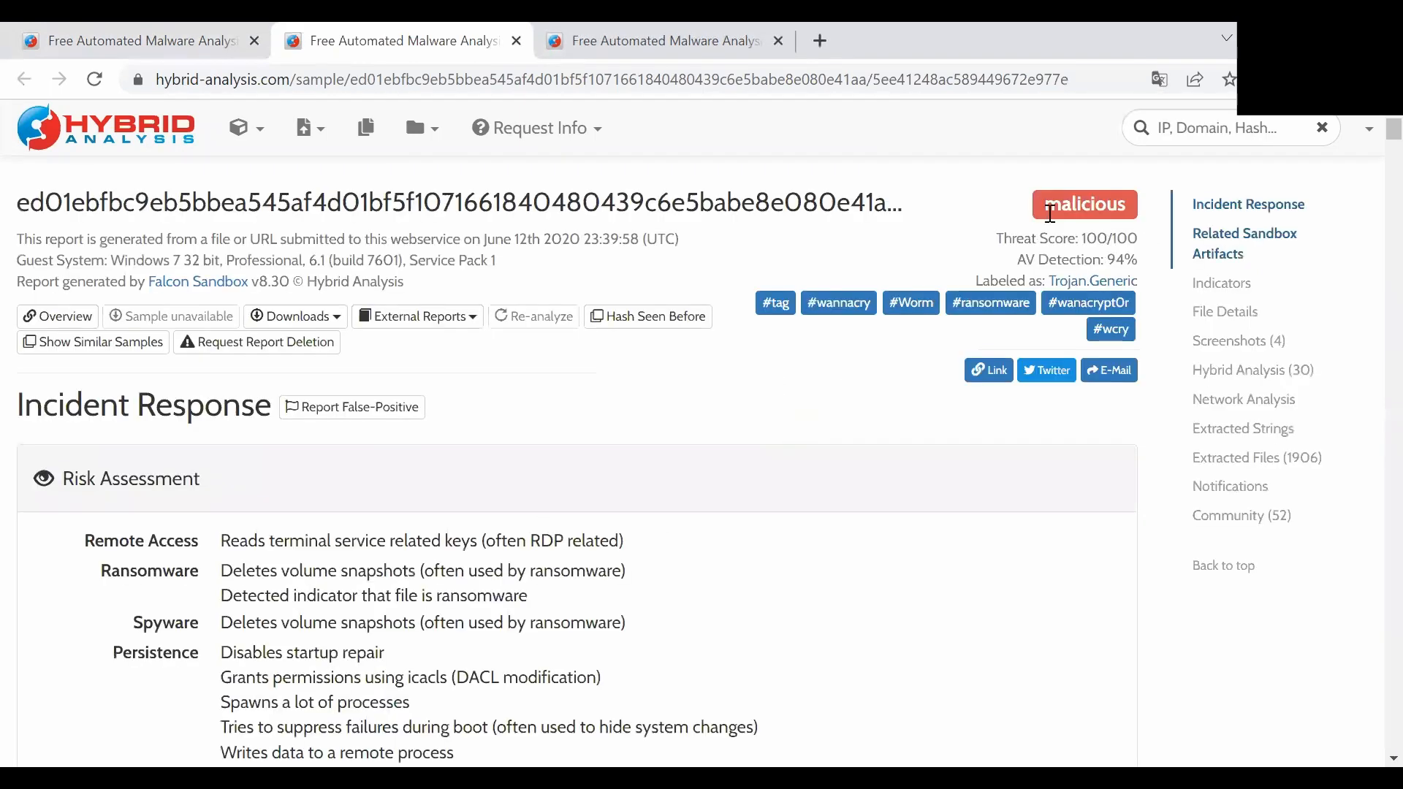
left_click_drag(18, 203, 1137, 281)
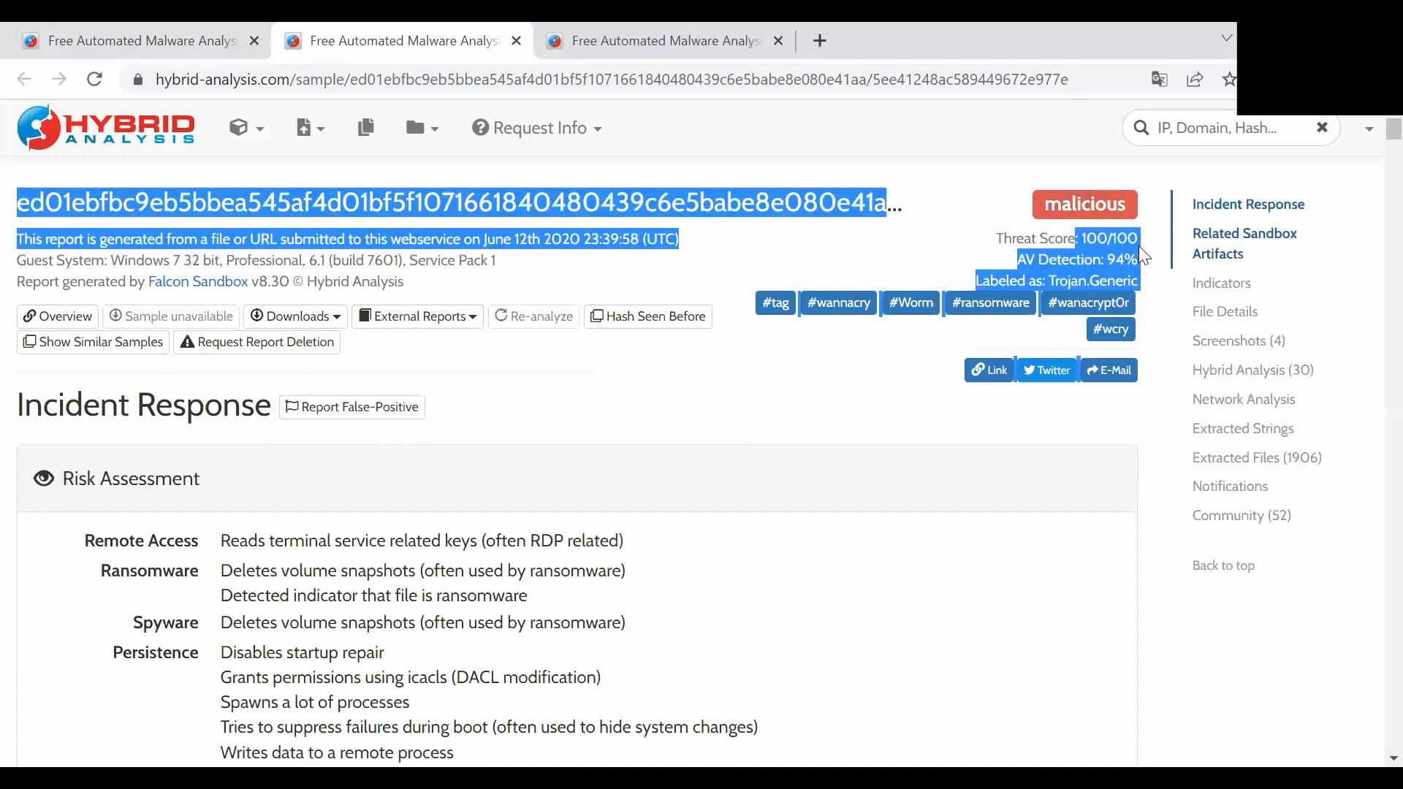
left_click(744, 441)
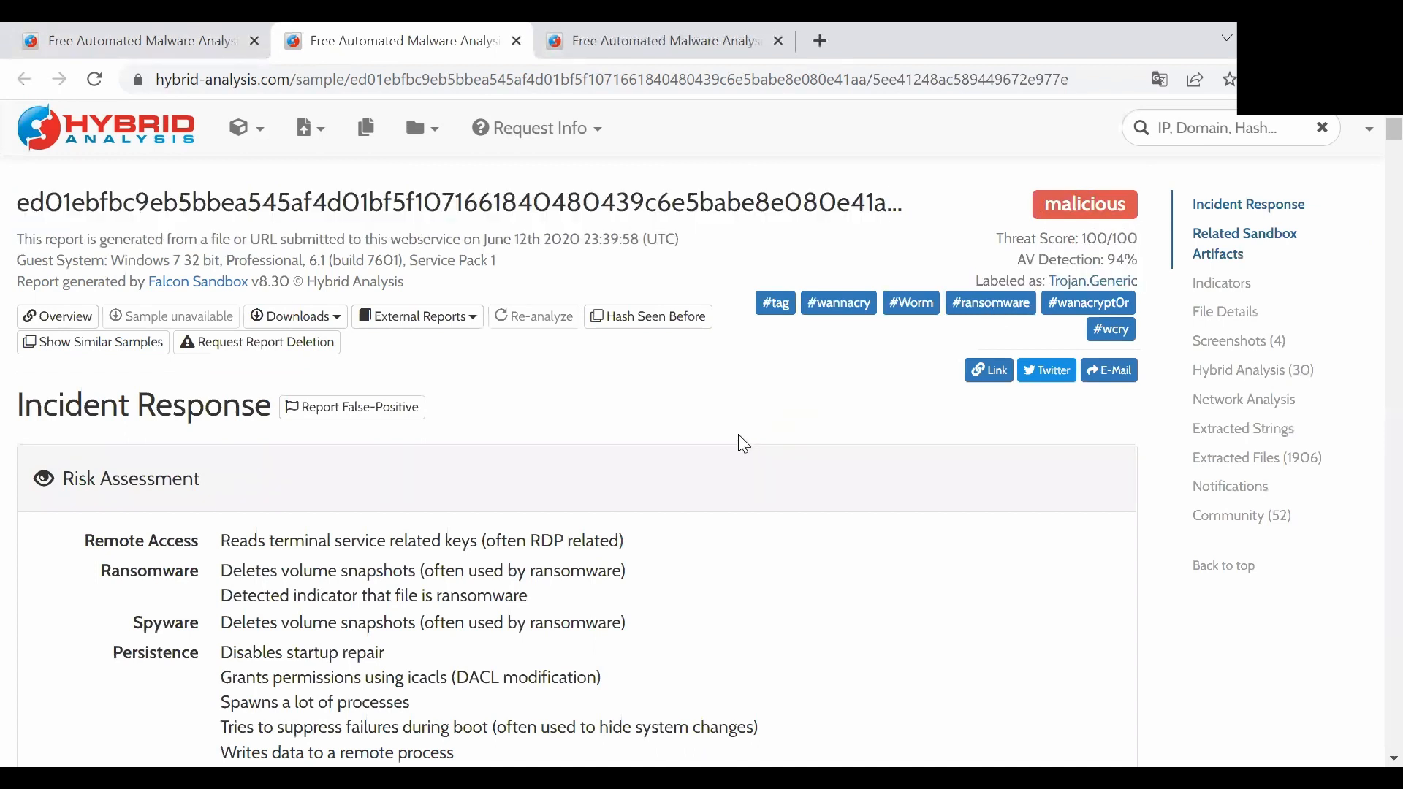
double_click(1034, 260)
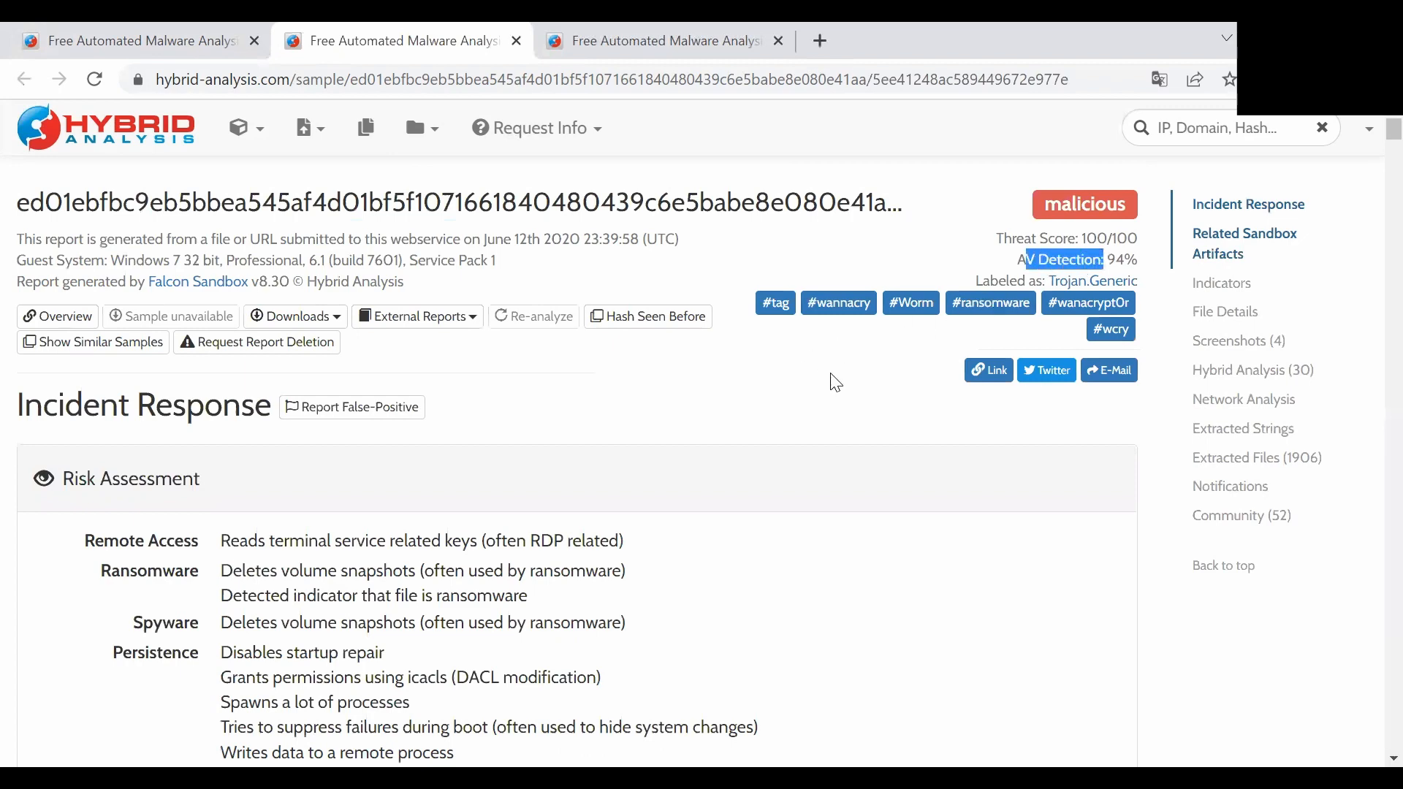
scroll("down", 3)
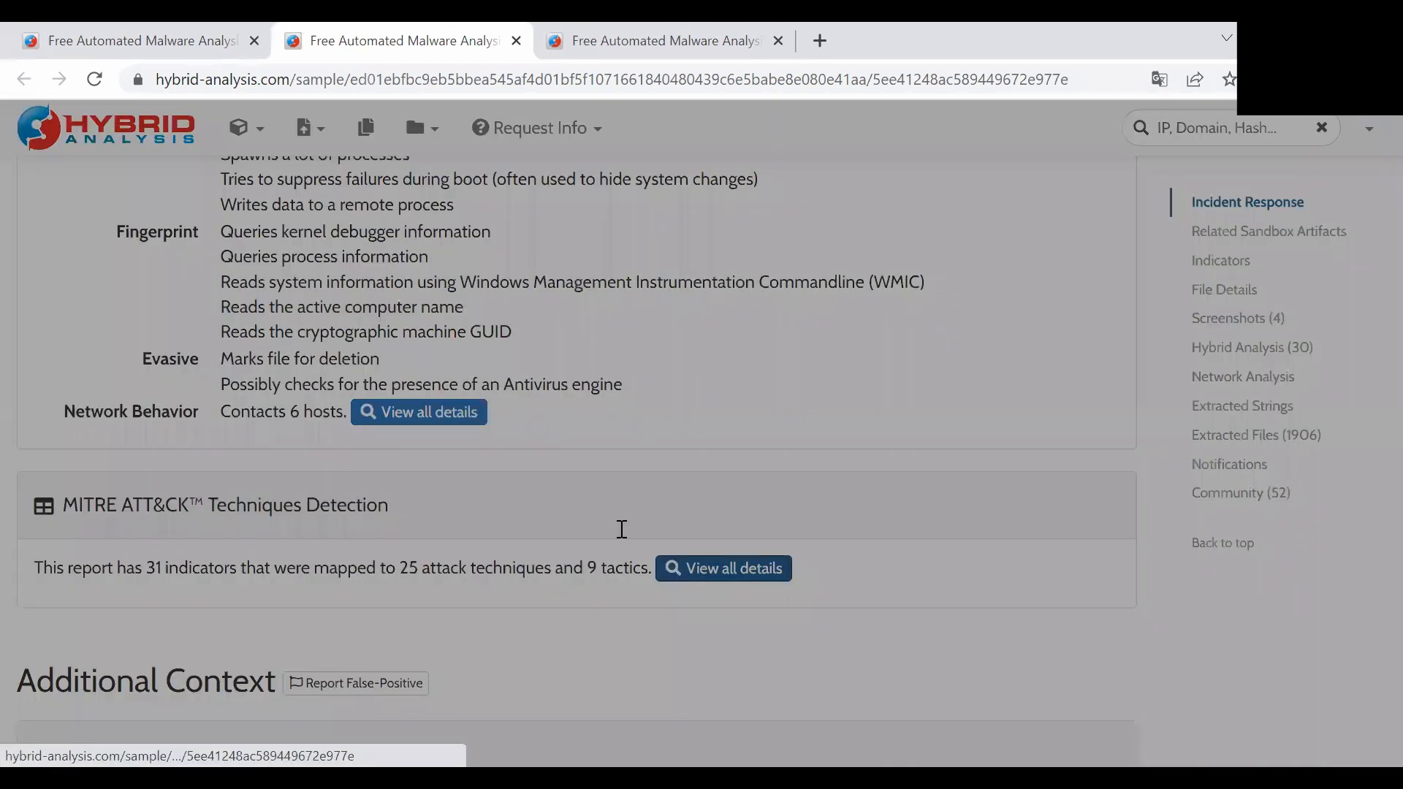
View all mapped MITRE ATT&CK techniques, reading Execution, Persistence and Privilege Escalation entries like WMI and Hooking.
left_click(723, 568)
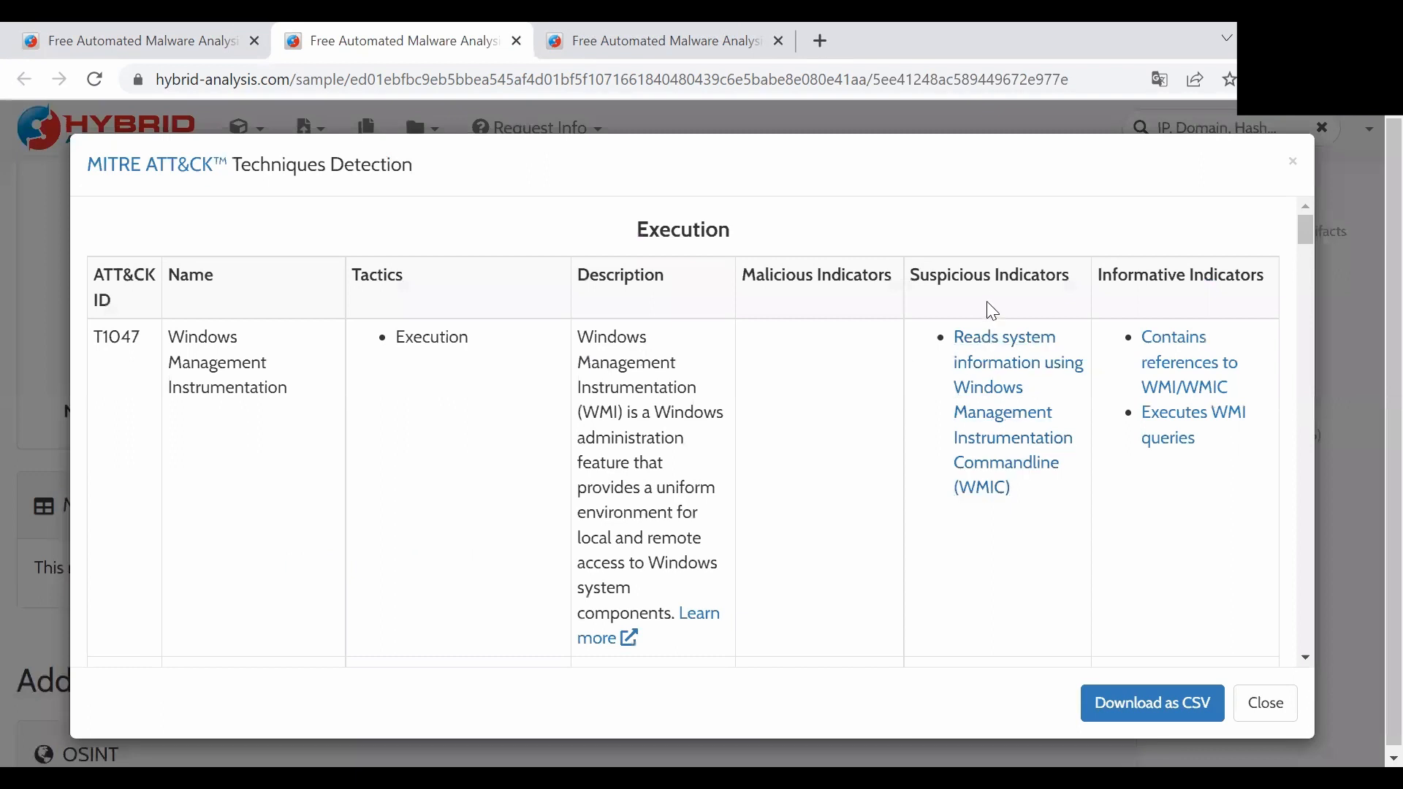
scroll("down", 3)
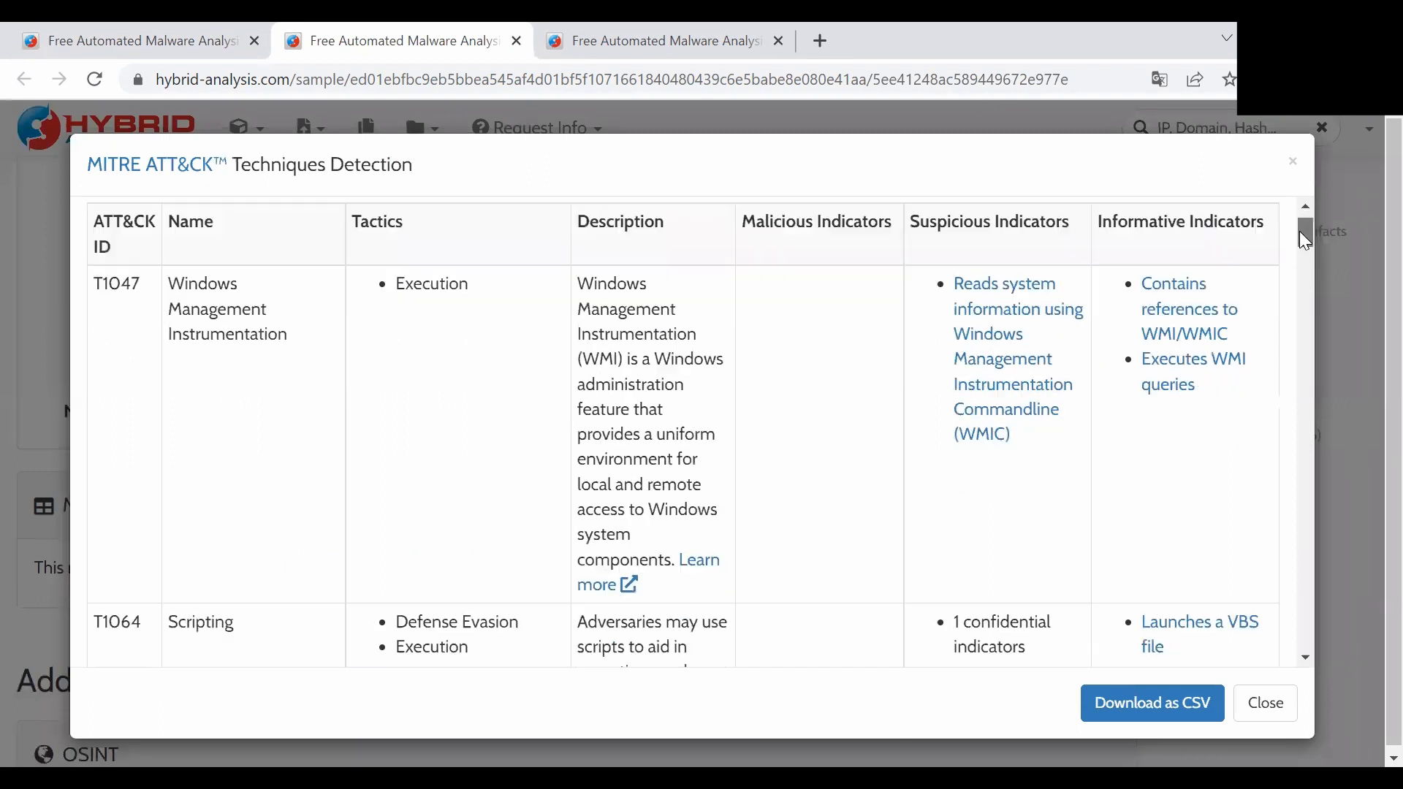
scroll("down", 3)
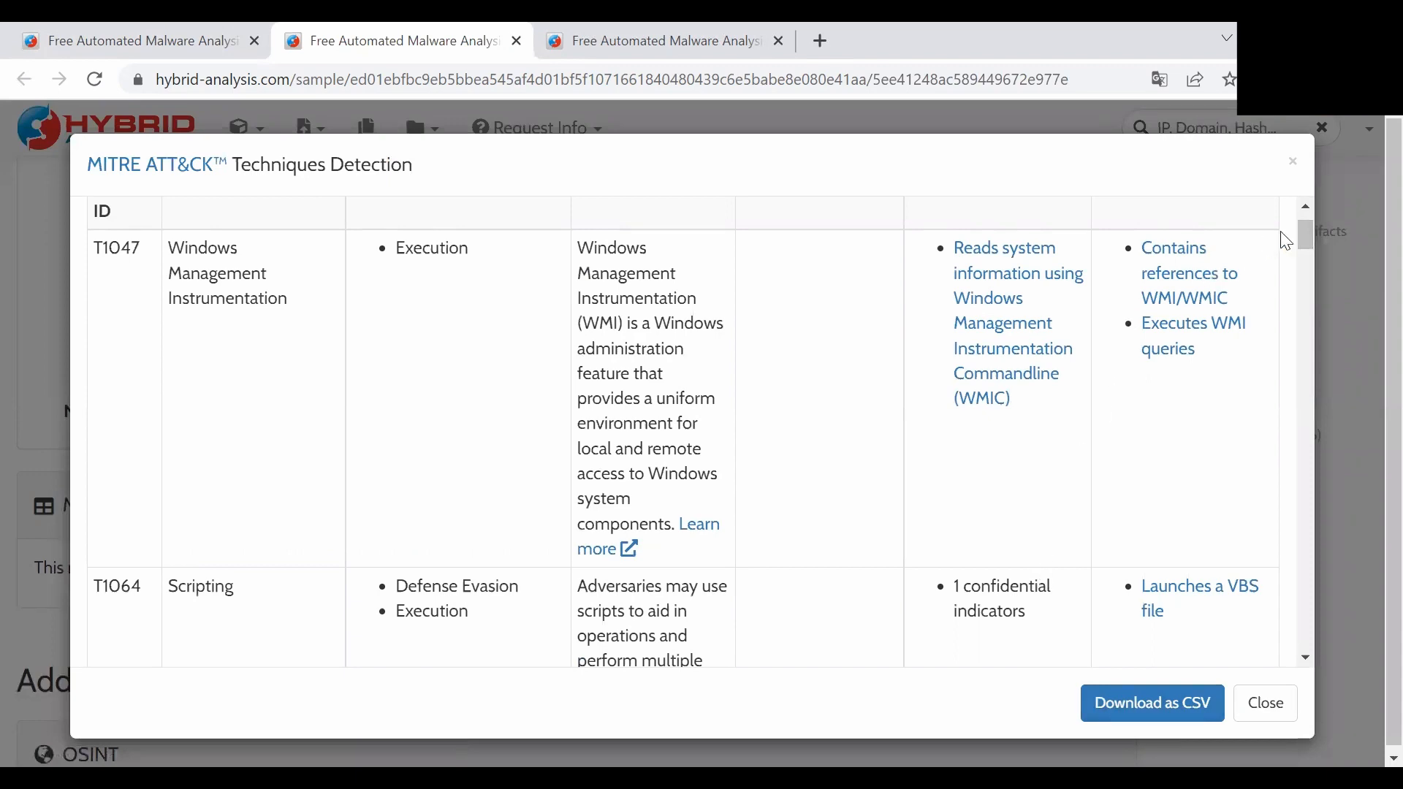
scroll("down", 3)
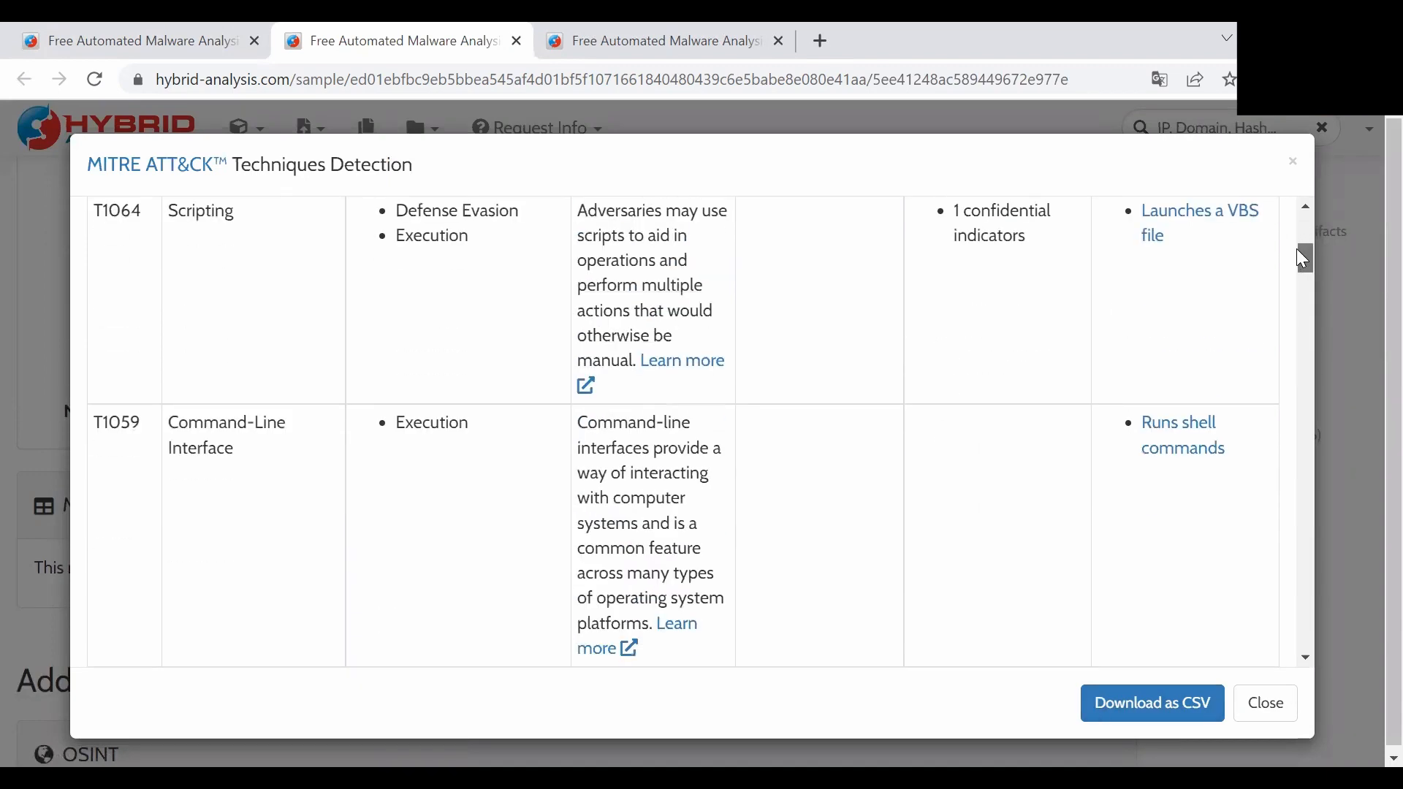
scroll("down", 3)
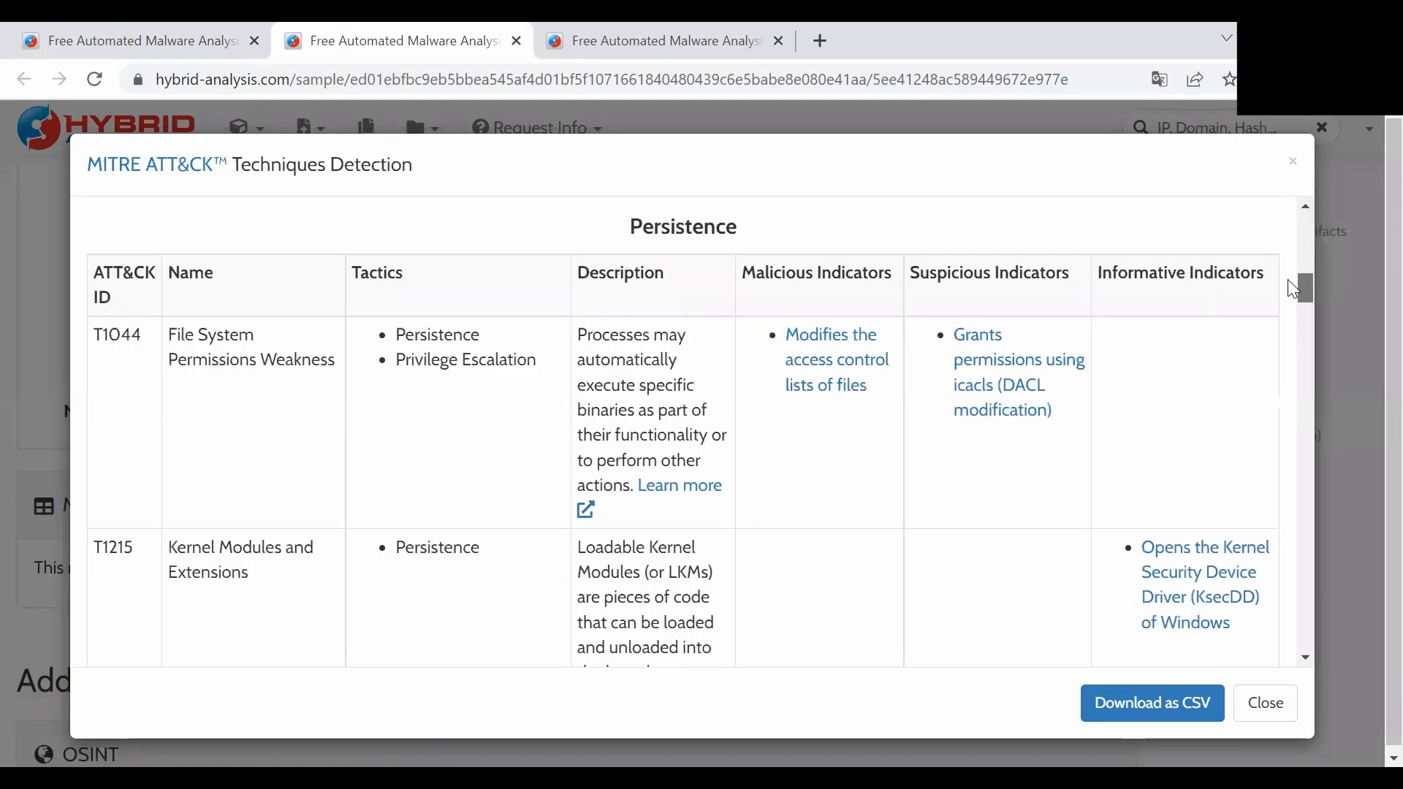
scroll("down", 3)
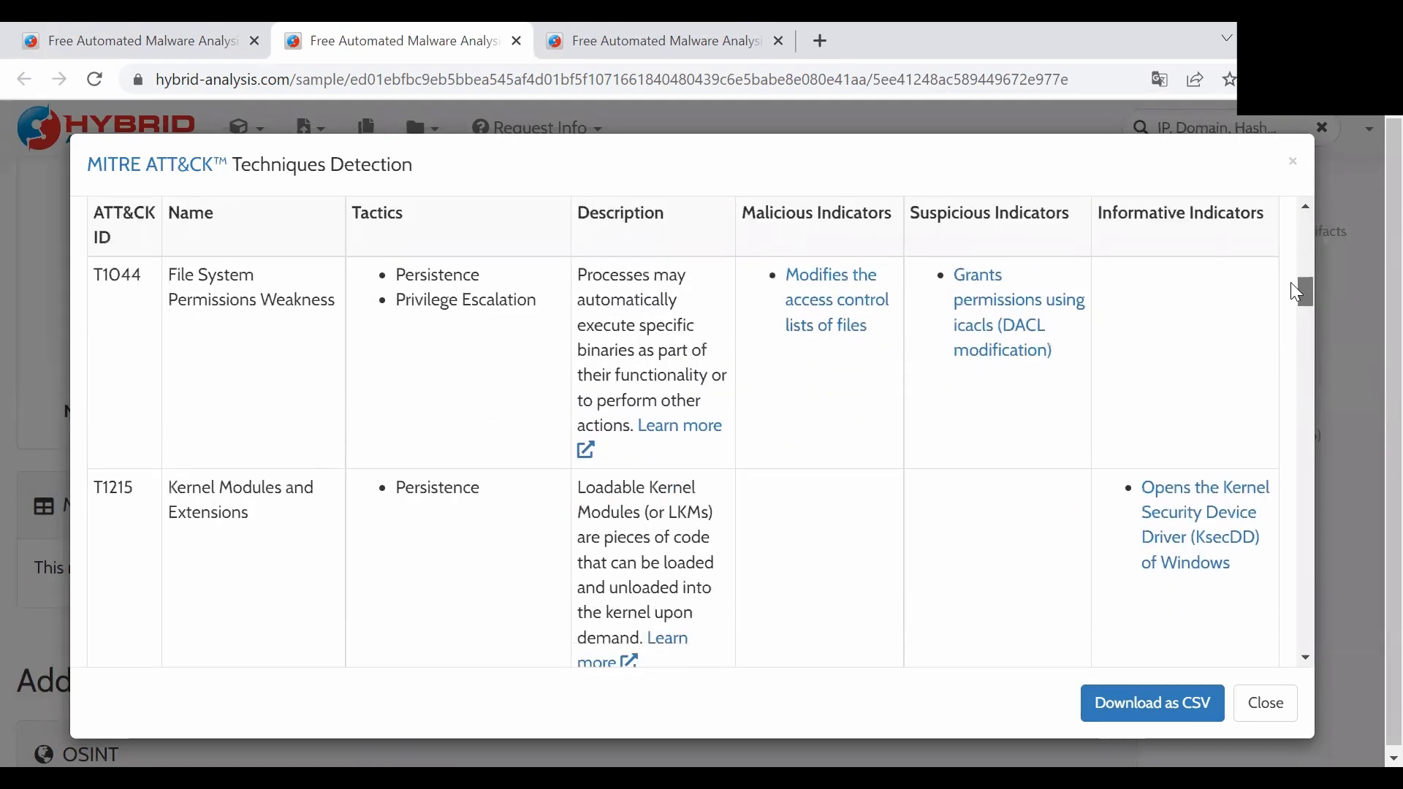
scroll("down", 3)
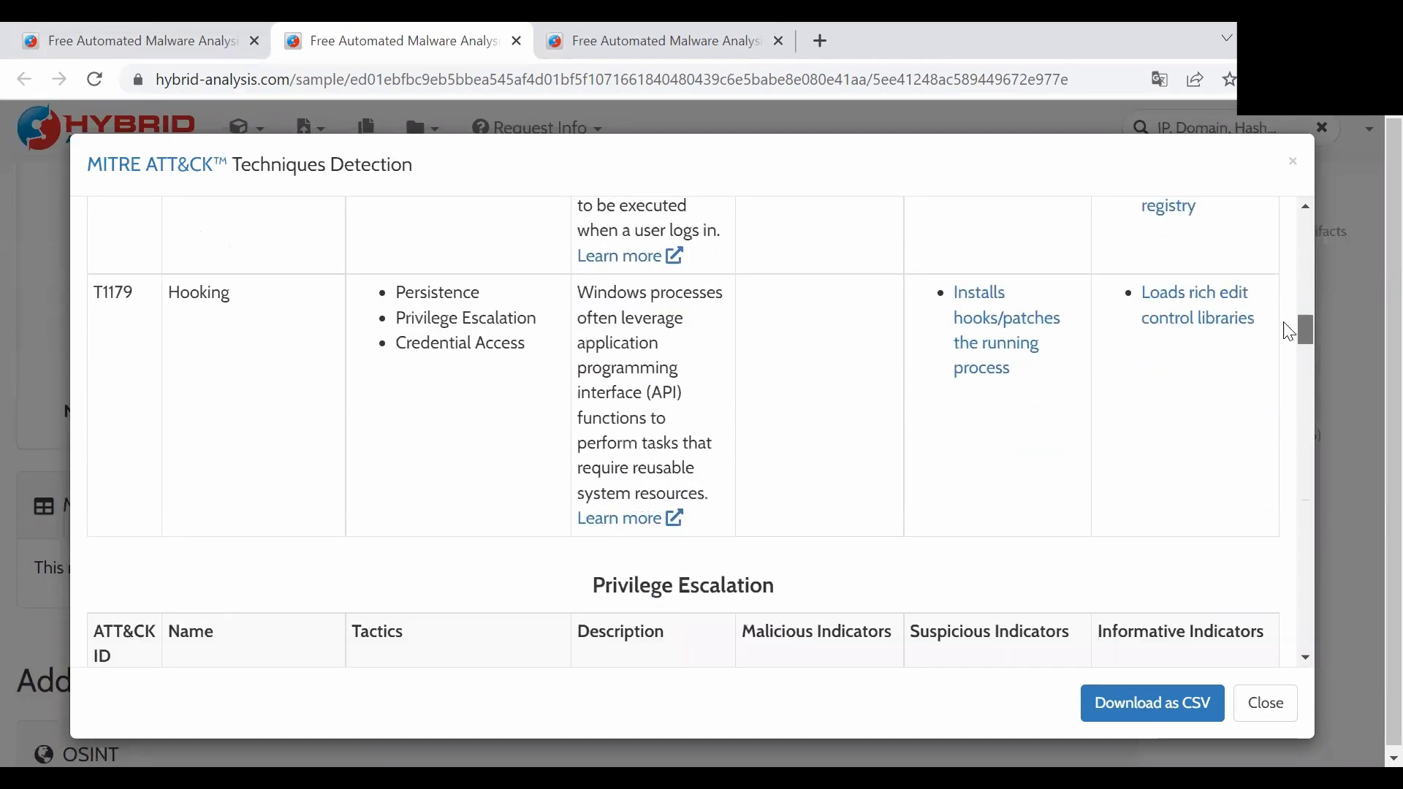
scroll("down", 3)
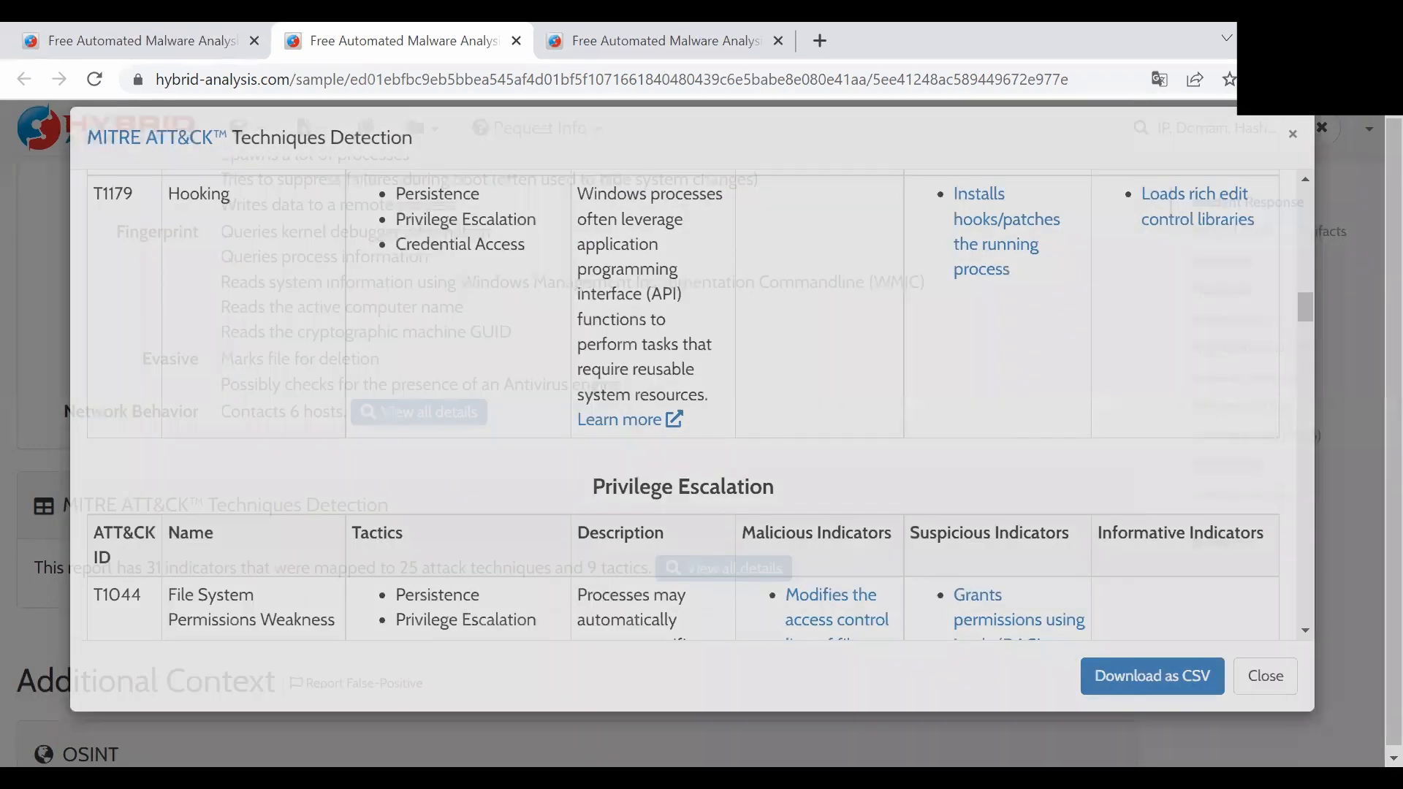
Close the ATT&CK window and read the Malicious Indicators down to File Details of the 3.4 MiB PE32 executable.
left_click(1264, 675)
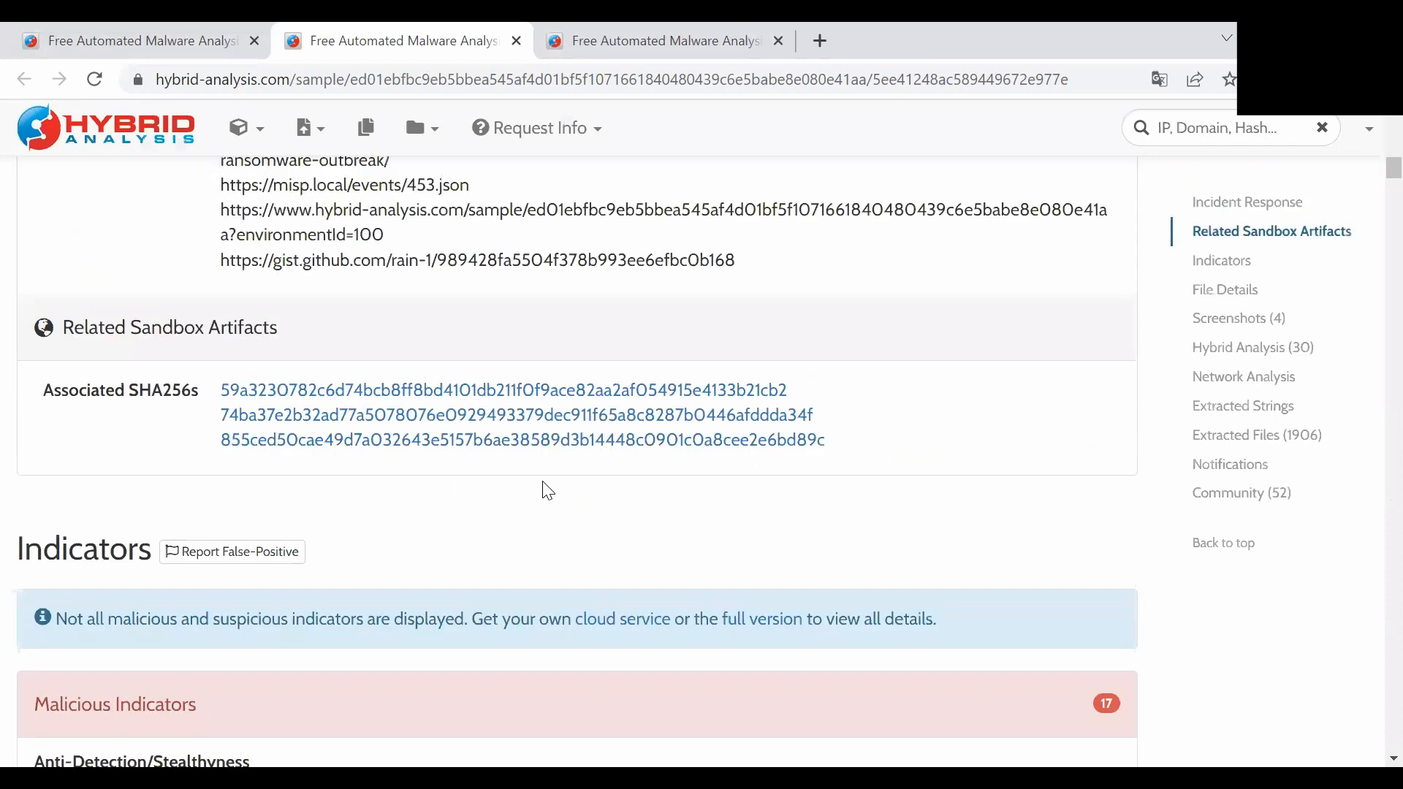
scroll("down", 3)
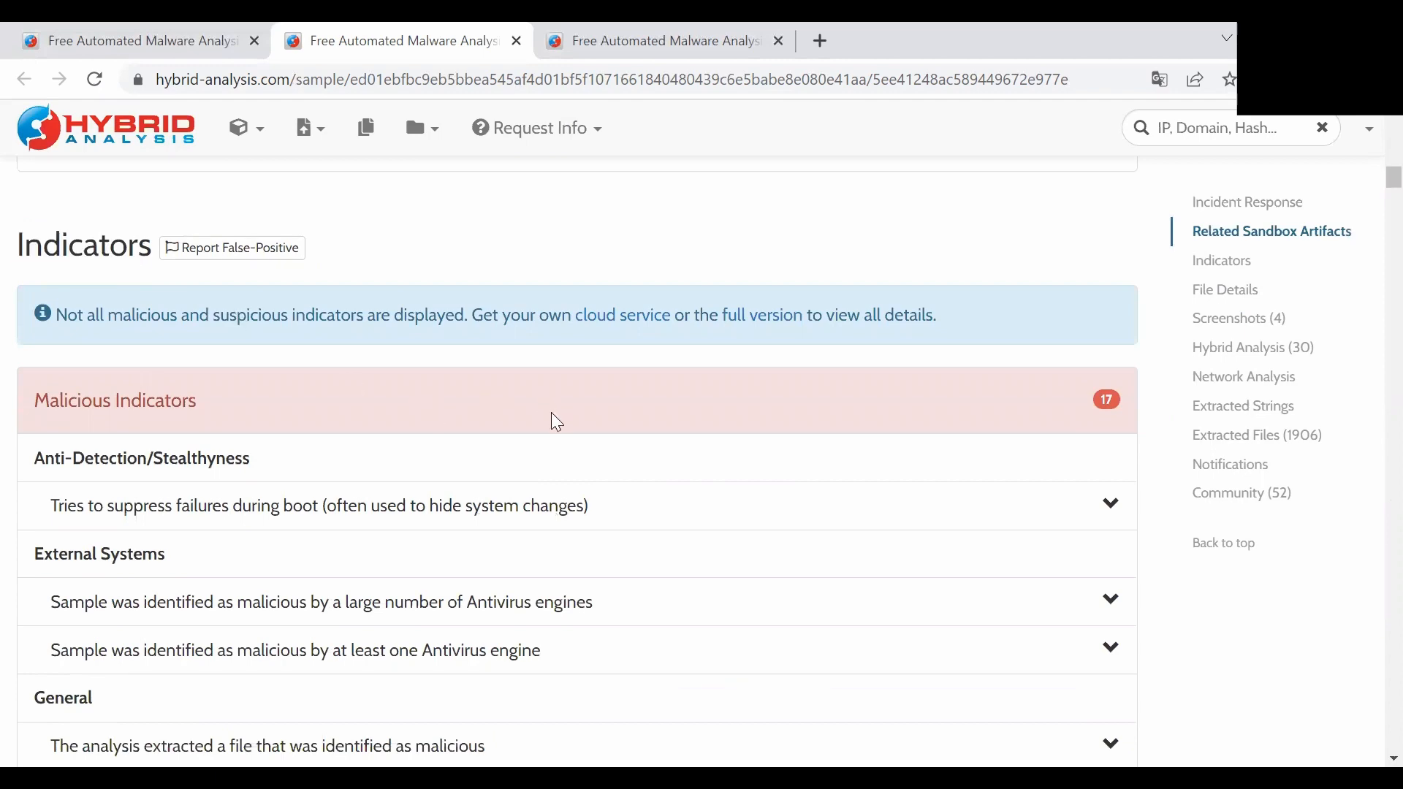
left_click(318, 506)
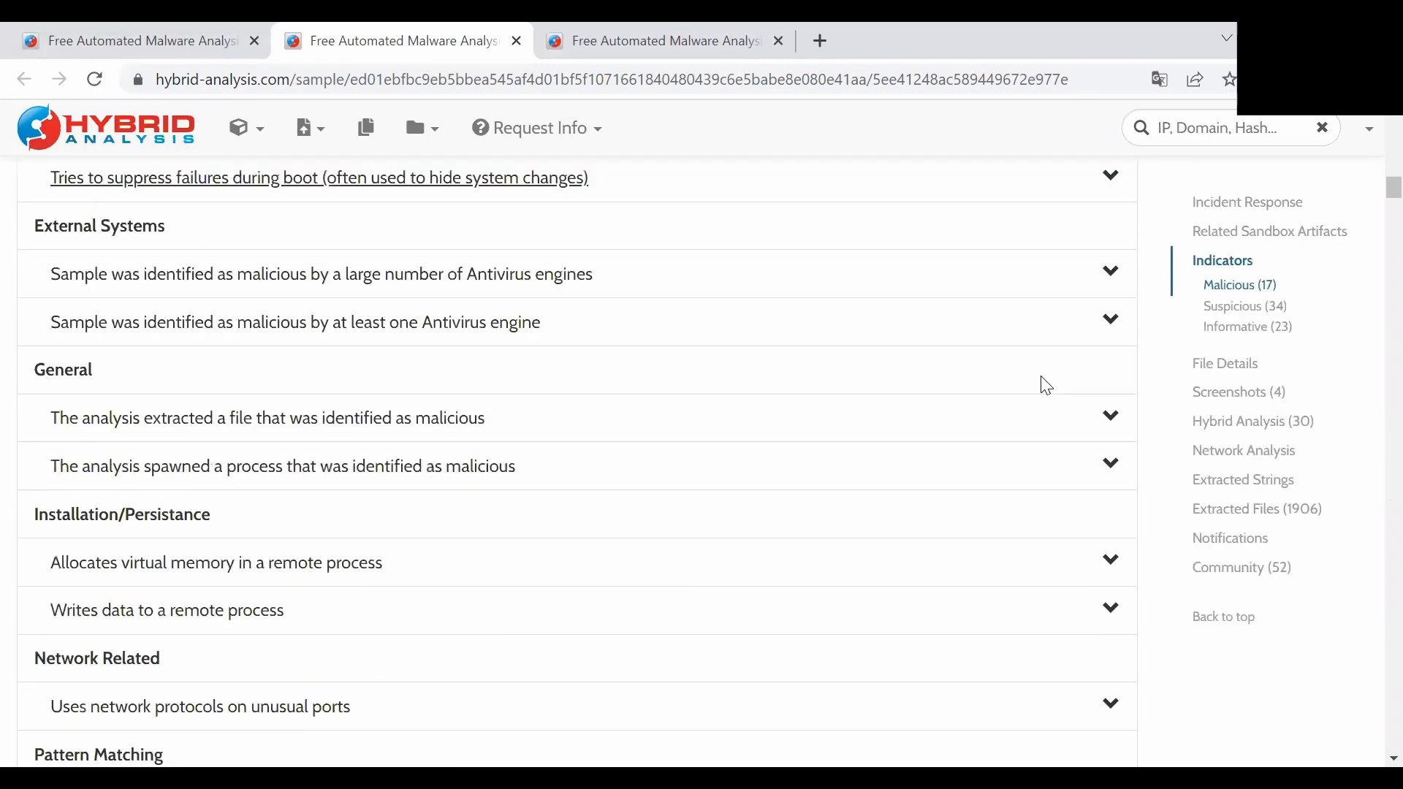
scroll("down", 3)
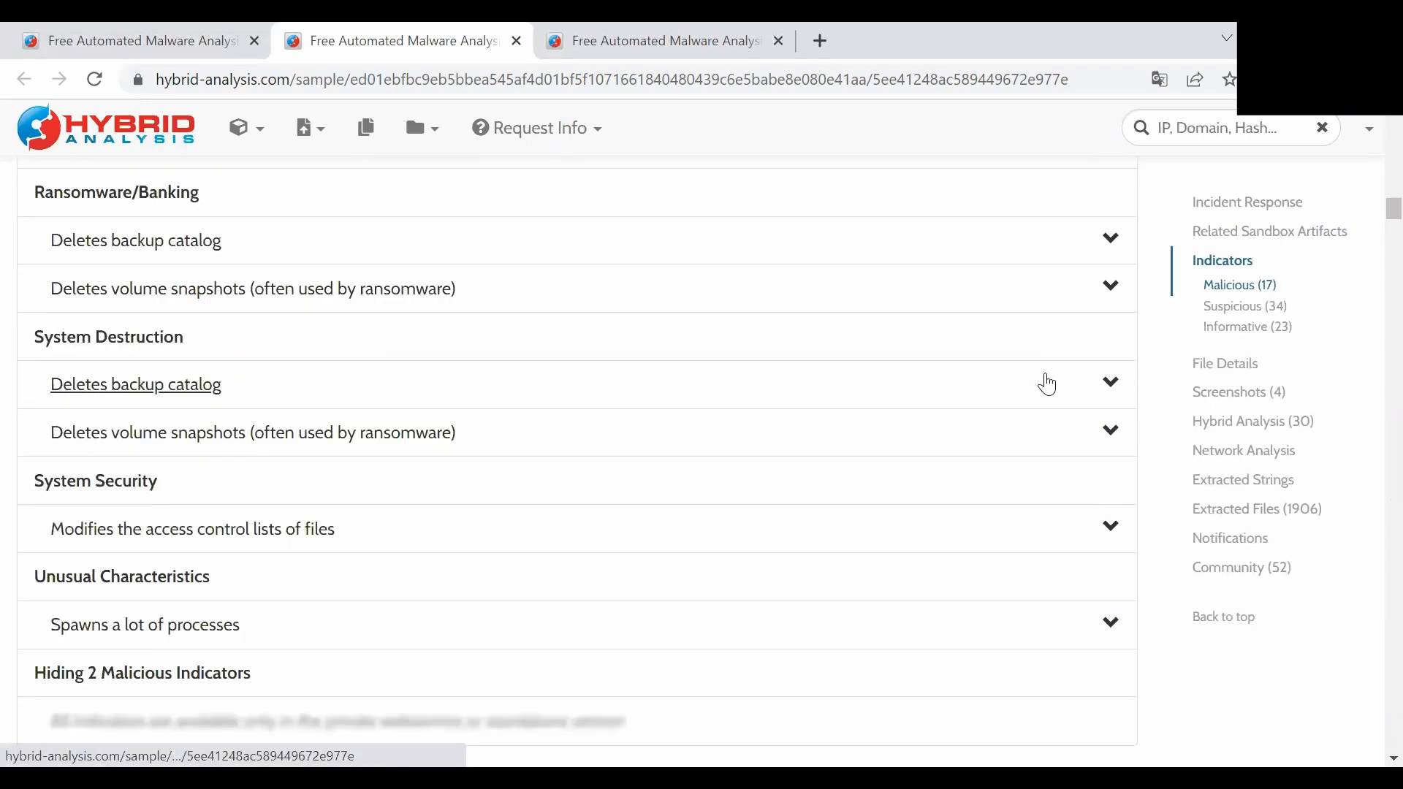
scroll("down", 3)
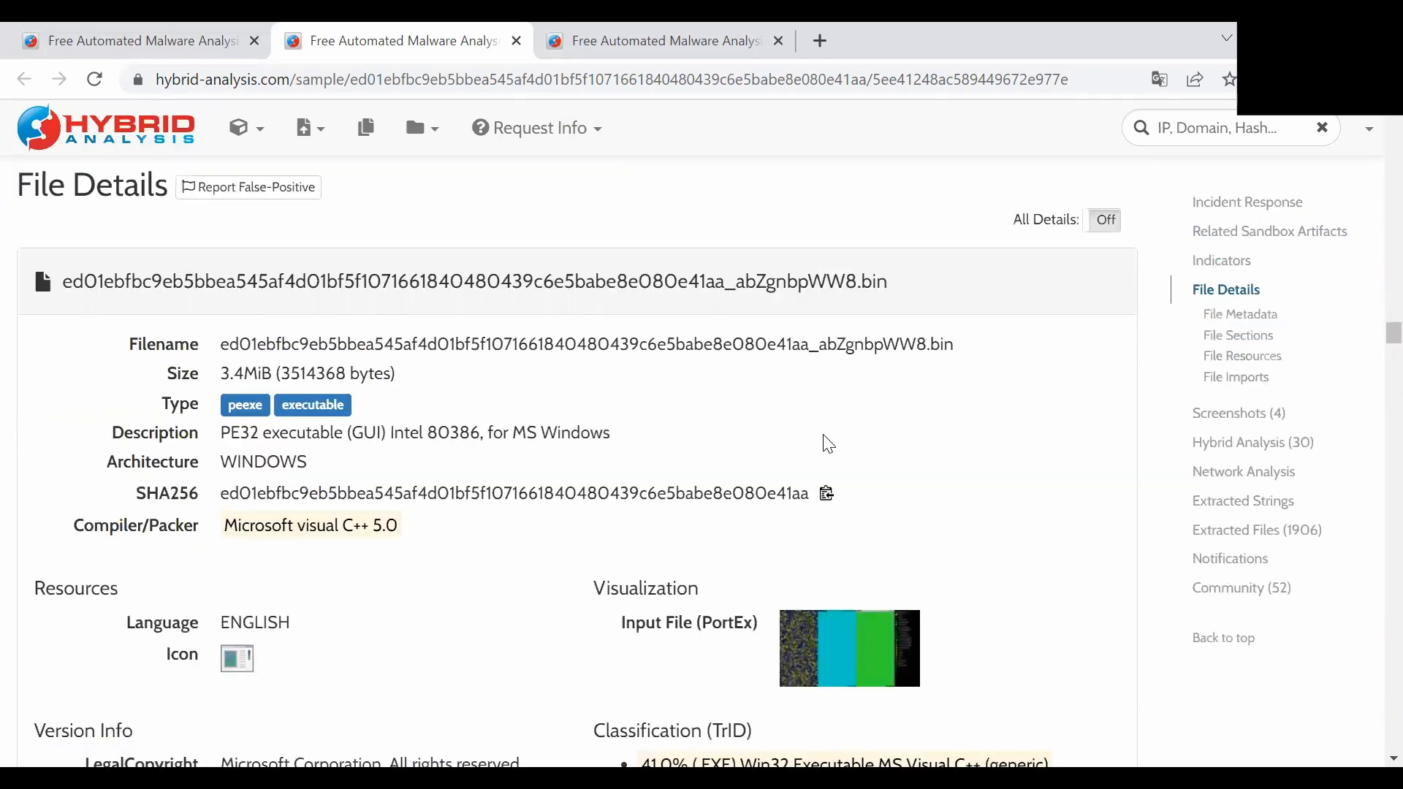
View File Metadata's Imported Objects, then File Analysis: C++ code from a small seven-file codebase.
scroll("down", 3)
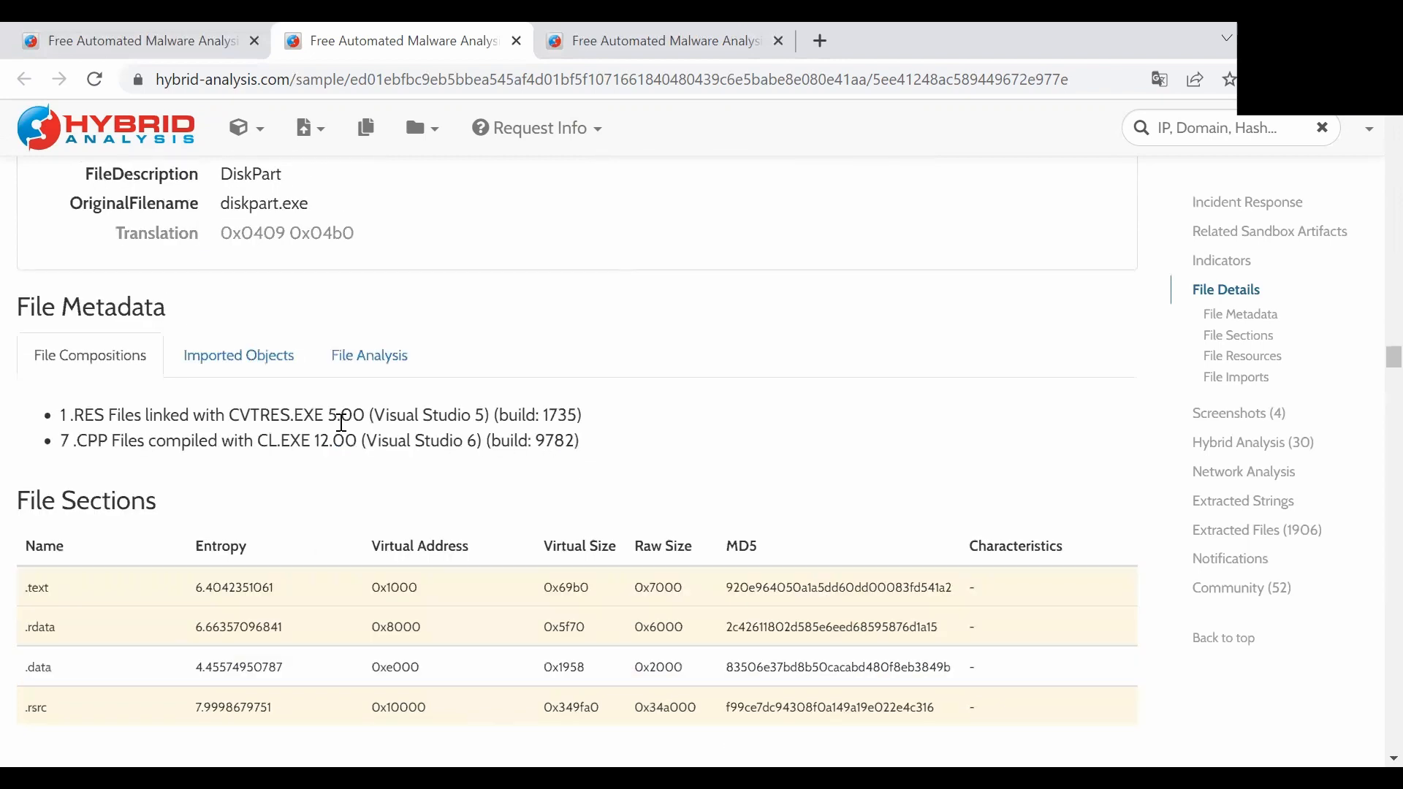
left_click(238, 355)
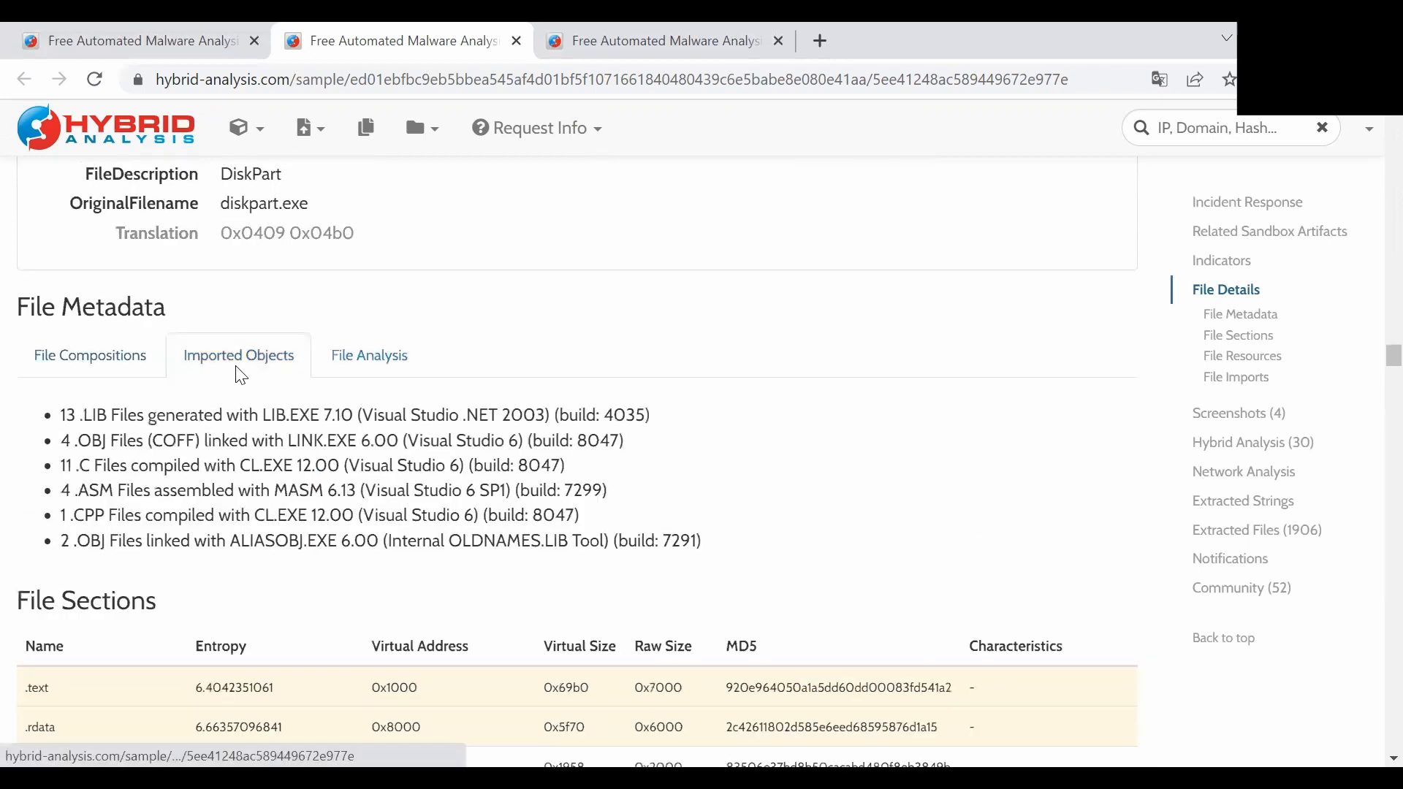
mouse_move(399, 415)
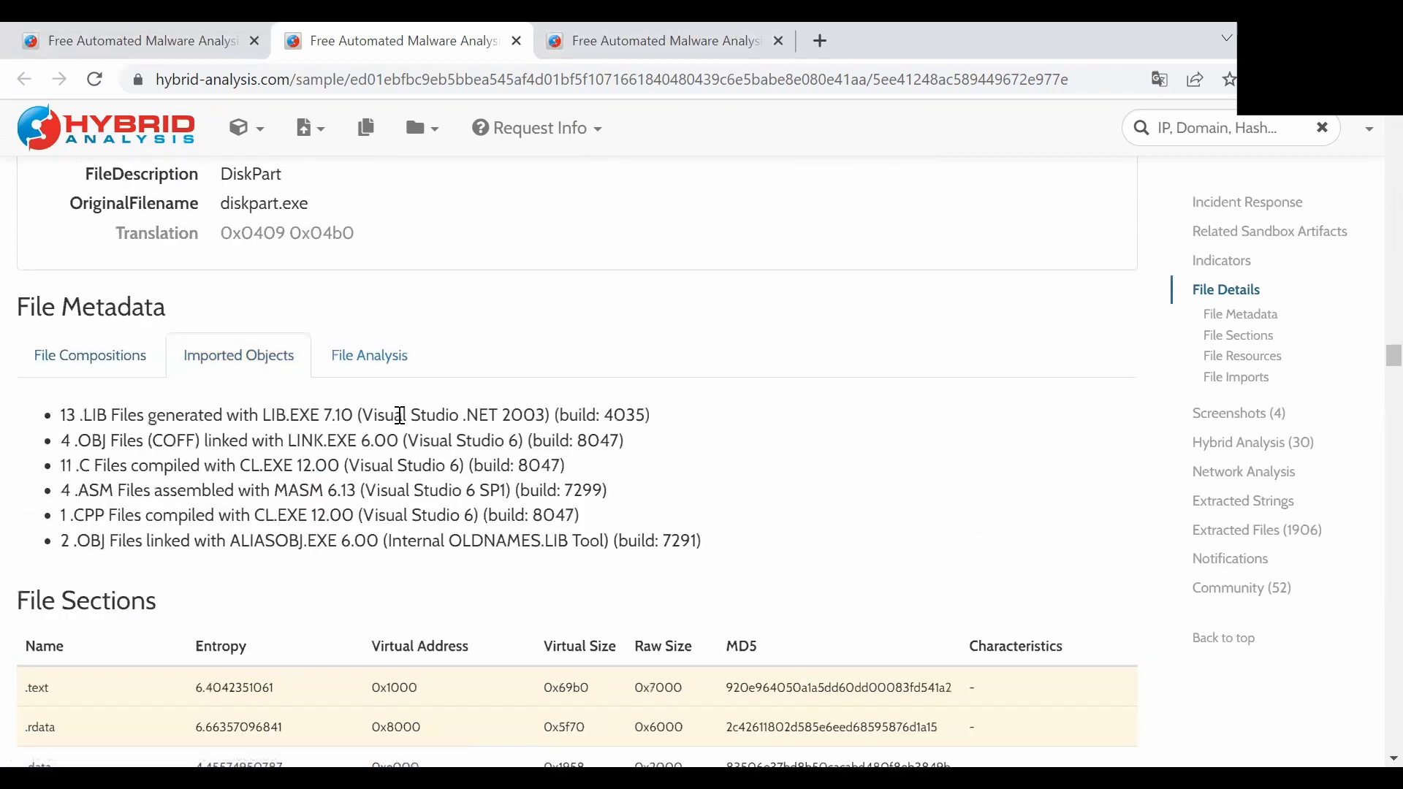
left_click(368, 355)
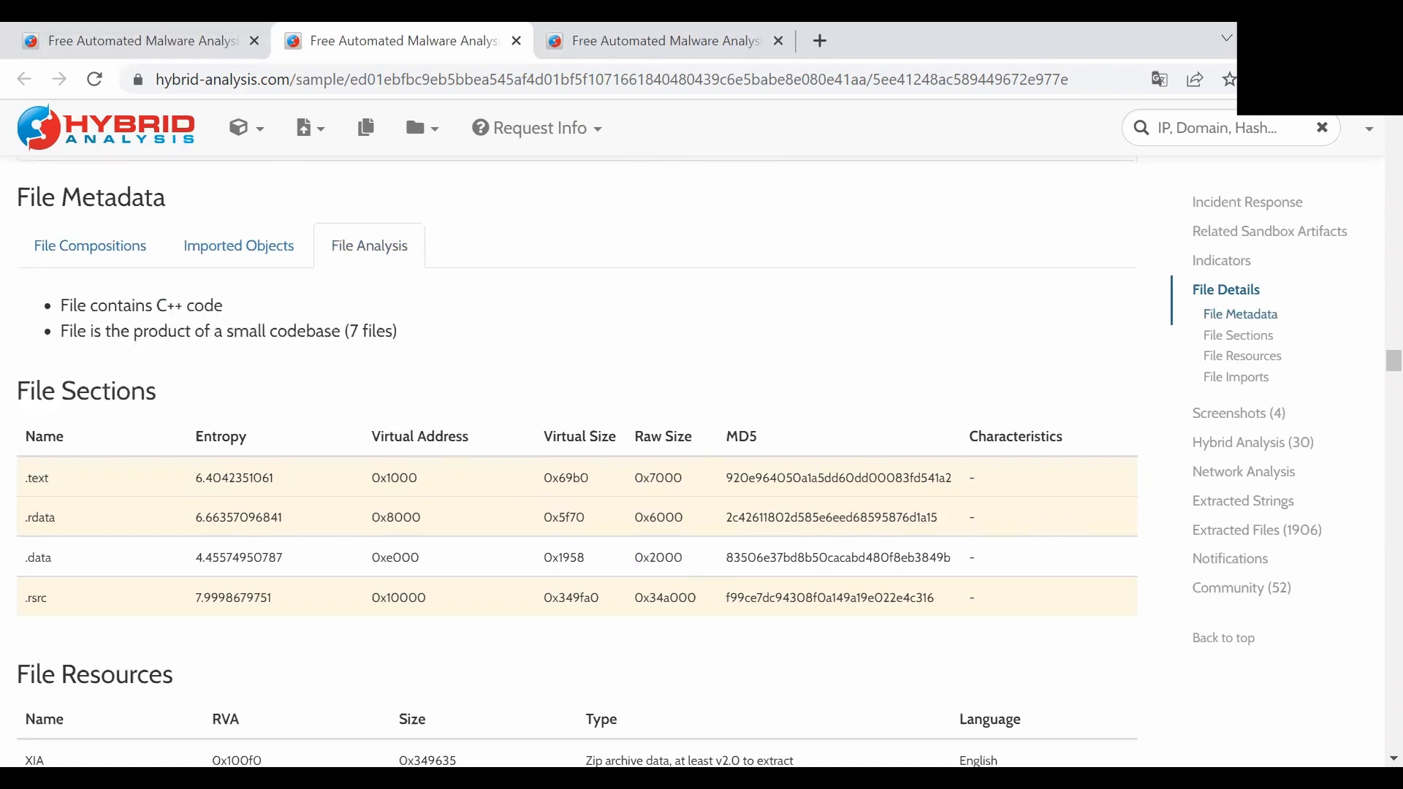
List the functions imported from KERNEL32.dll, then reach the sandbox screenshots and 30-process tree.
scroll("down", 3)
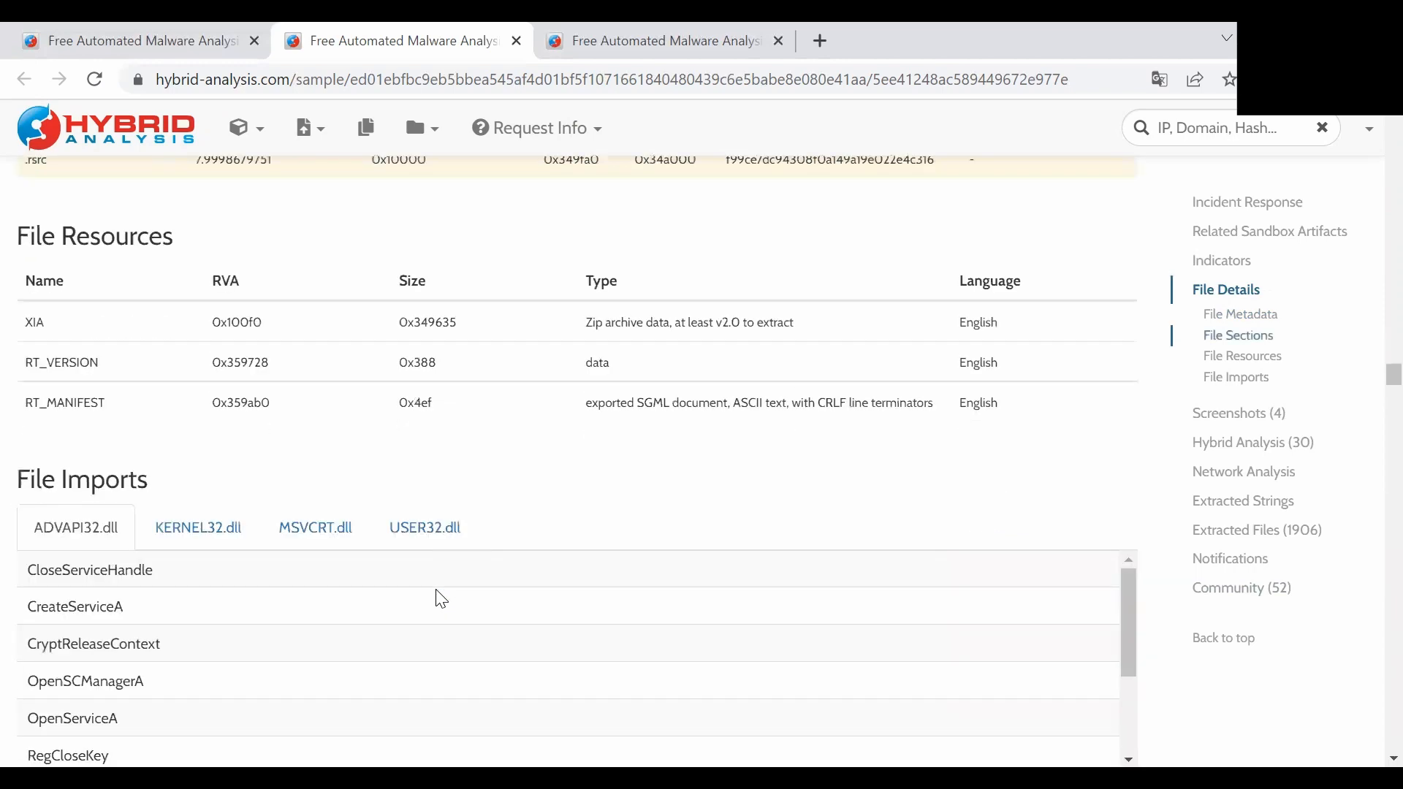
scroll("down", 3)
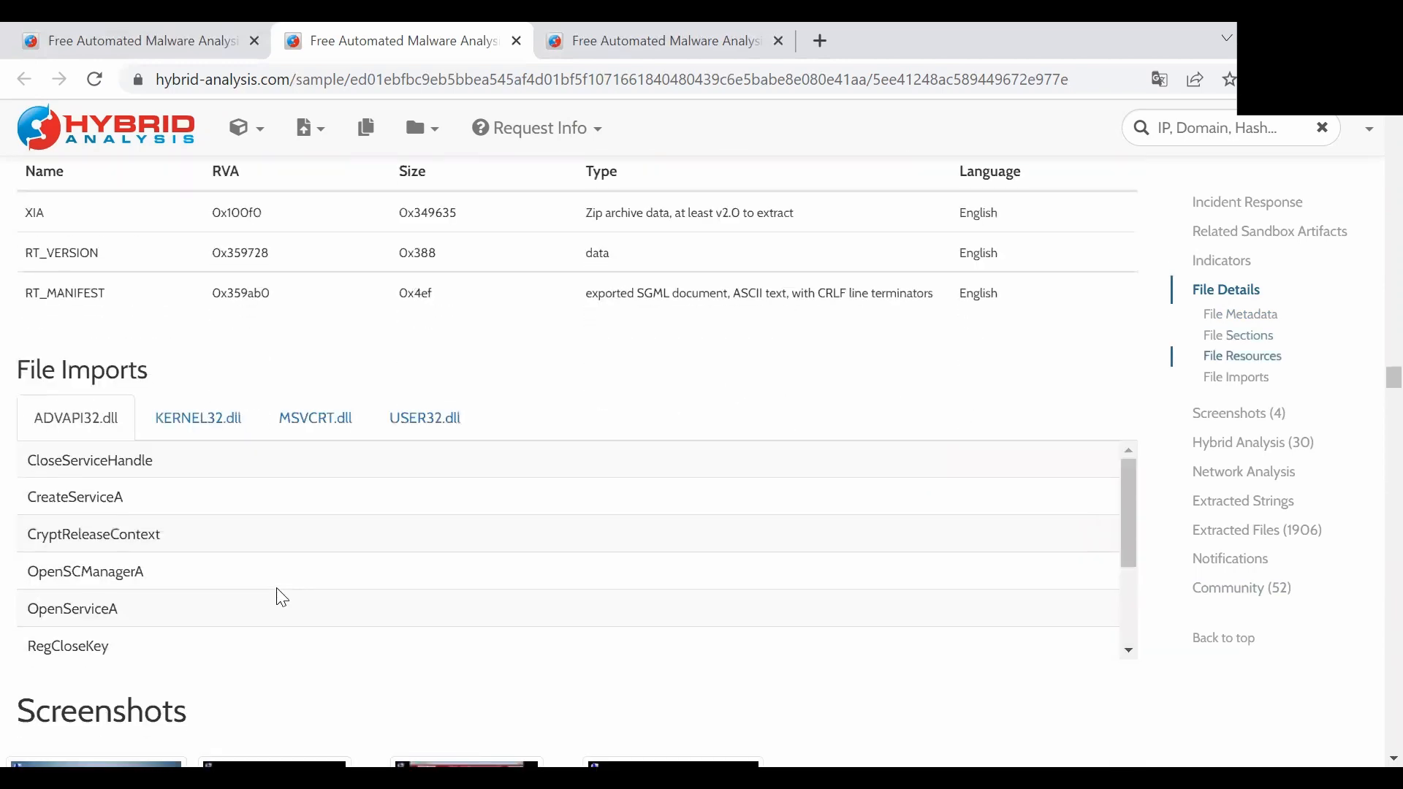
mouse_move(308, 573)
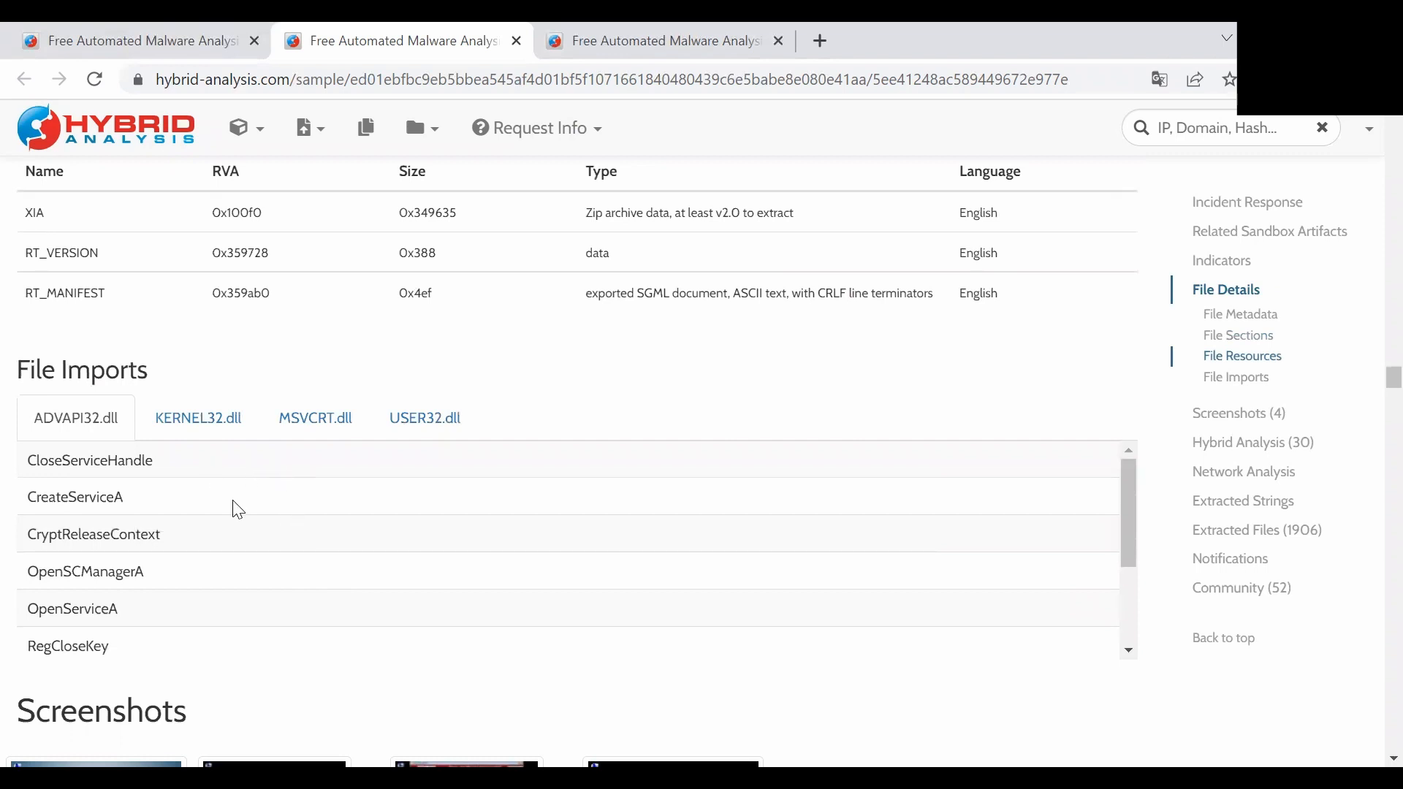
left_click(198, 418)
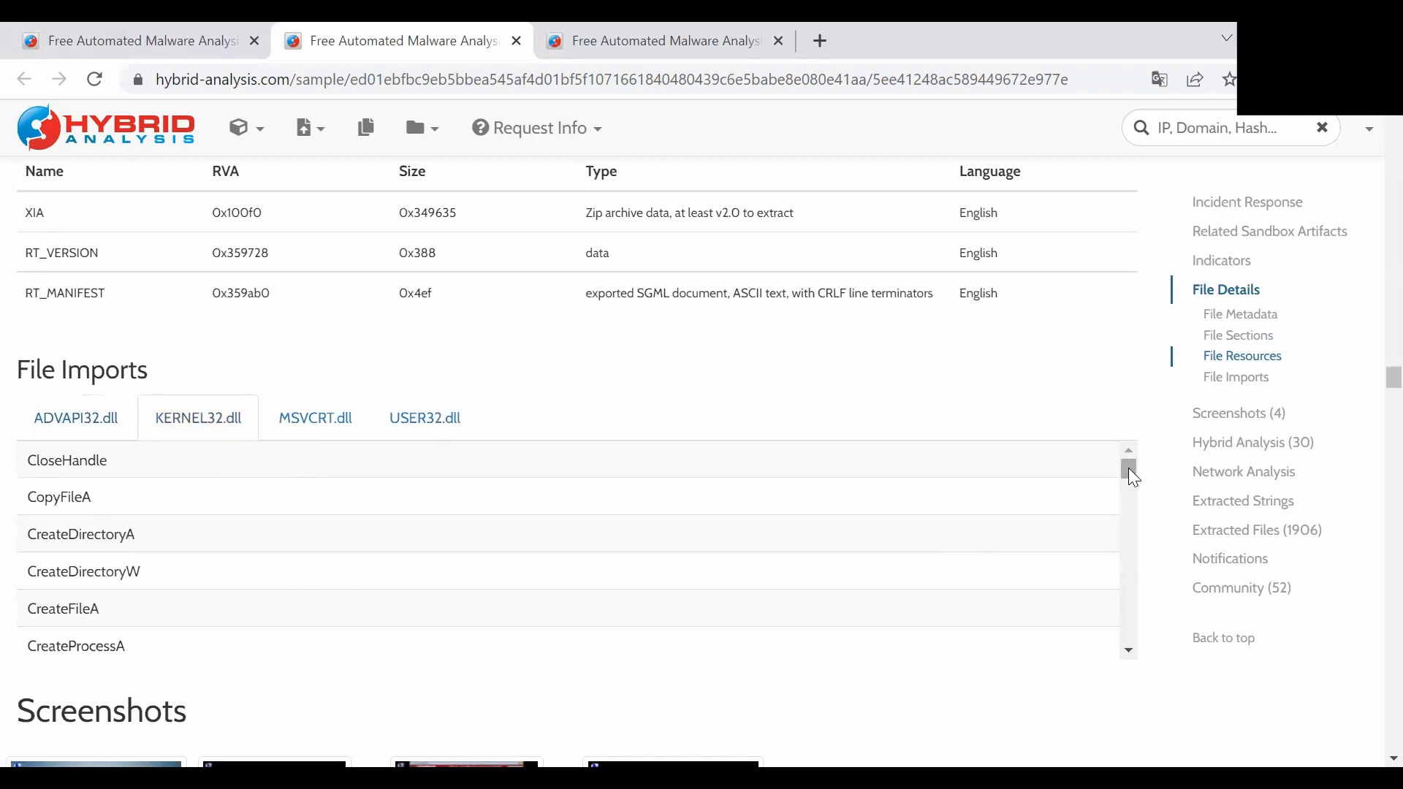
scroll("down", 3)
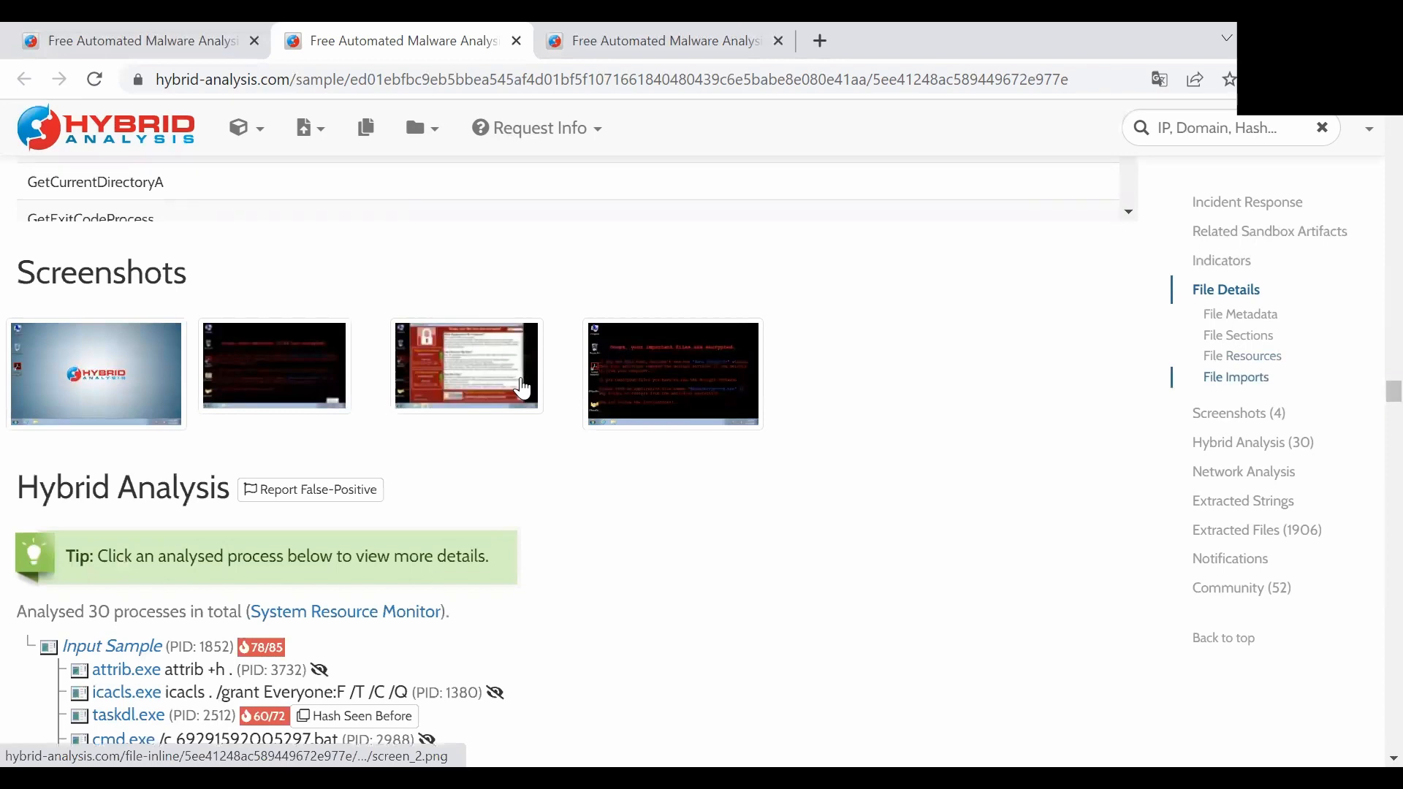
scroll("down", 3)
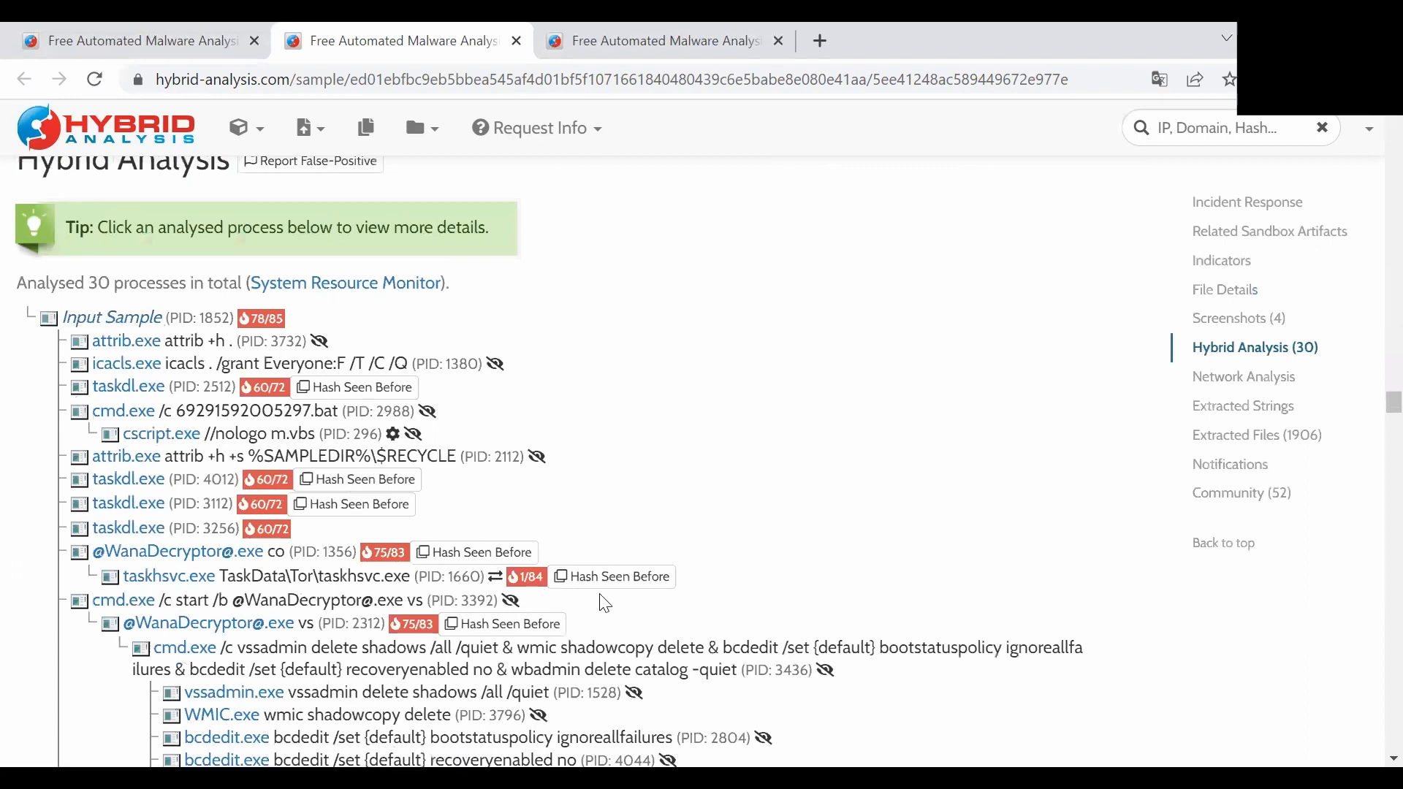
scroll("down", 3)
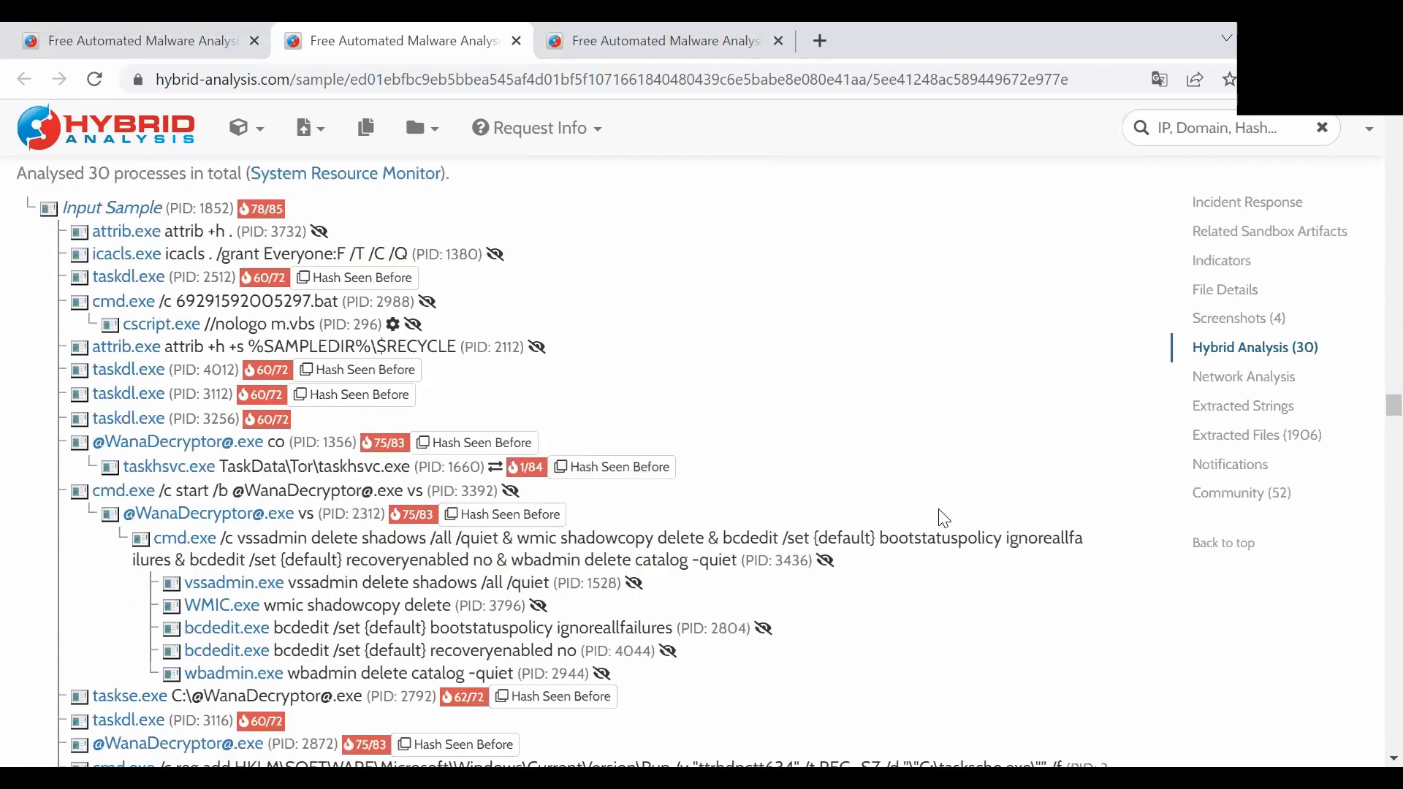
mouse_move(884, 517)
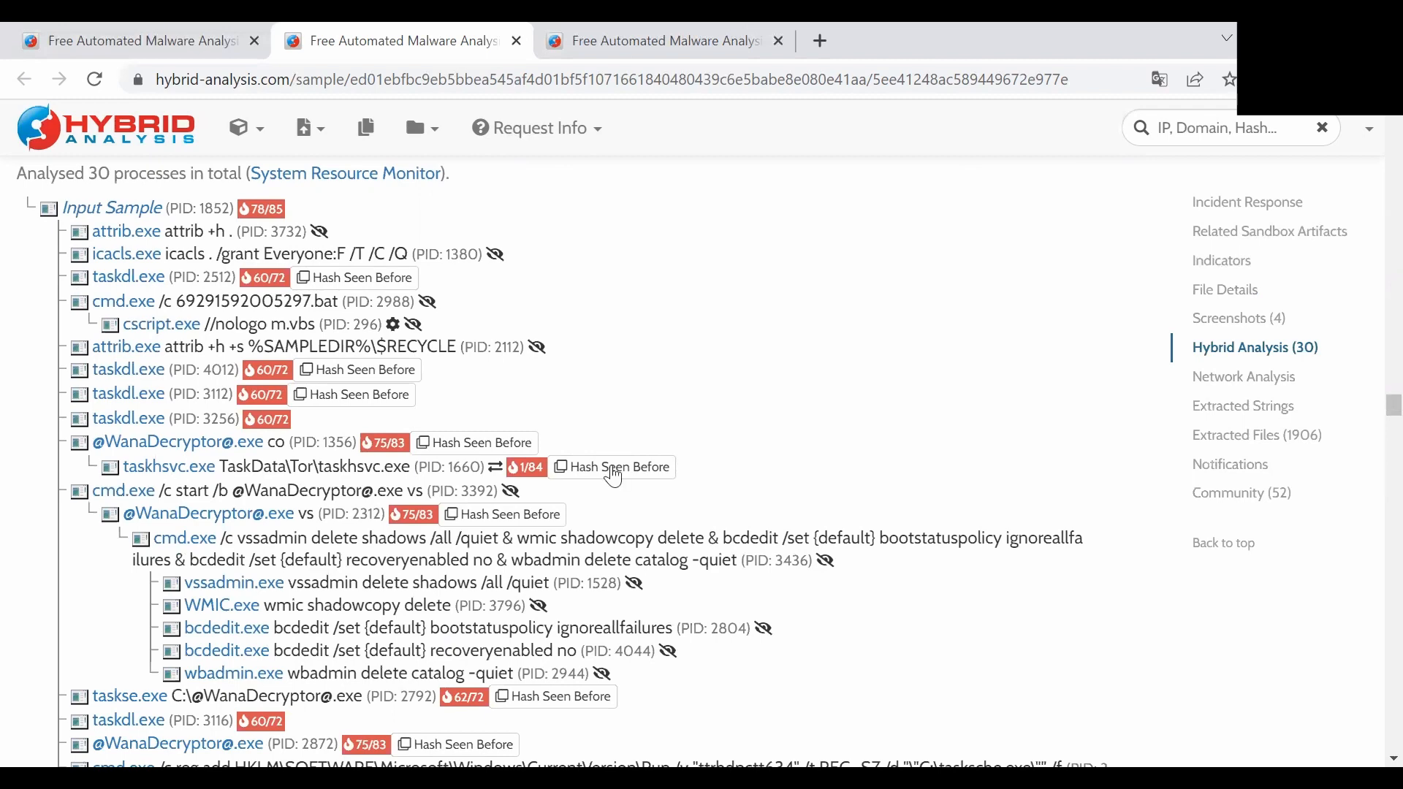
scroll("down", 3)
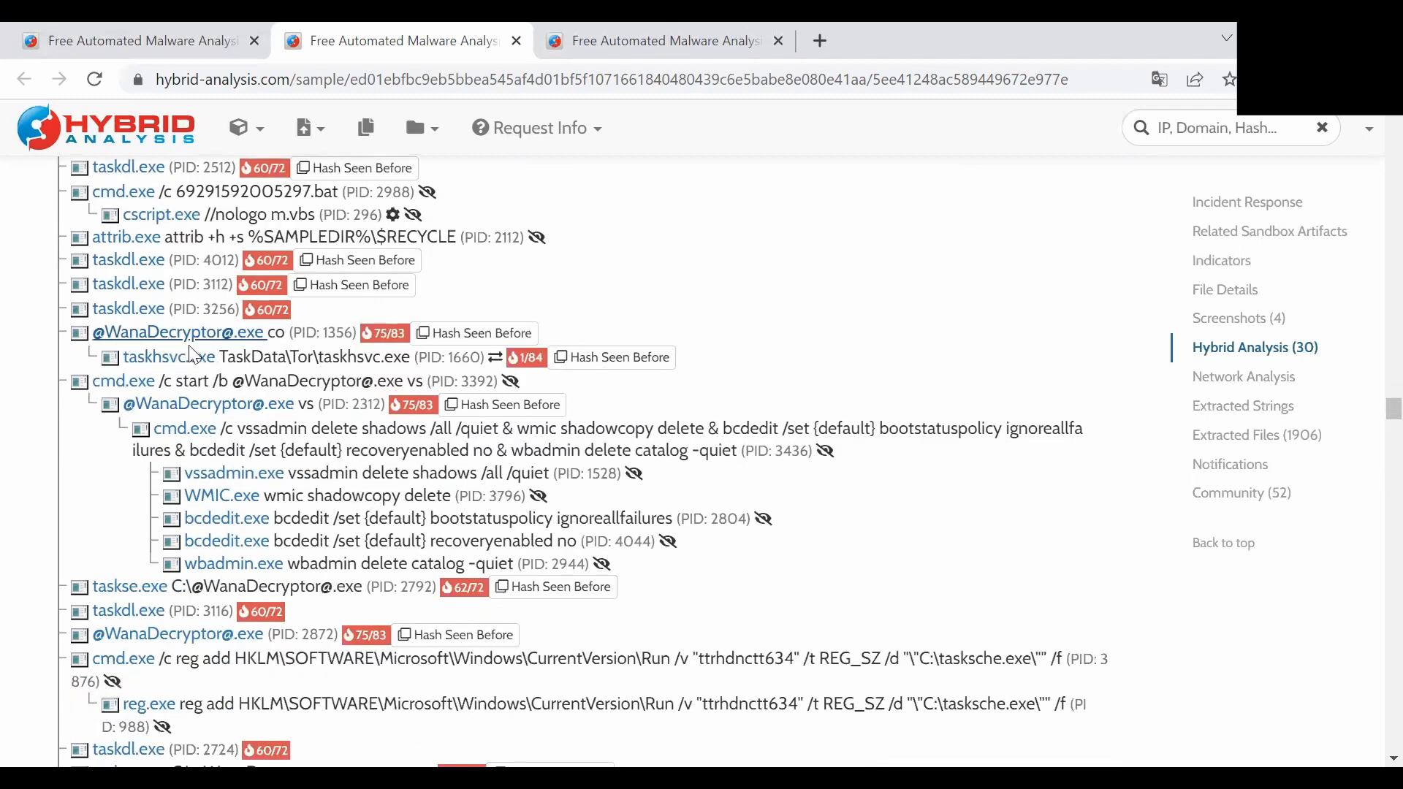
mouse_move(399, 635)
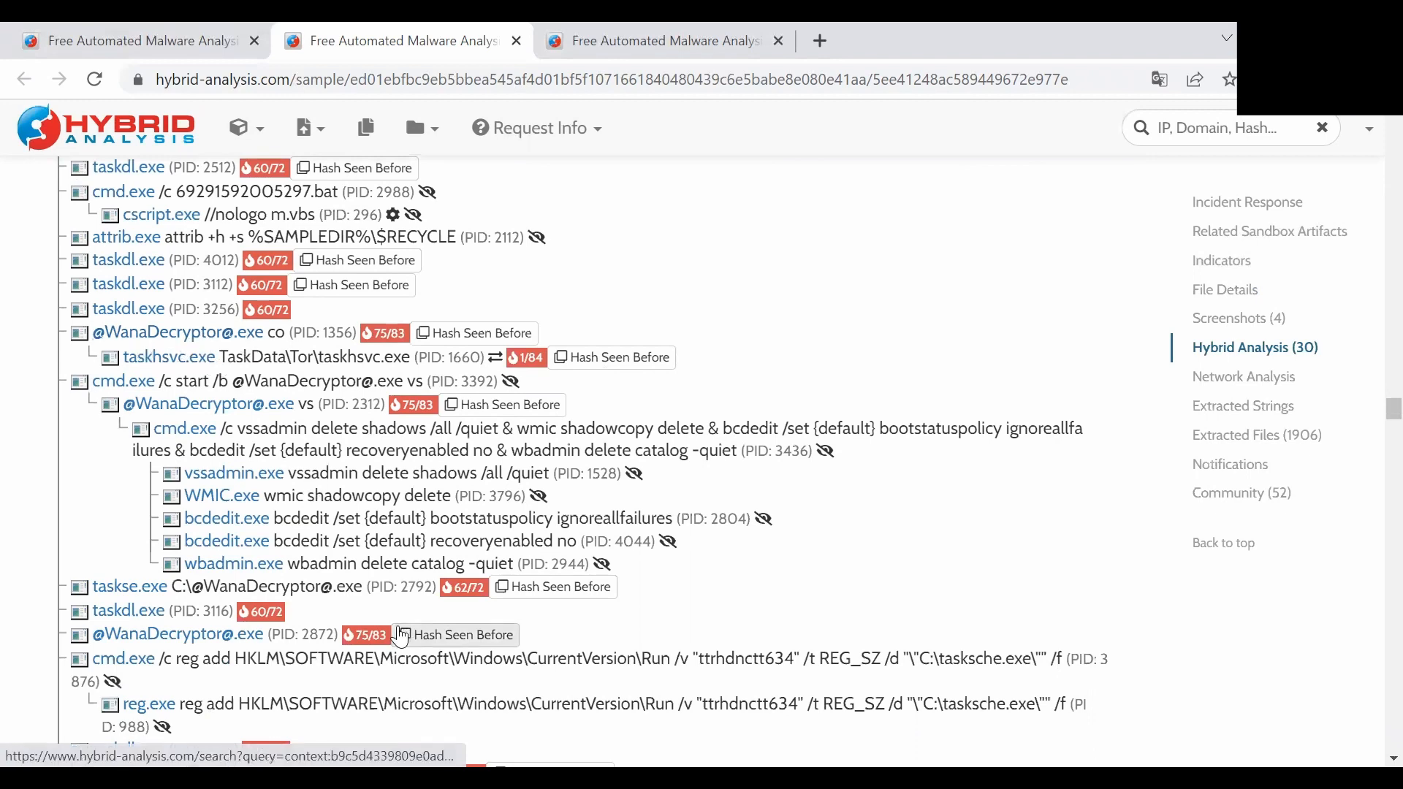
scroll("down", 3)
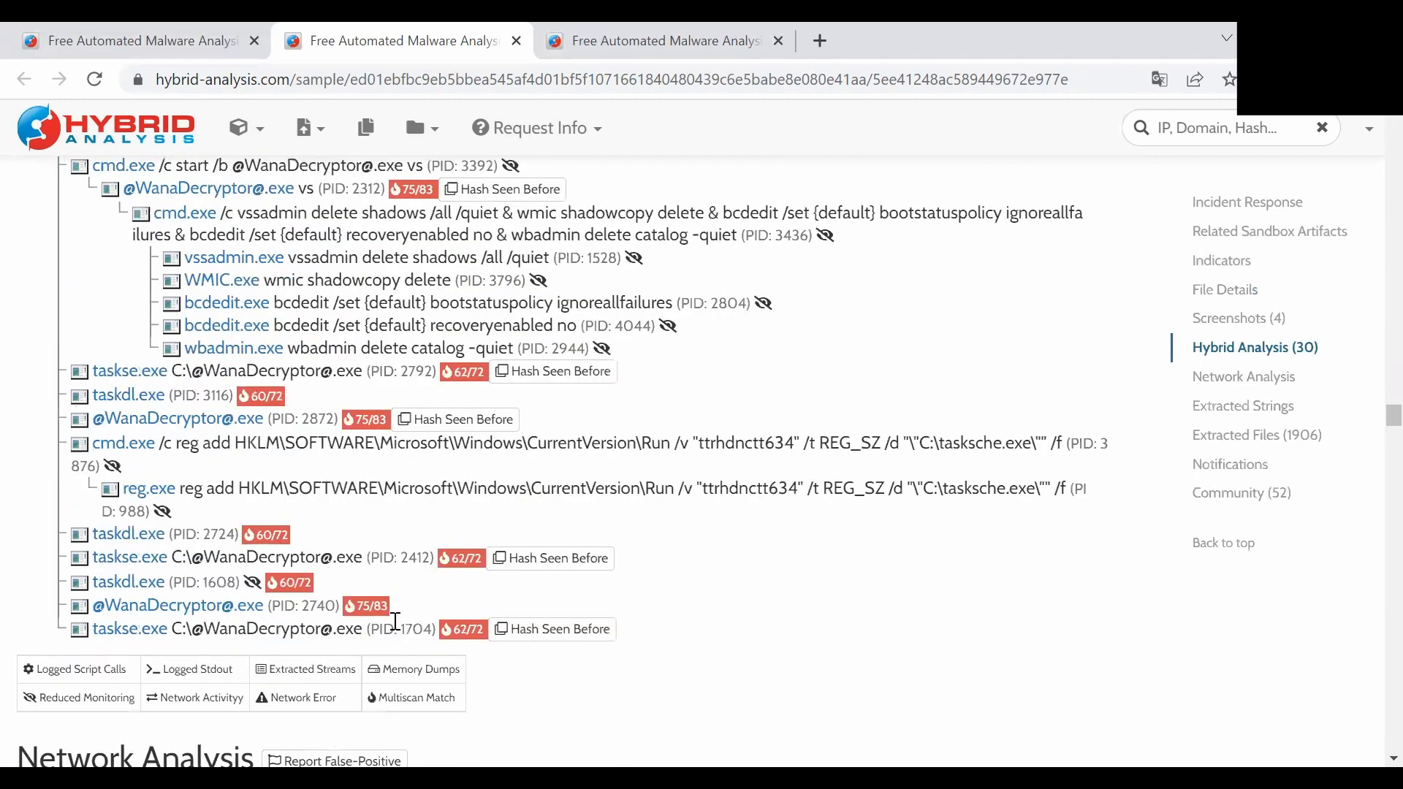
scroll("down", 3)
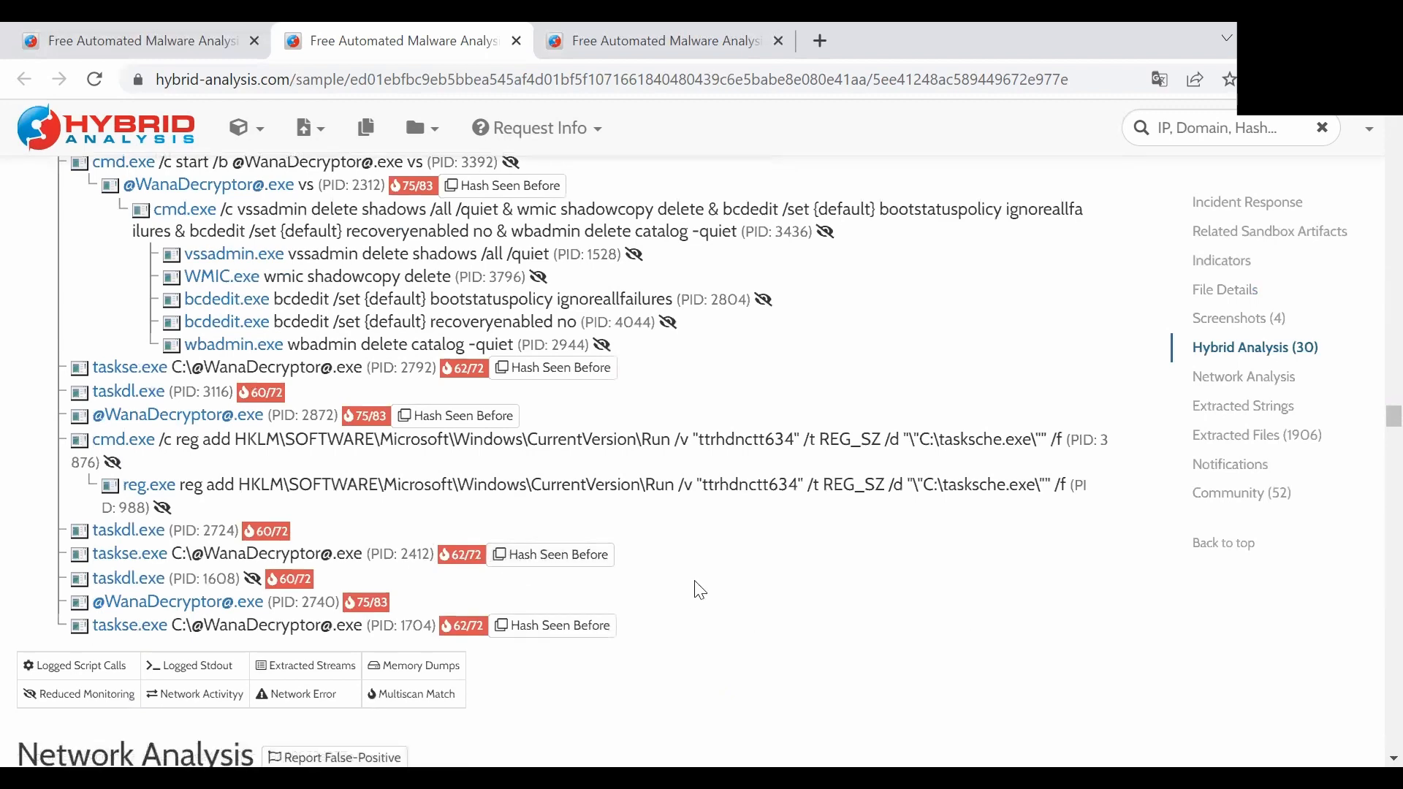
Review Network Analysis: six contacted hosts, countries map and Suricata TOR alerts, down to Extracted Strings.
scroll("down", 3)
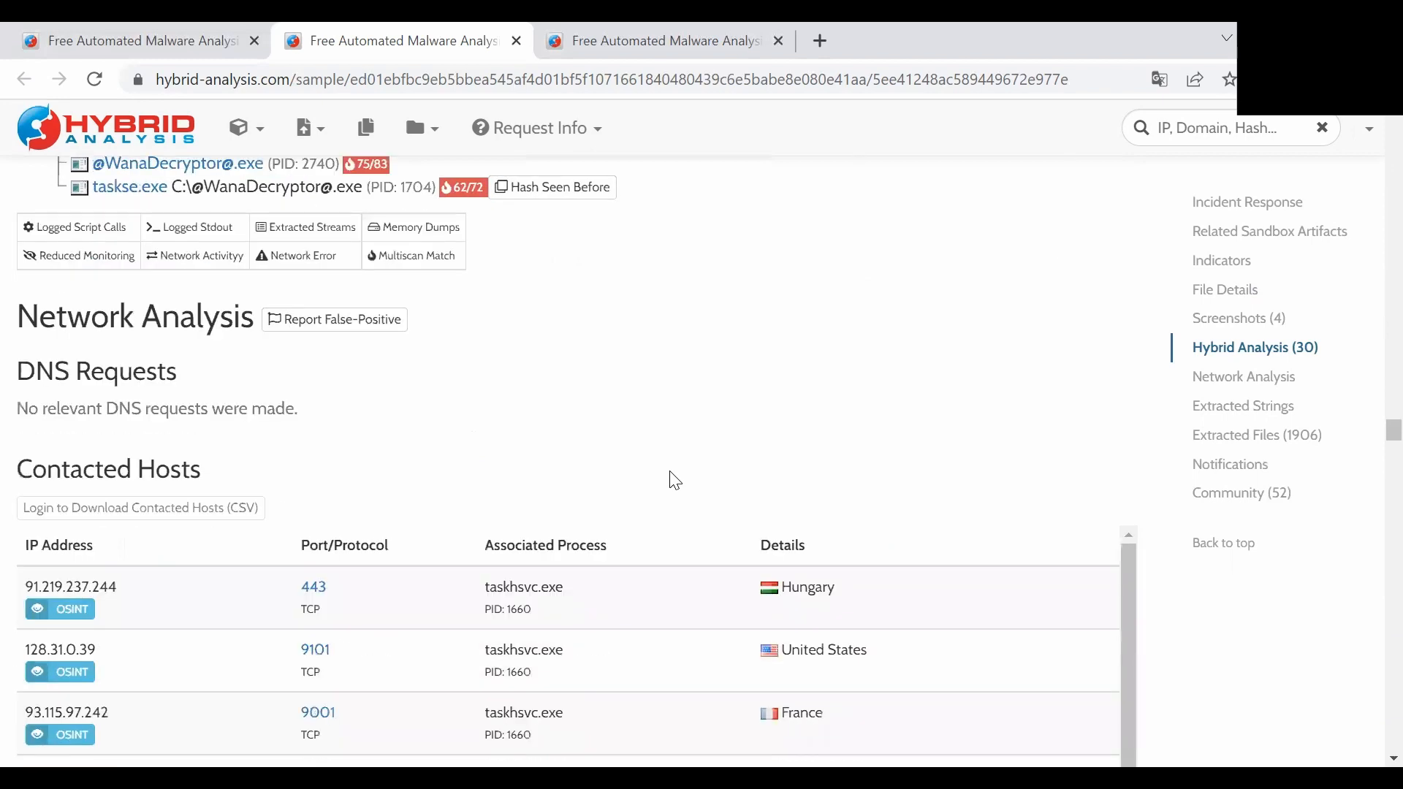
scroll("down", 3)
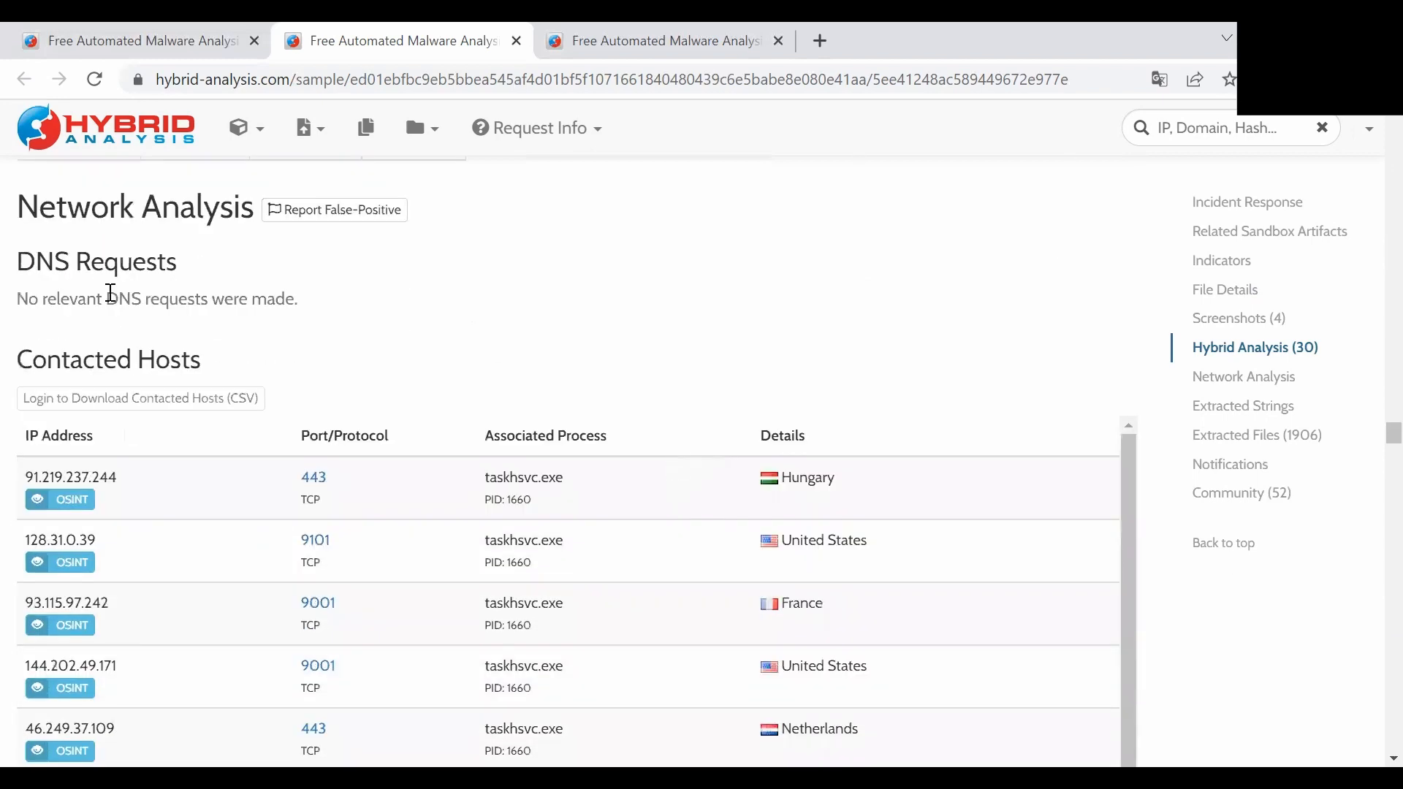
scroll("down", 3)
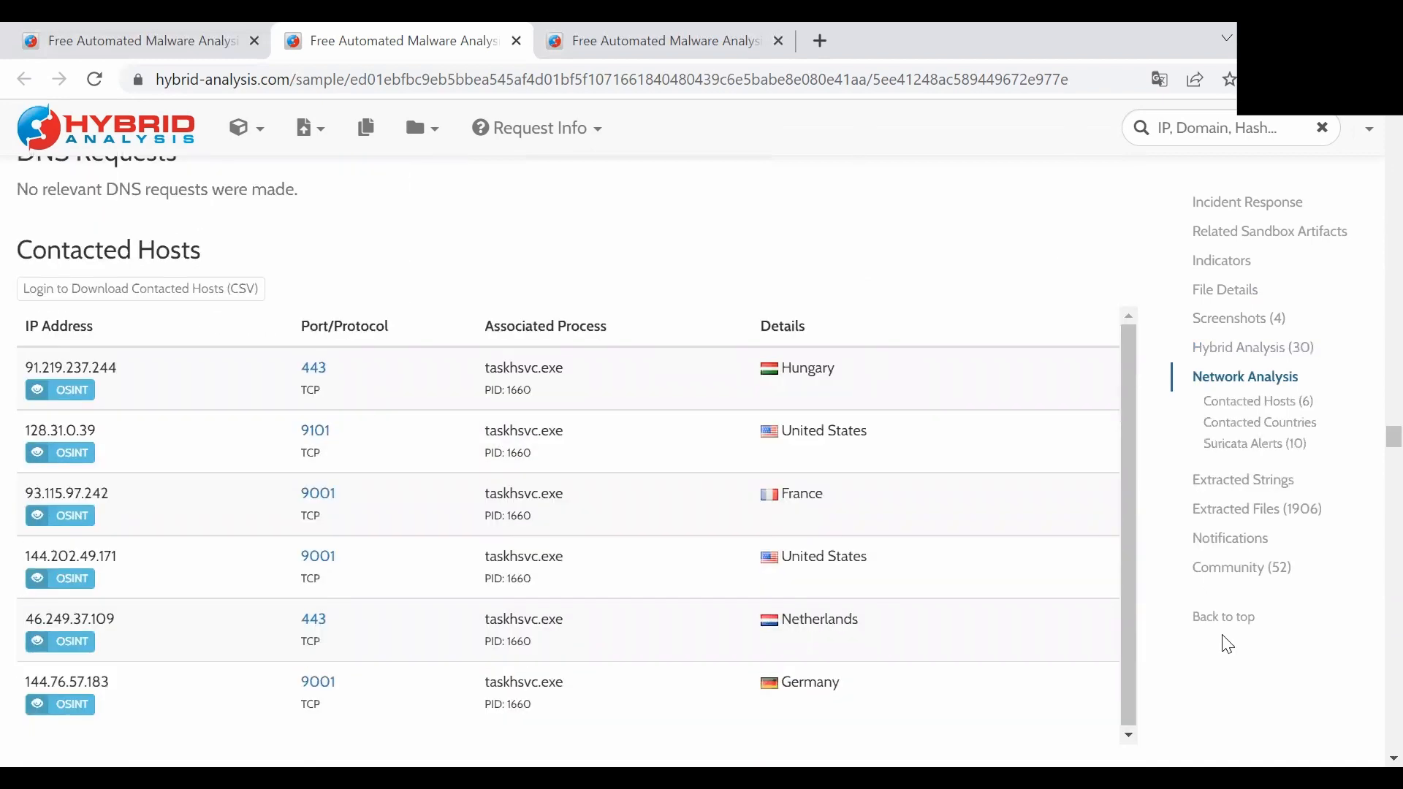
mouse_move(1129, 396)
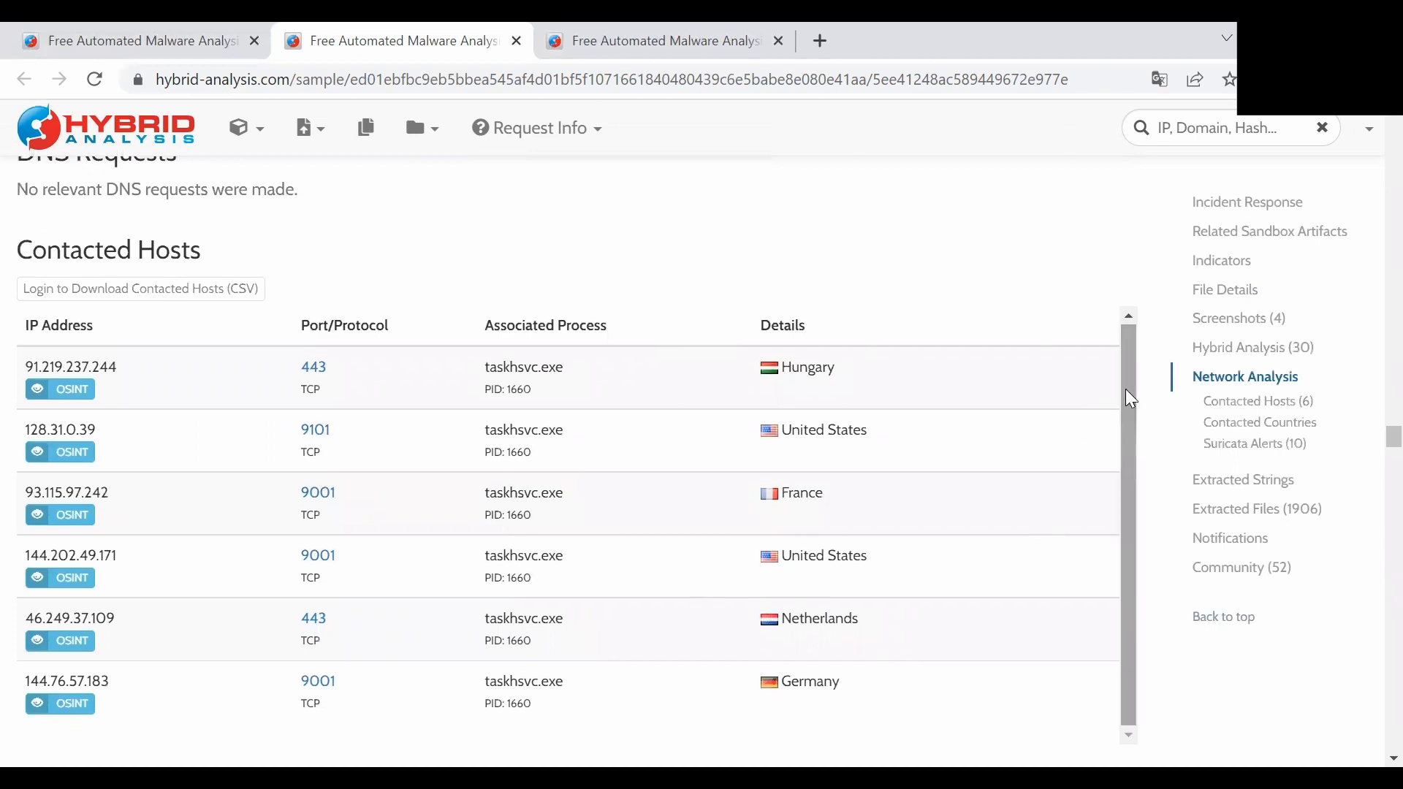
mouse_move(1125, 393)
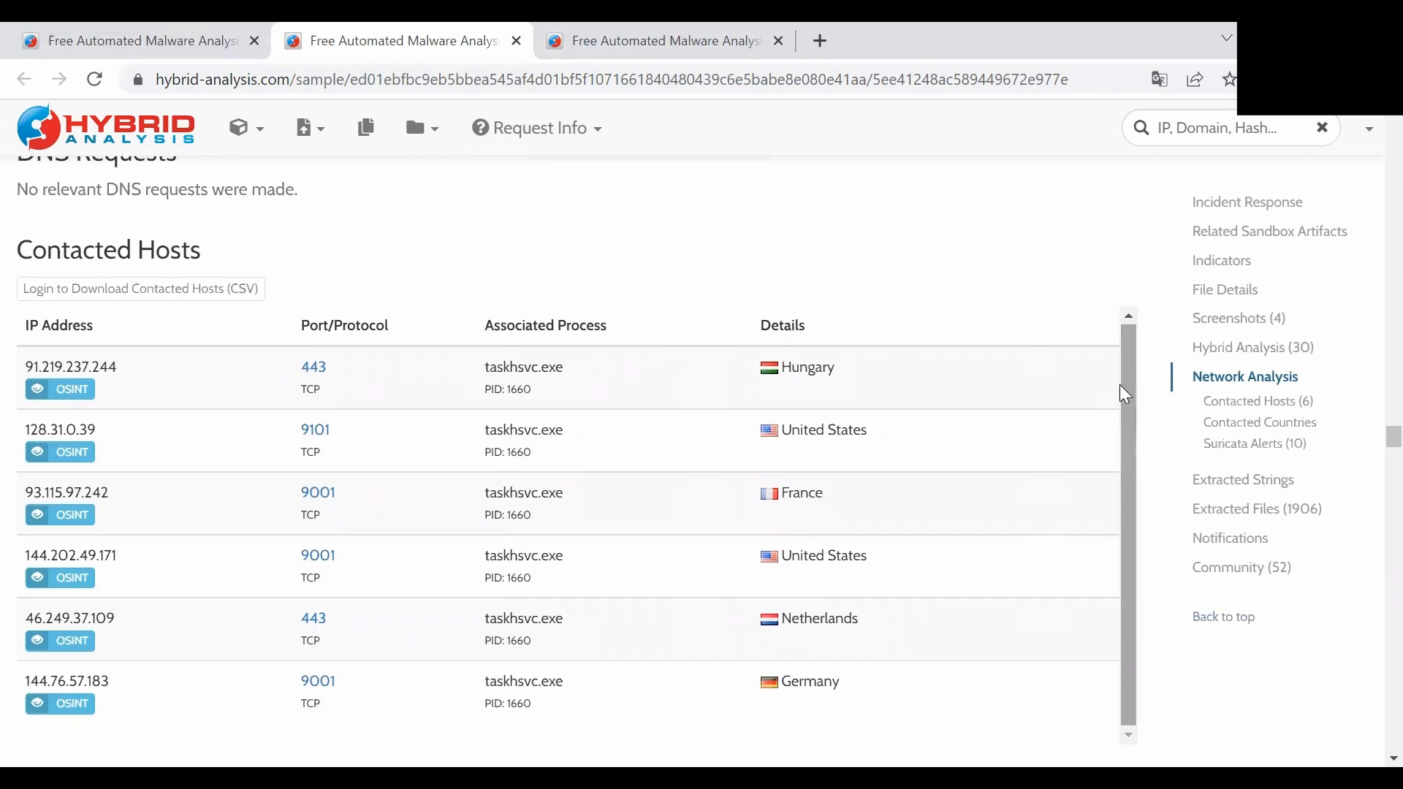
mouse_move(1172, 496)
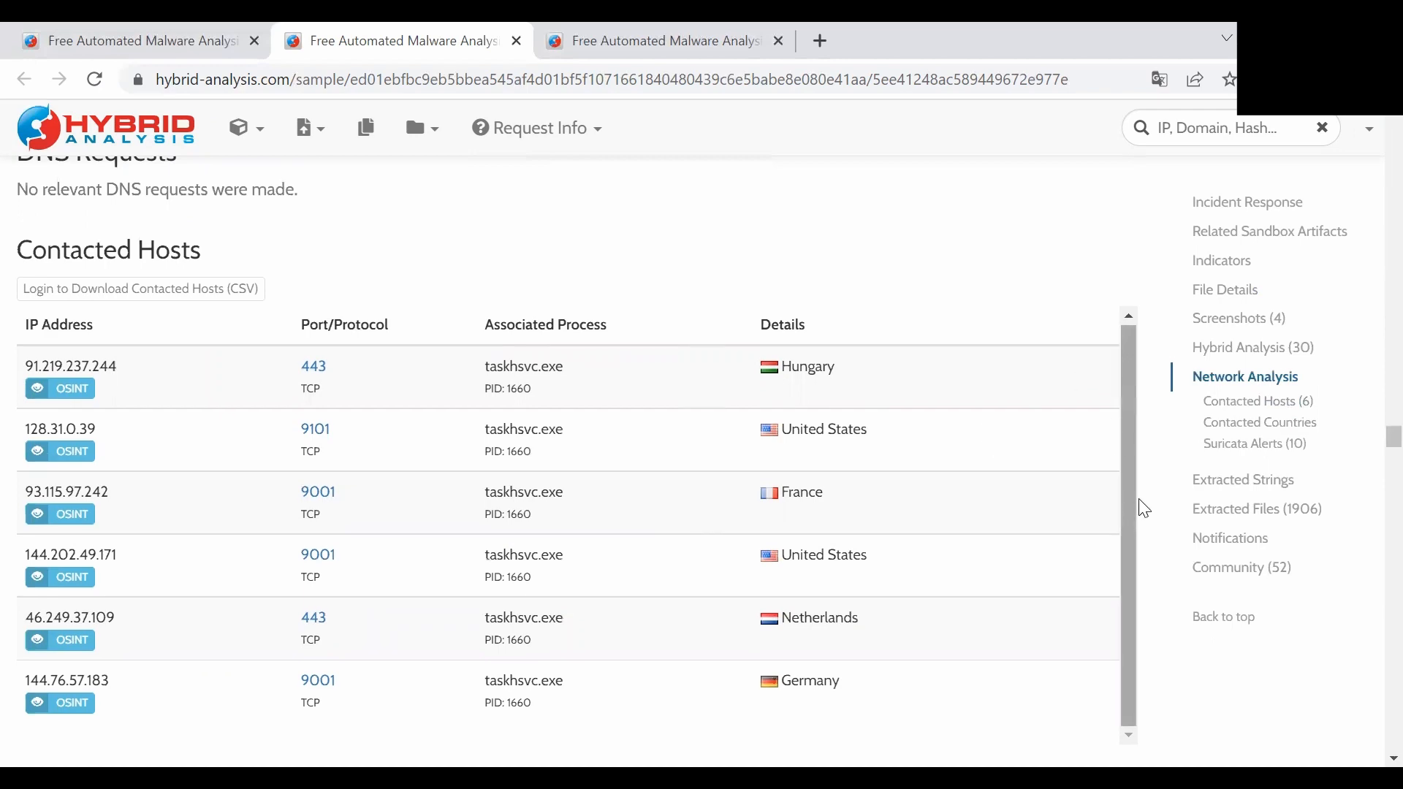
scroll("down", 3)
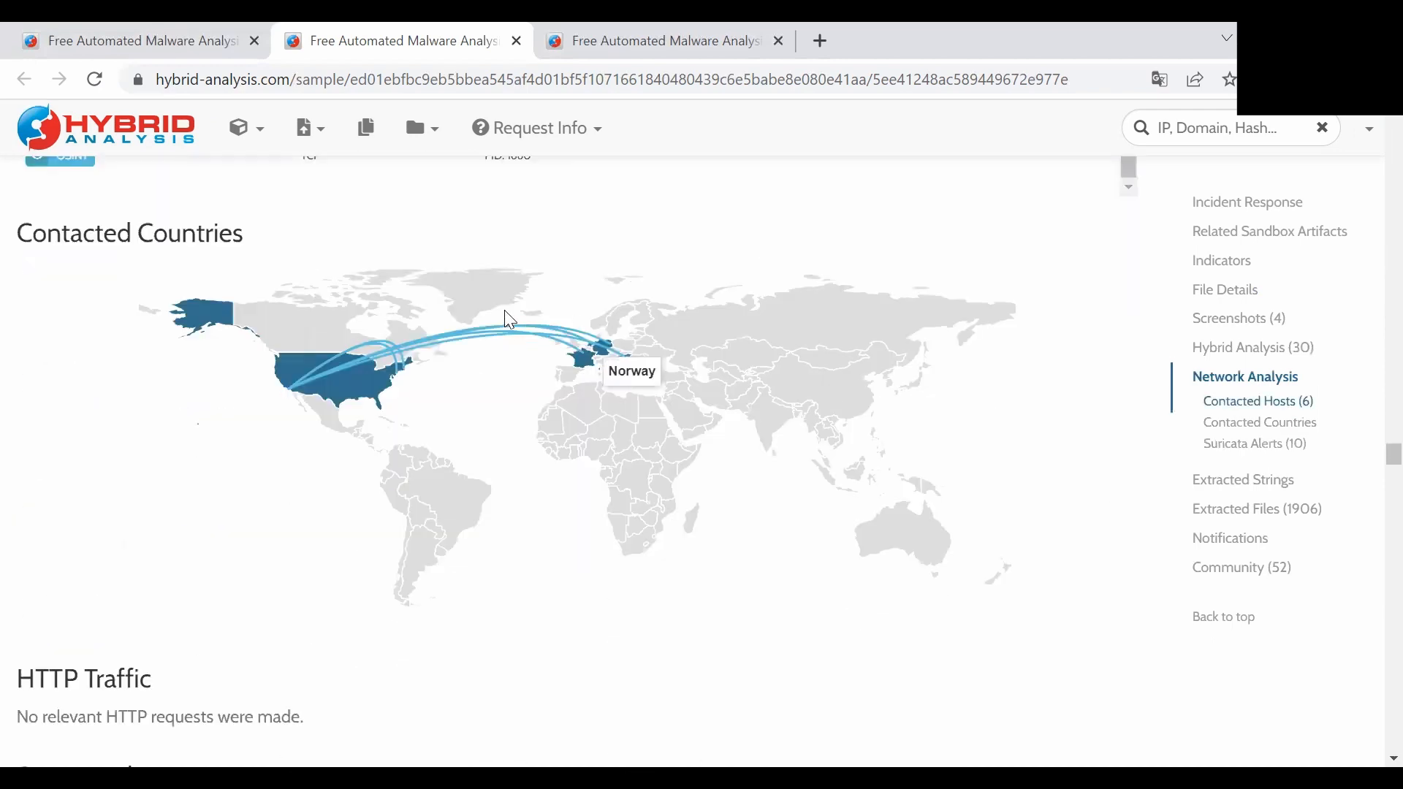
mouse_move(404, 357)
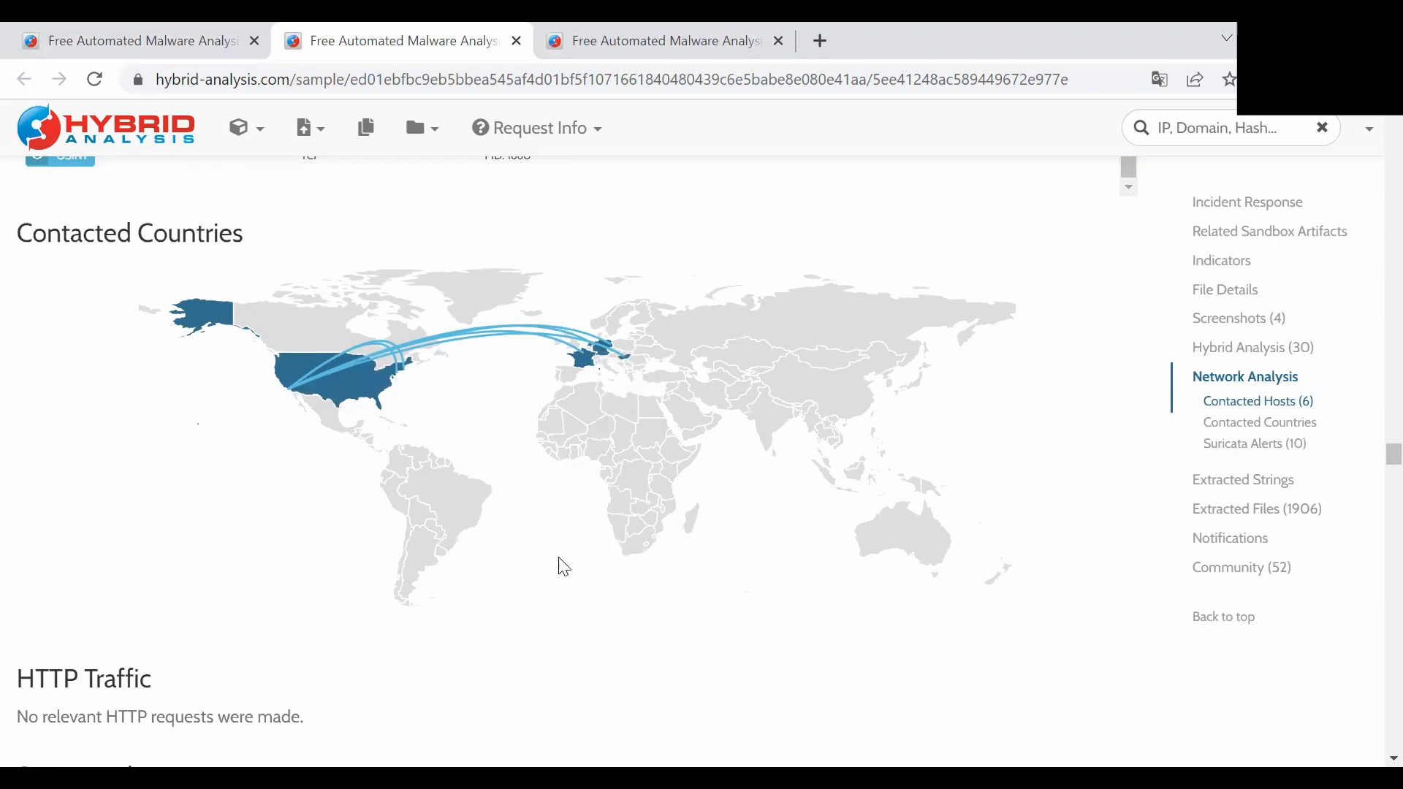
scroll("down", 3)
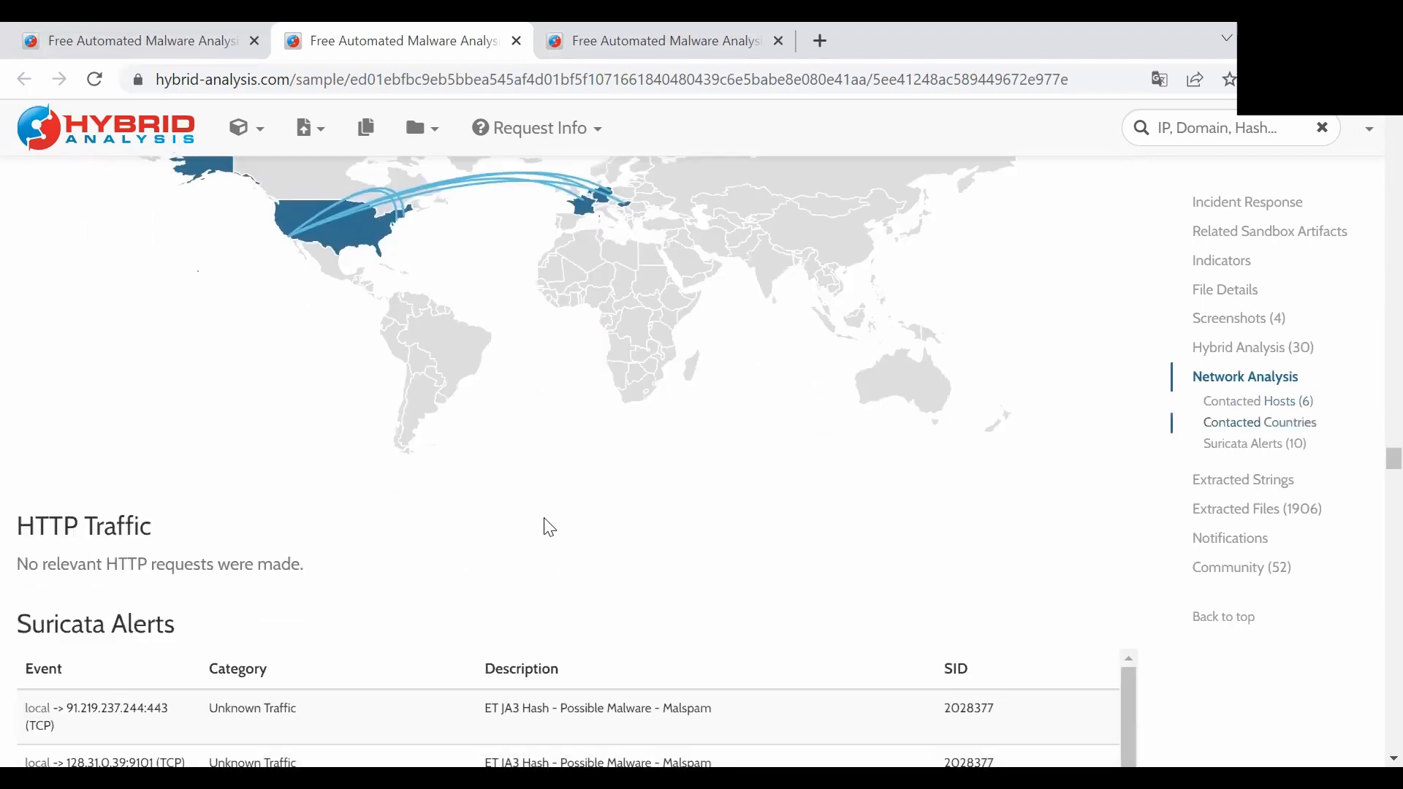
scroll("down", 3)
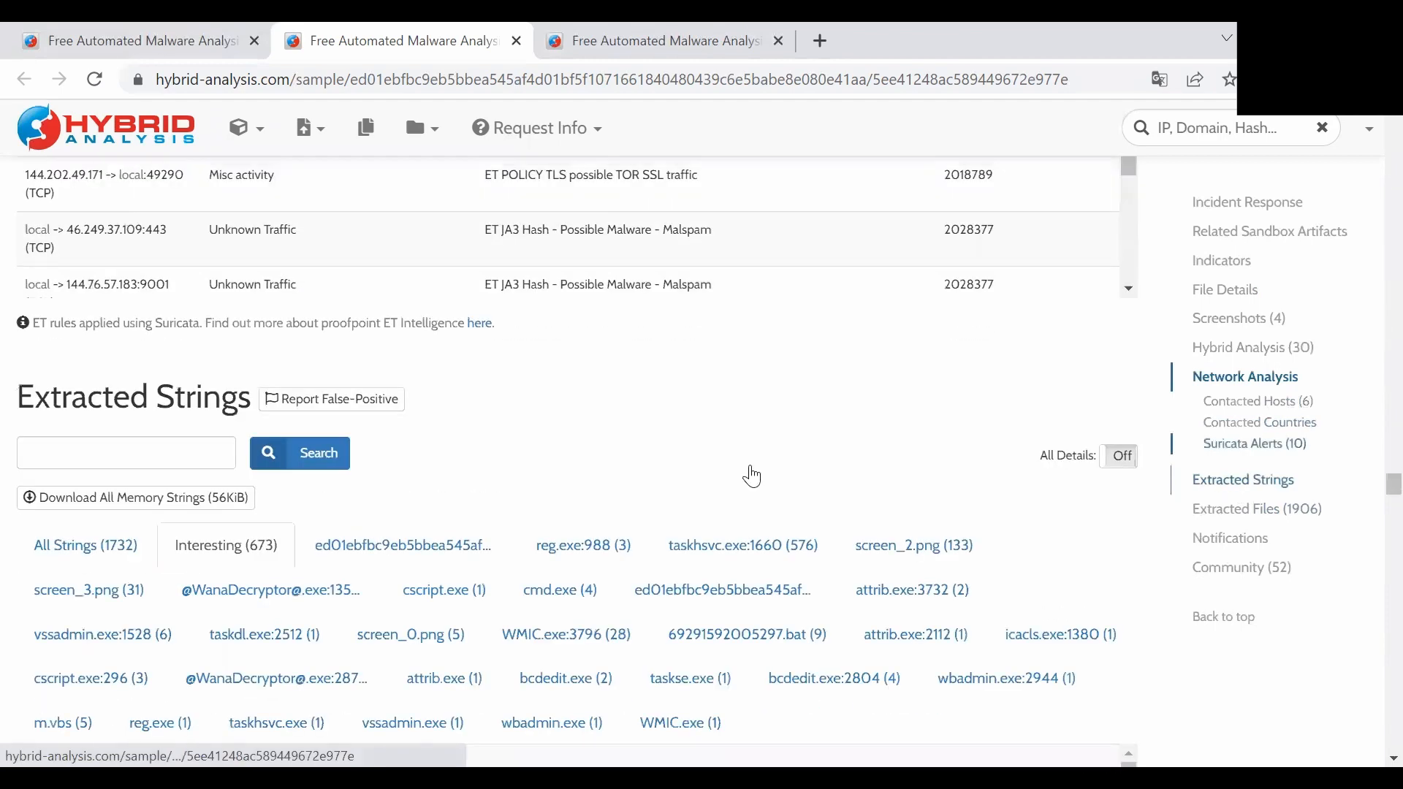
Switch to All Strings (1732) and browse entries including Tor relay and state-file strings.
scroll("down", 3)
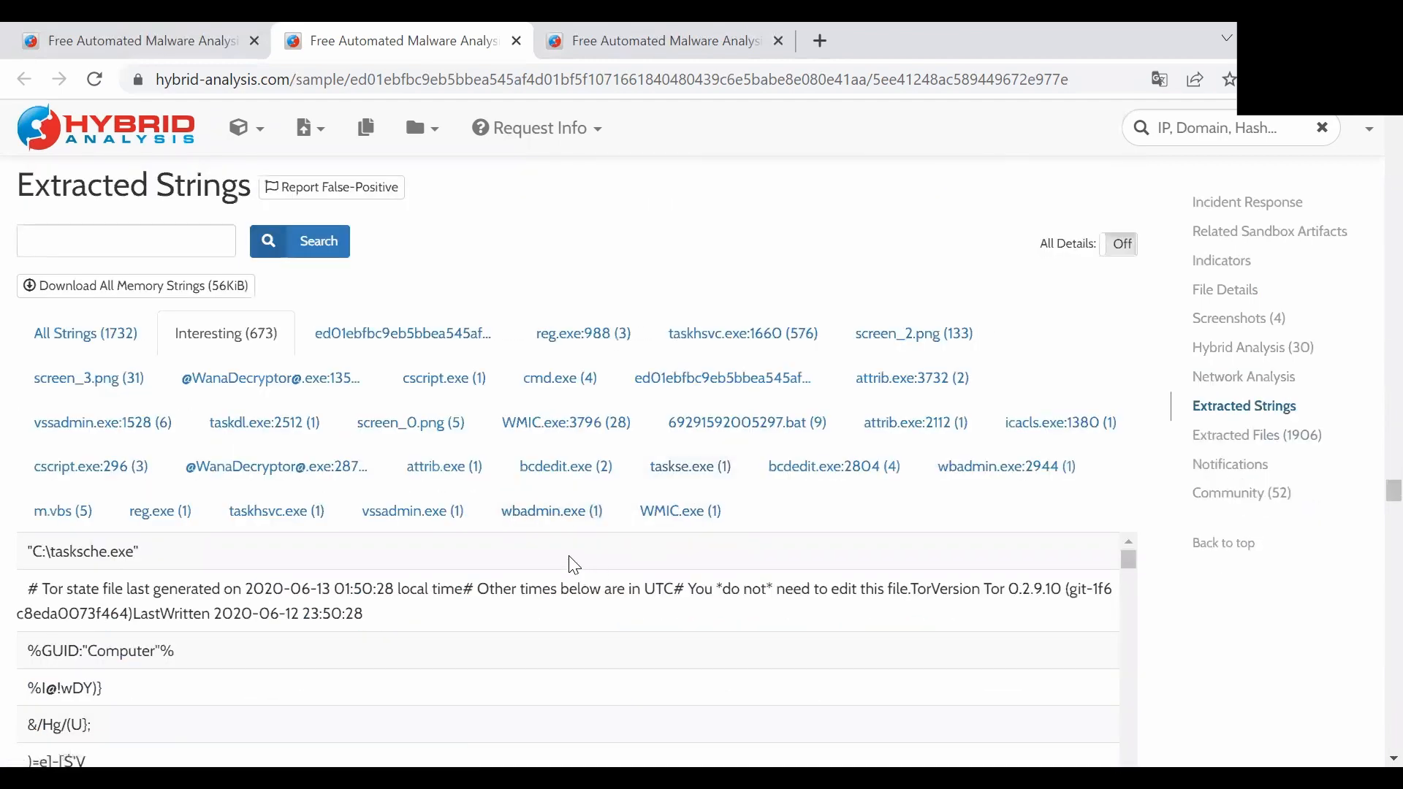
left_click(84, 333)
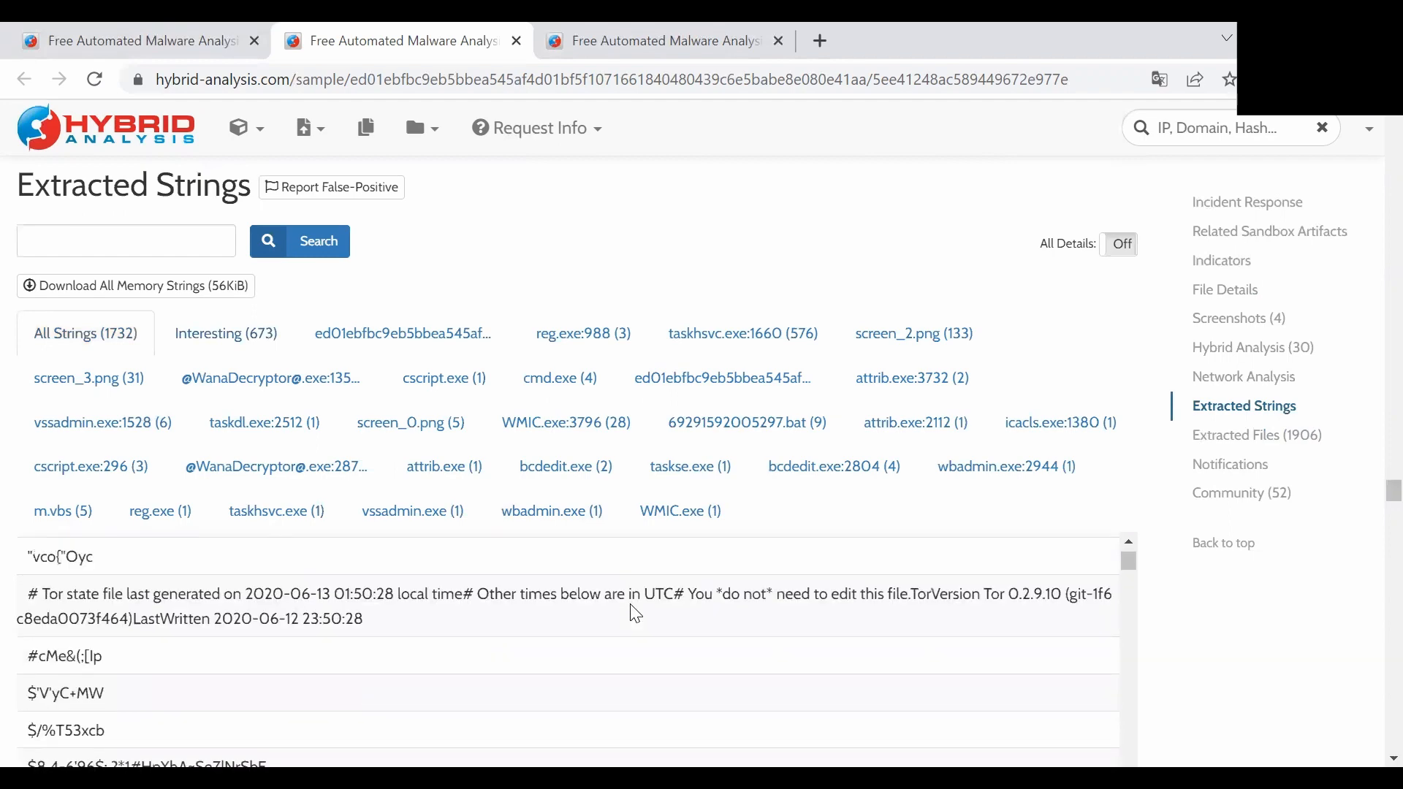
scroll("down", 3)
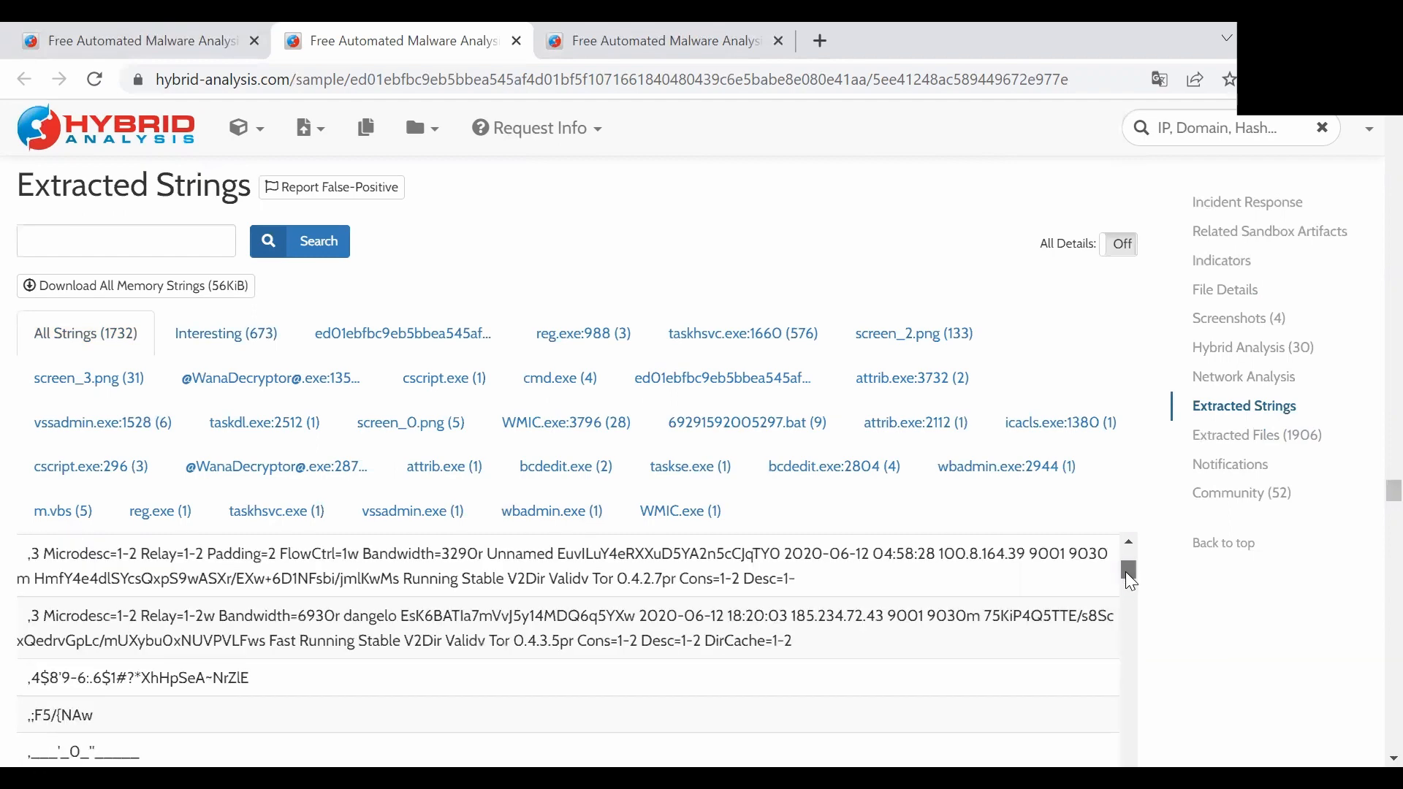
scroll("down", 3)
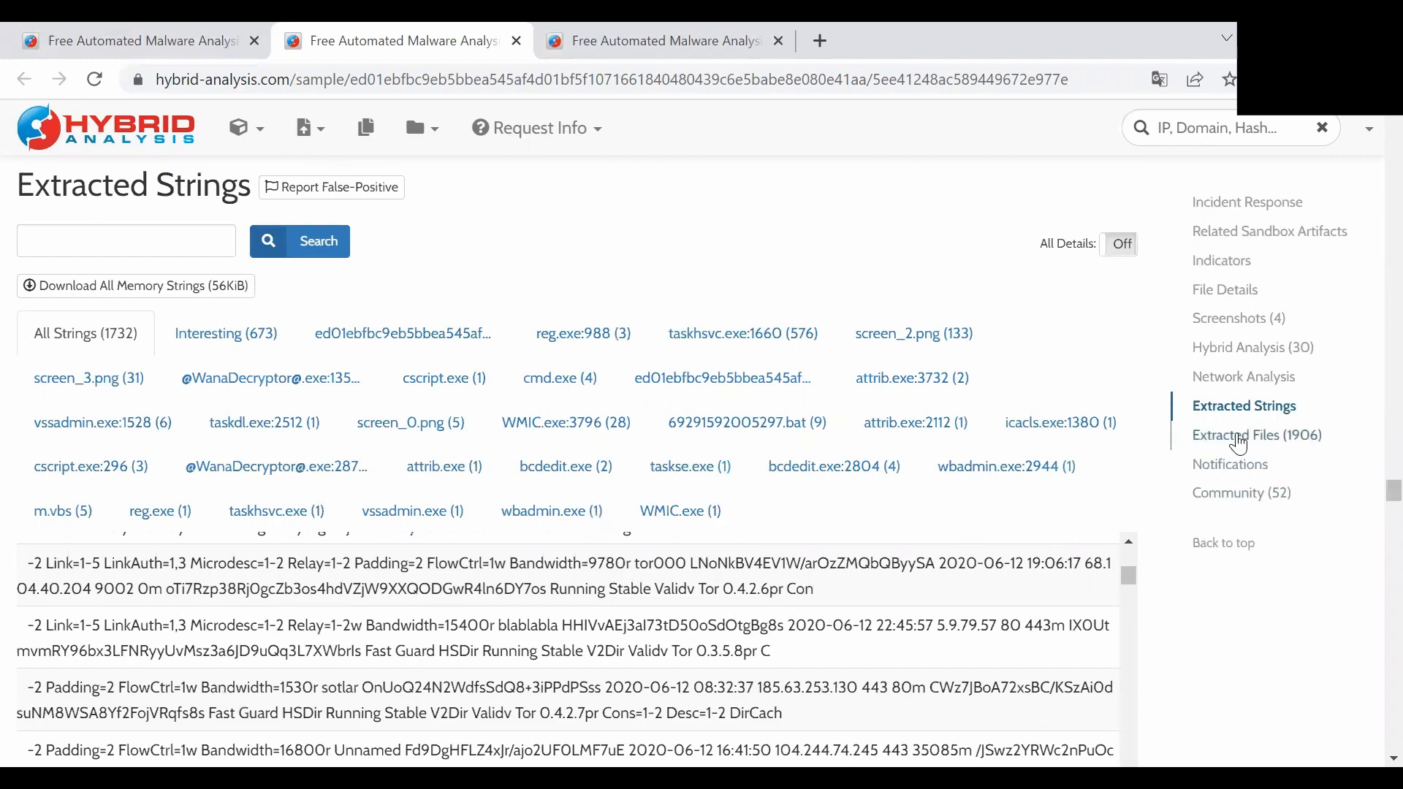
left_click(1257, 436)
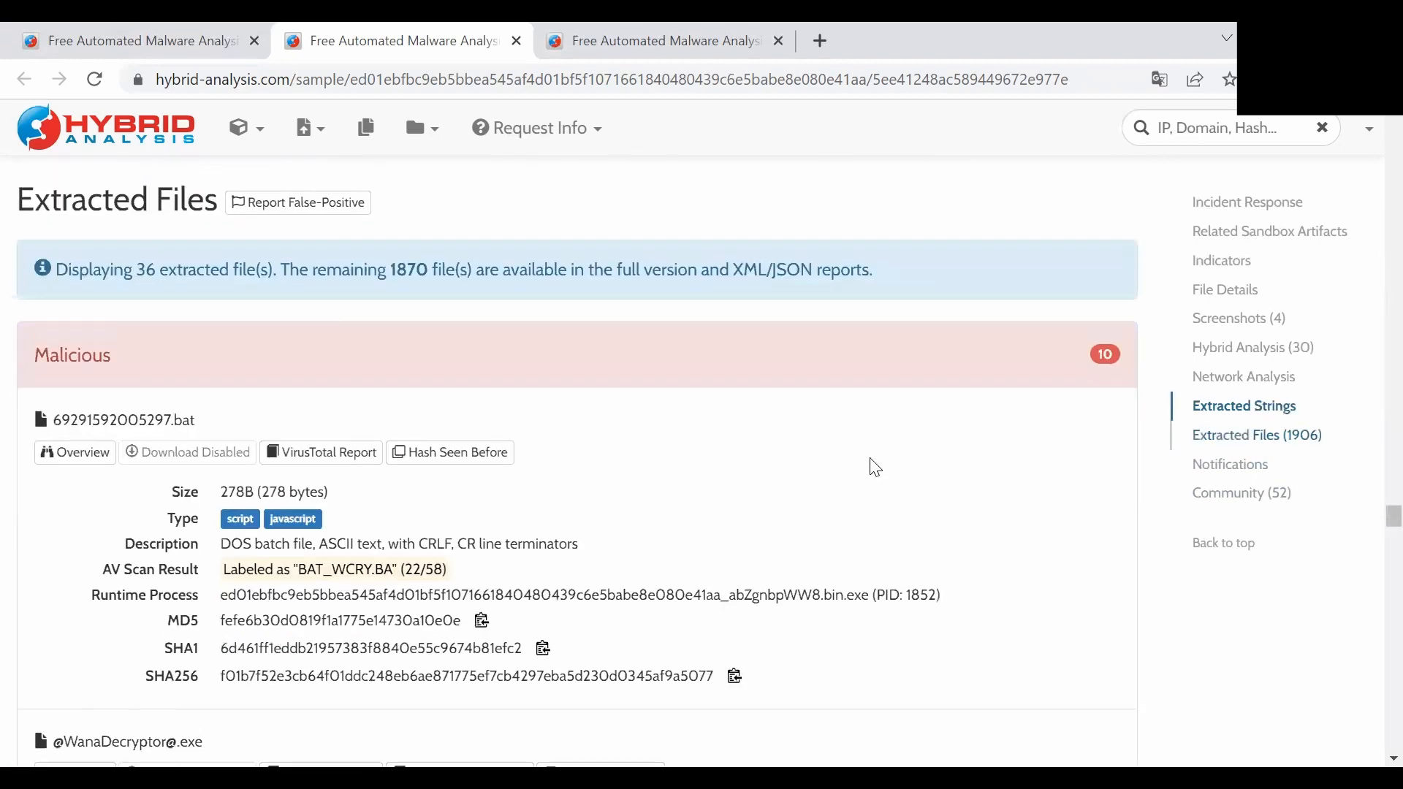
scroll("down", 3)
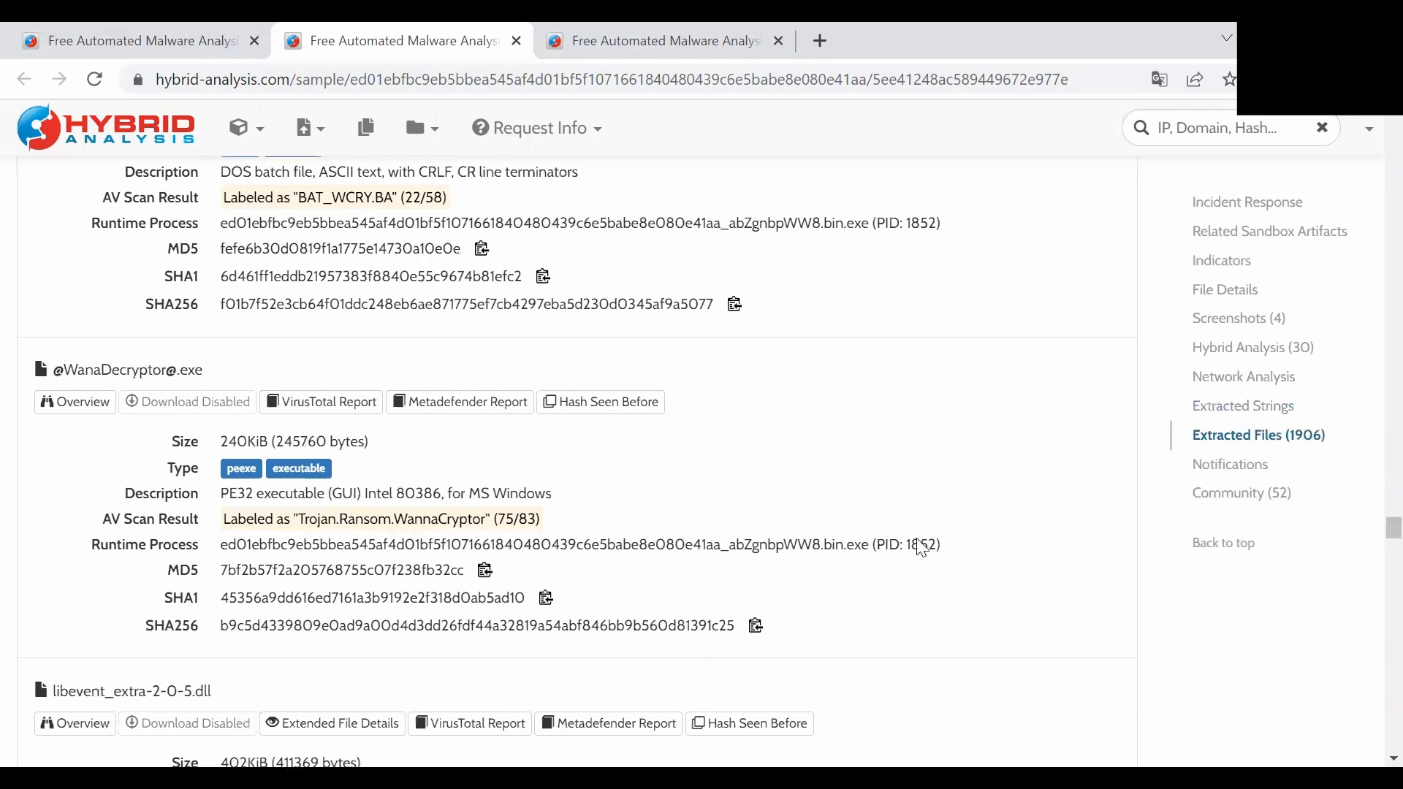
scroll("down", 3)
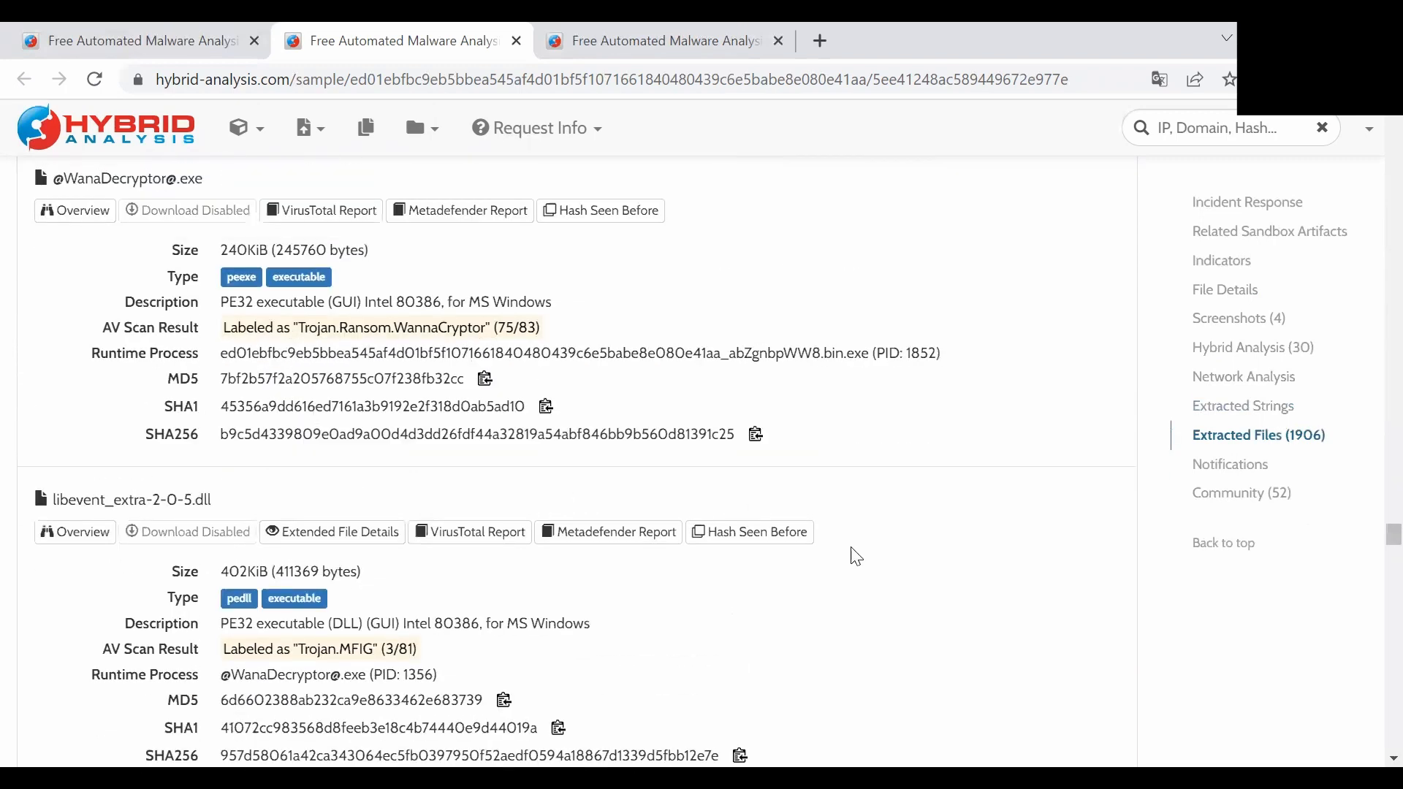
scroll("down", 3)
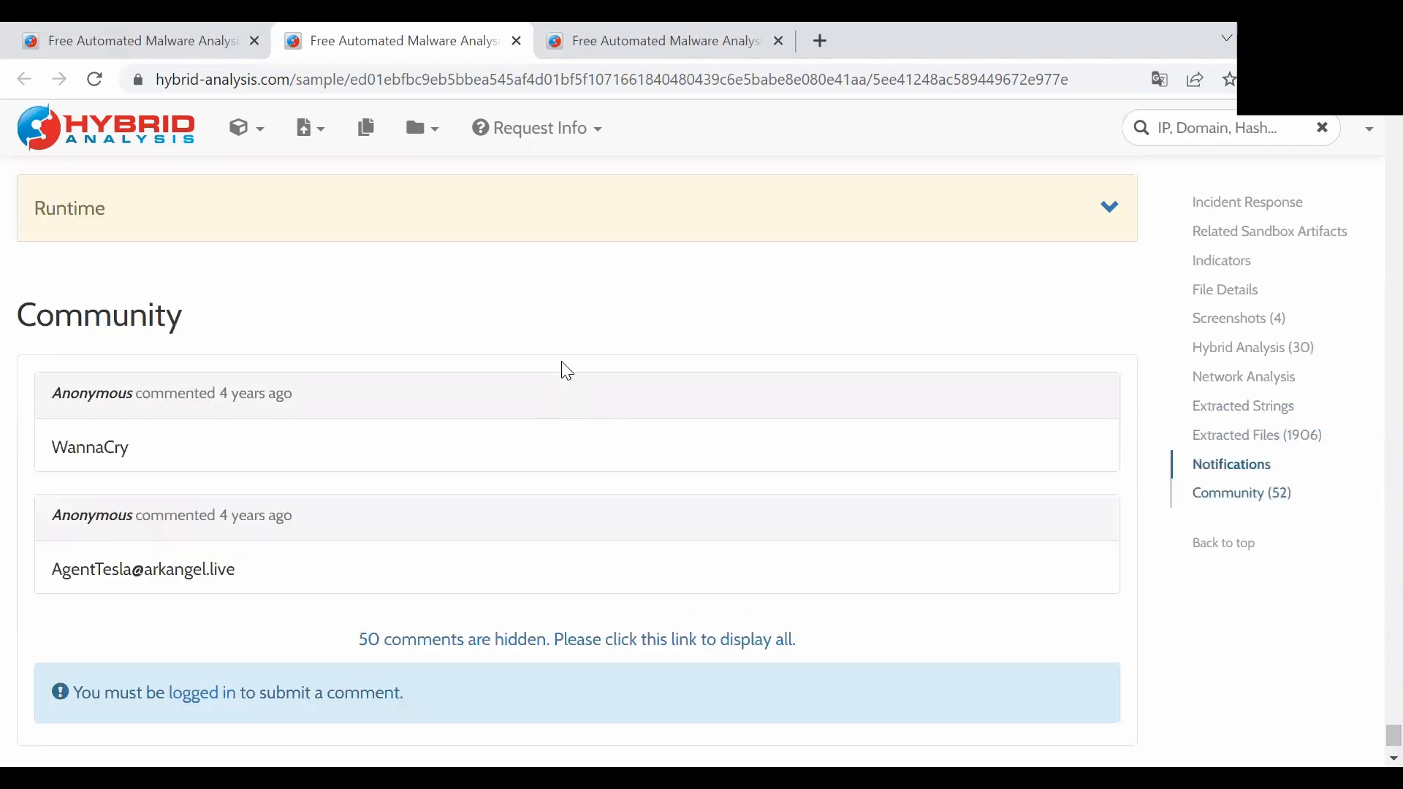
mouse_move(253, 428)
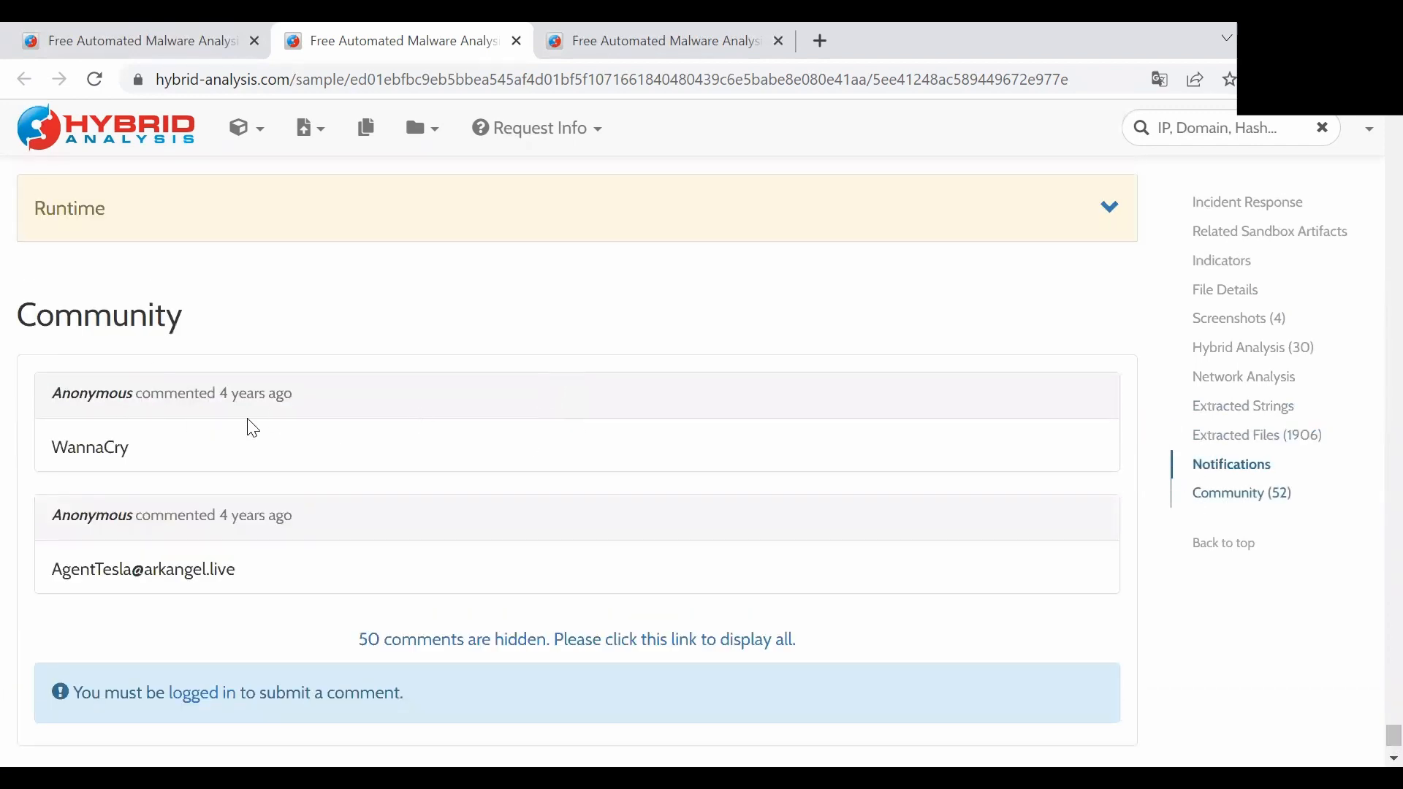
mouse_move(507, 437)
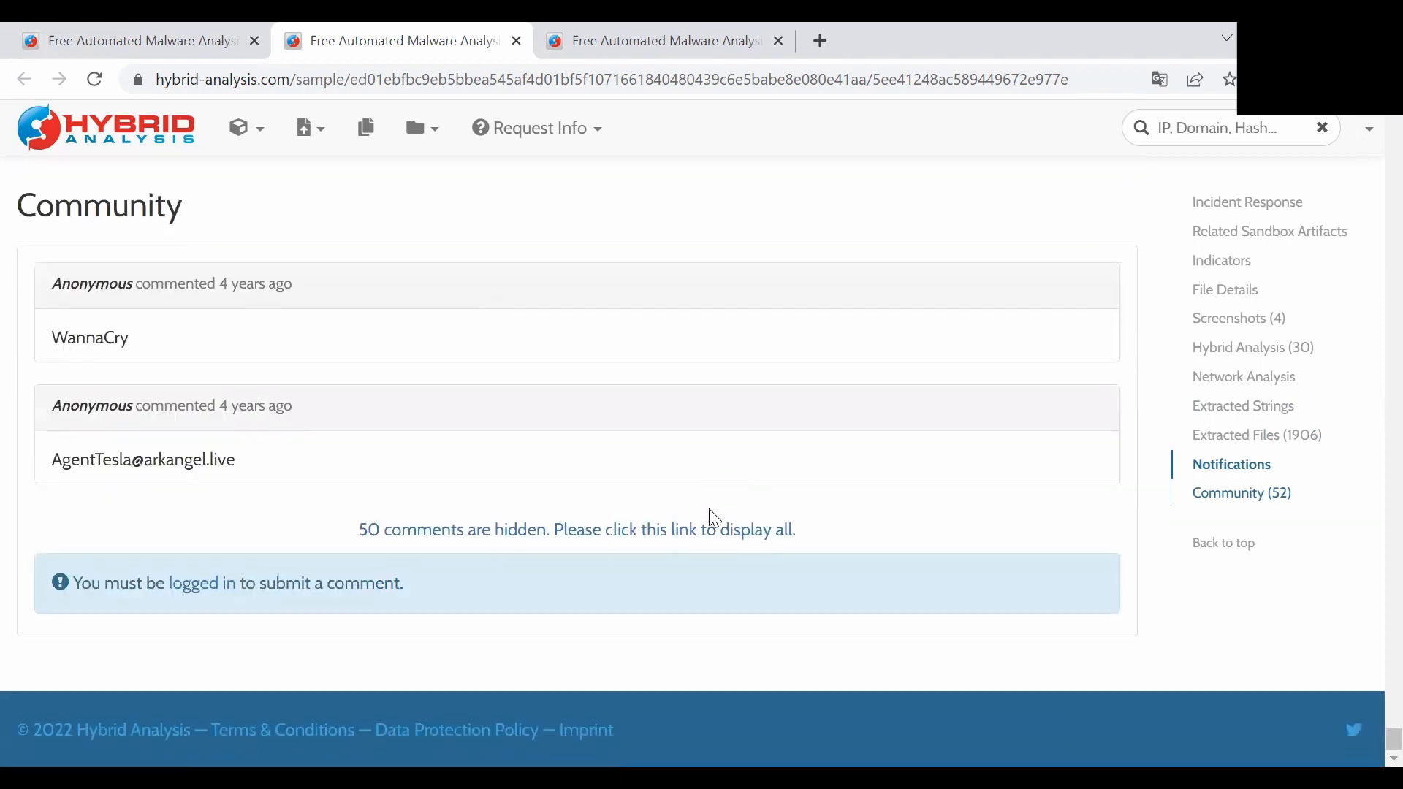
mouse_move(713, 508)
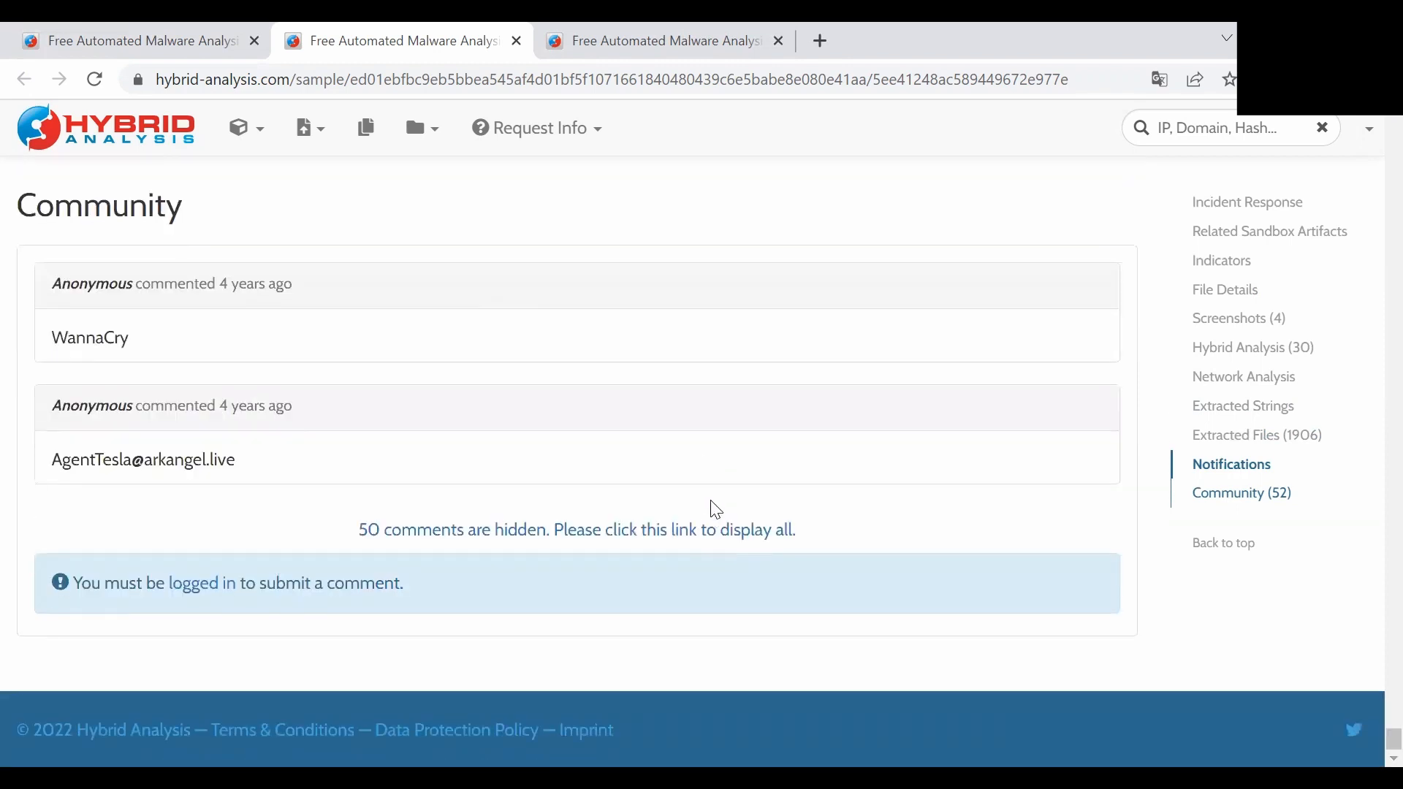